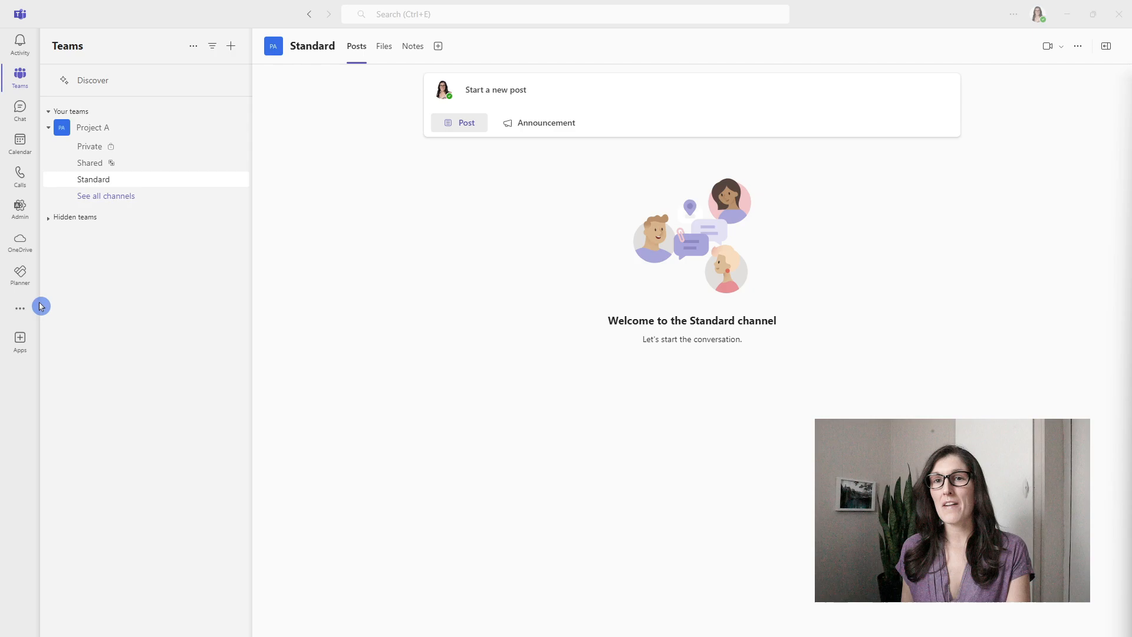
Step: Find the Loop app among Teams' additional apps by searching 'loop' and launch it
left_click(19, 308)
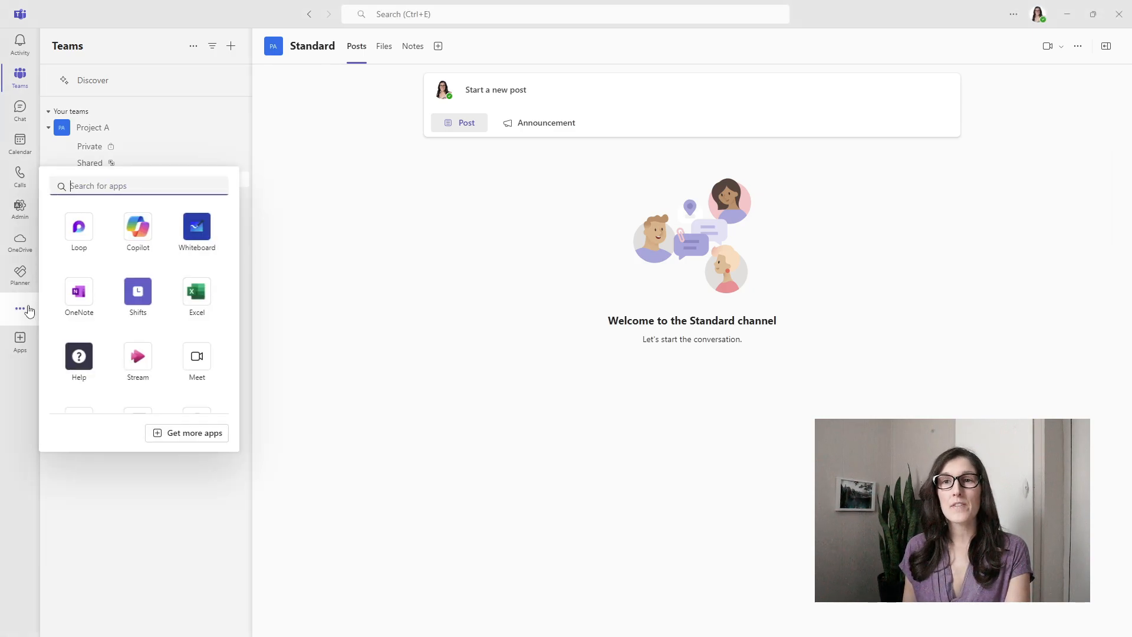
type("loop")
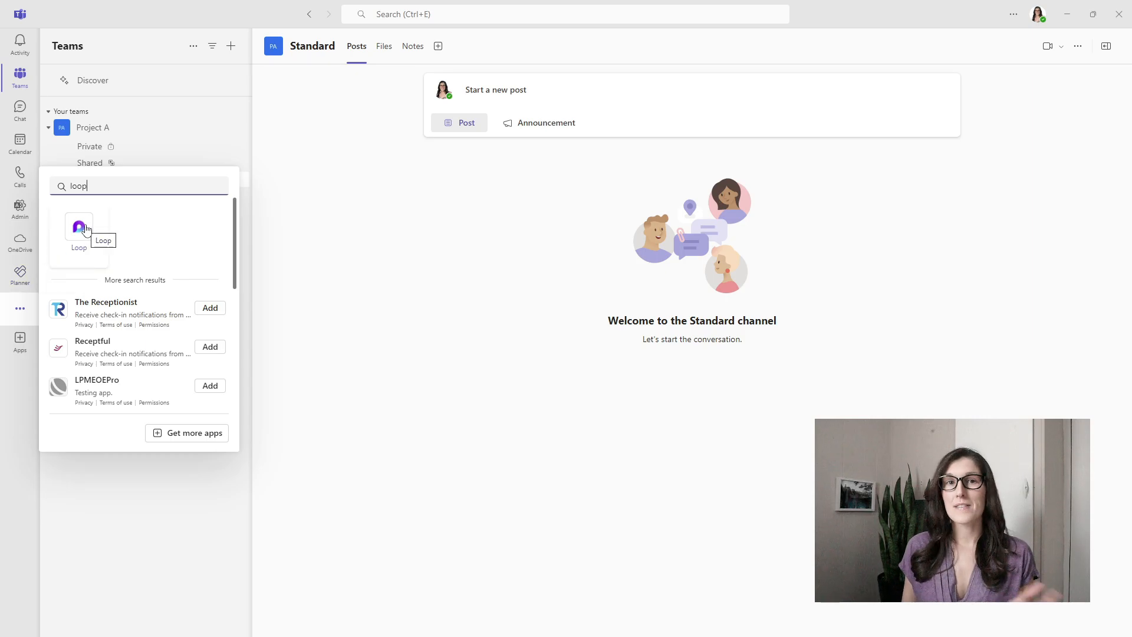
left_click(79, 227)
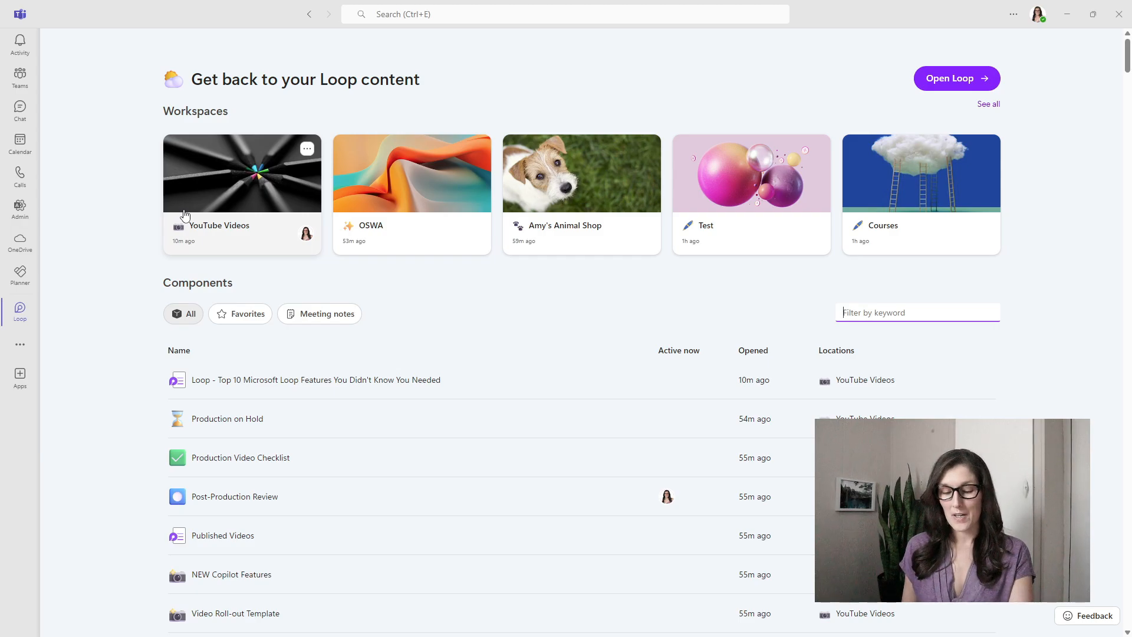
mouse_move(92, 292)
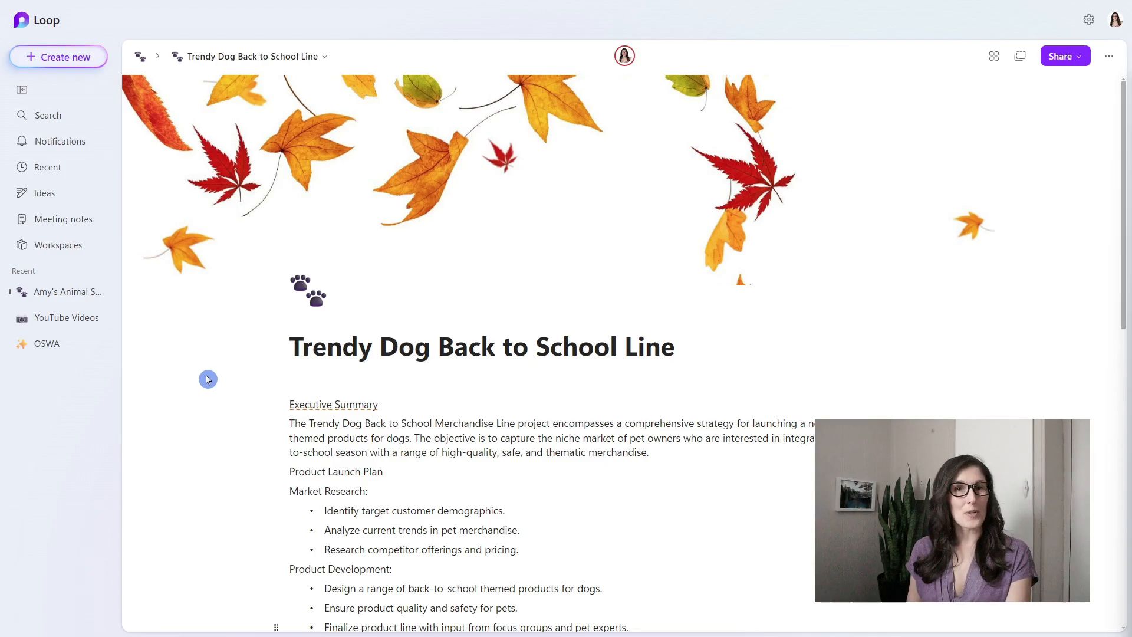
Step: Scroll down the Trendy Dog Back to School Line page and select the Executive Summary line
scroll("down", 3)
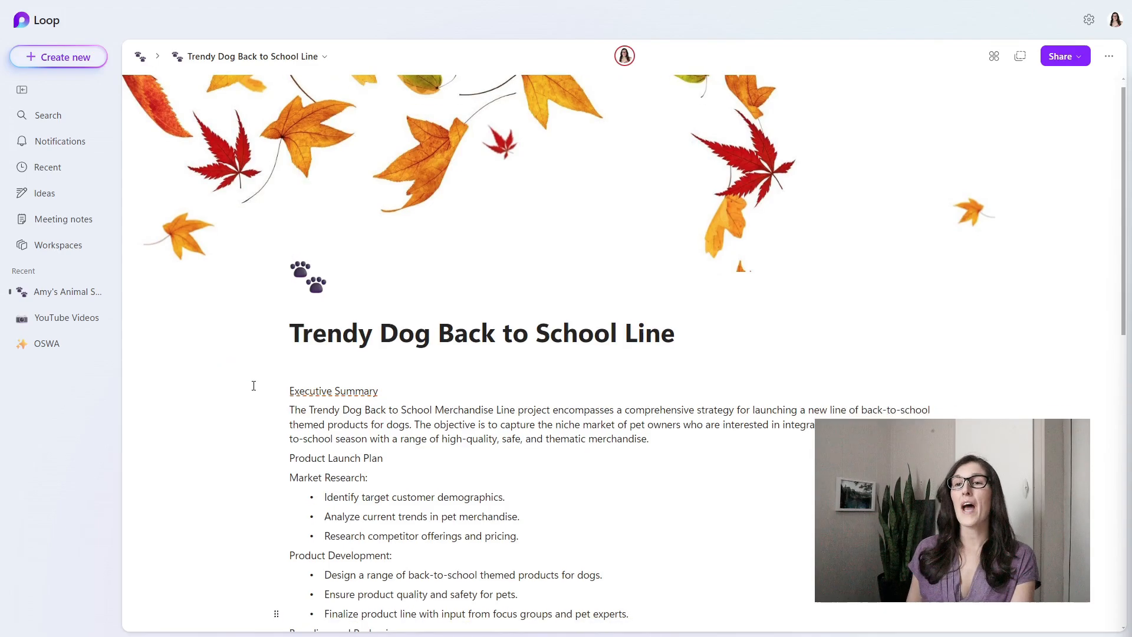
scroll("down", 3)
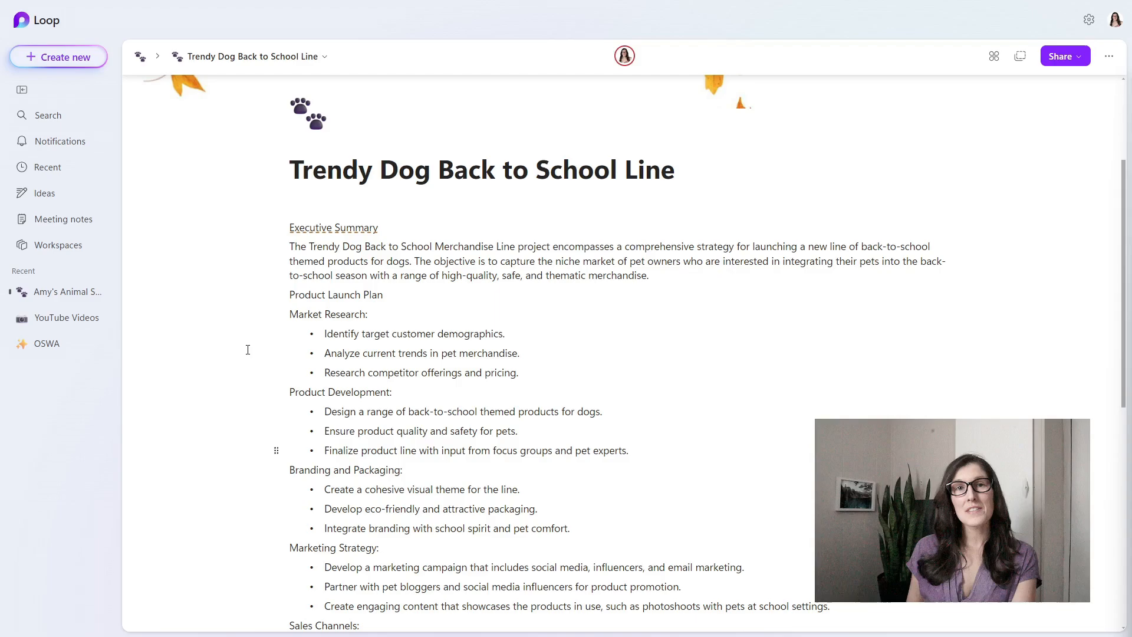
mouse_move(255, 328)
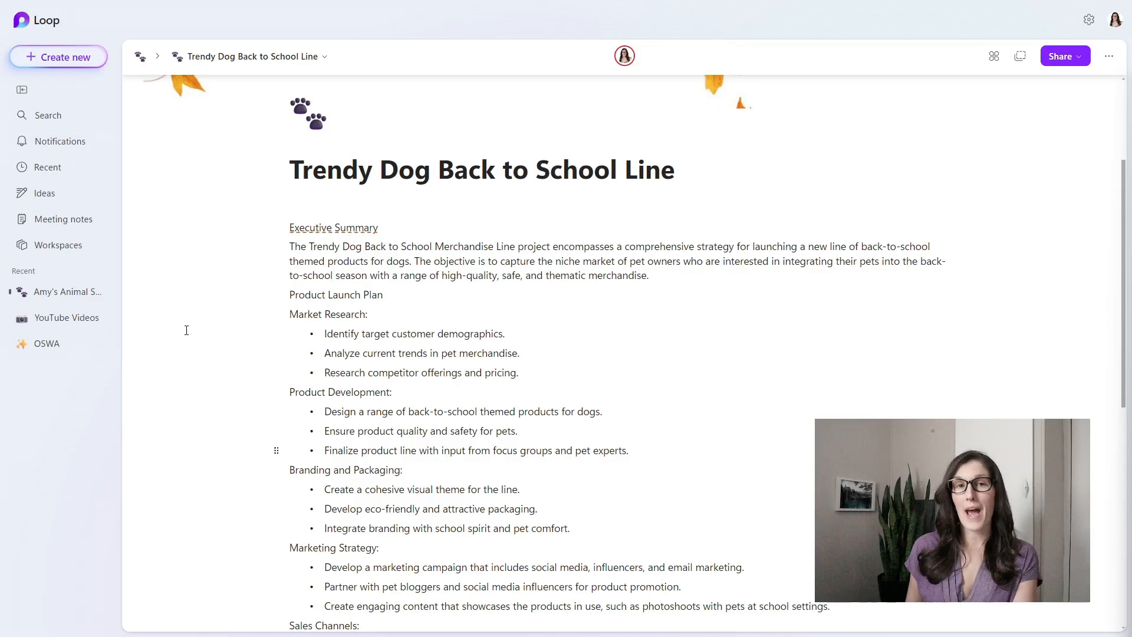
double_click(333, 226)
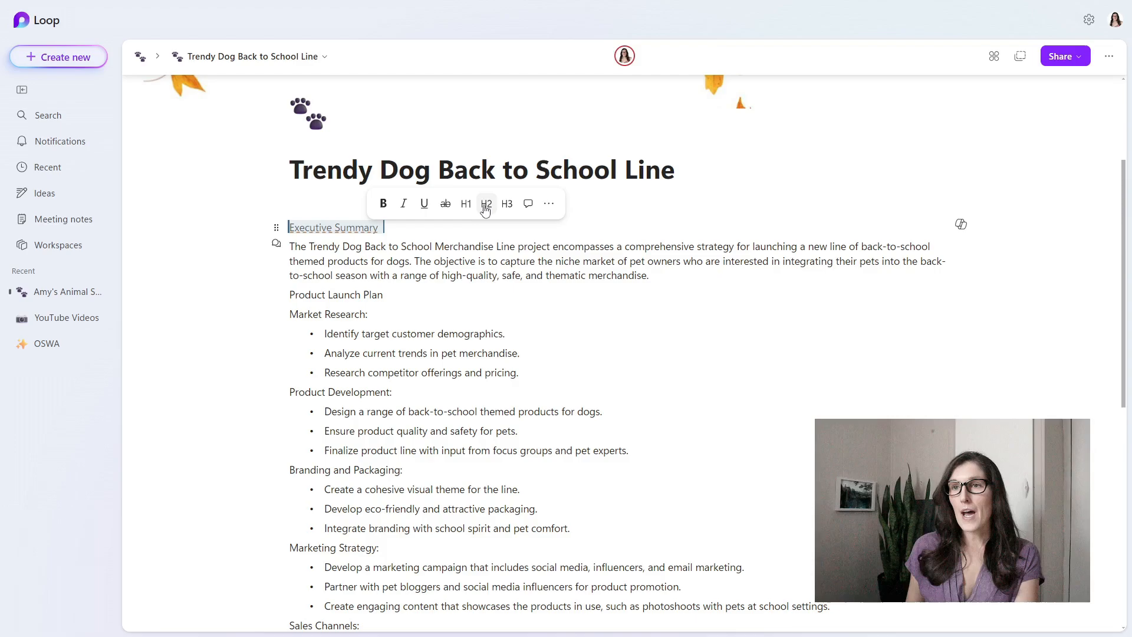
mouse_move(465, 203)
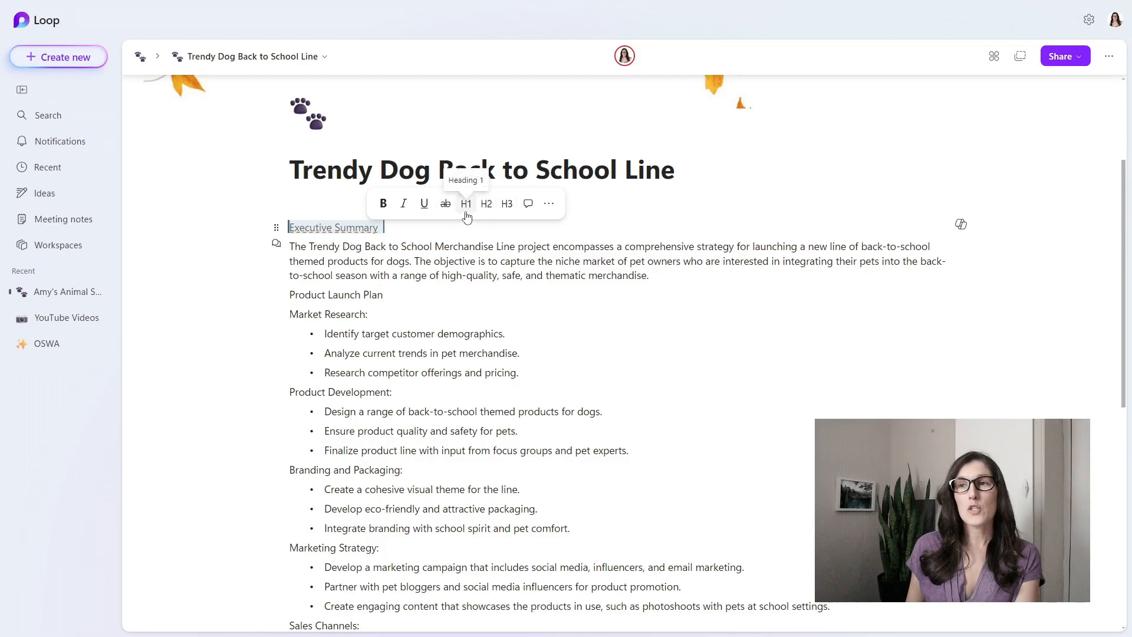
mouse_move(506, 203)
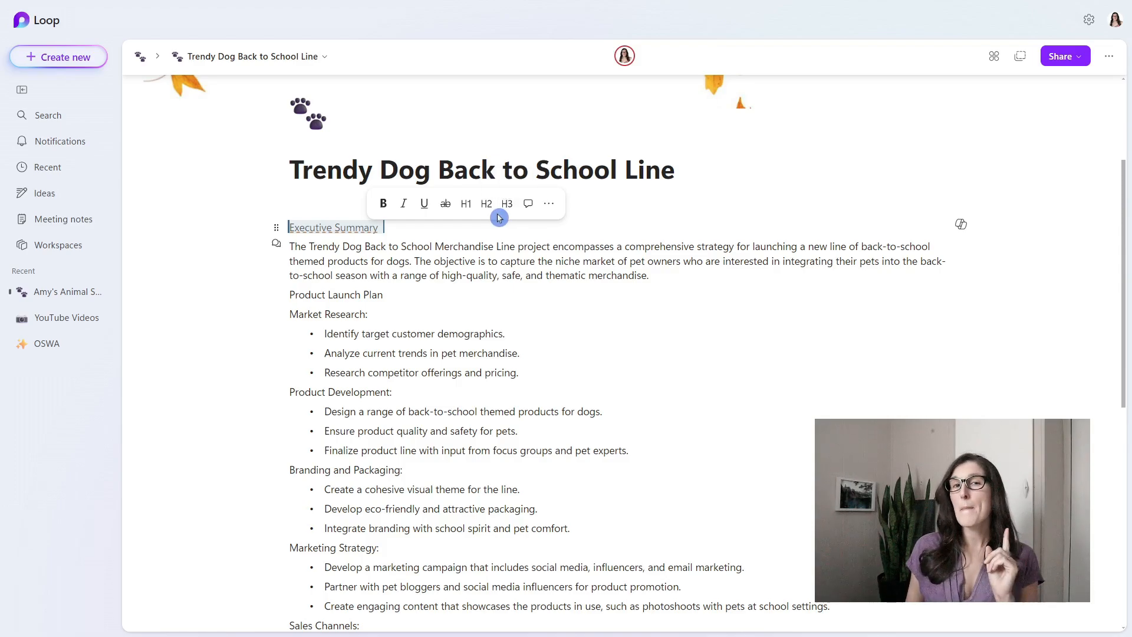
Step: Format Executive Summary as Heading 1 via the toolbar's extra formatting options
left_click(548, 203)
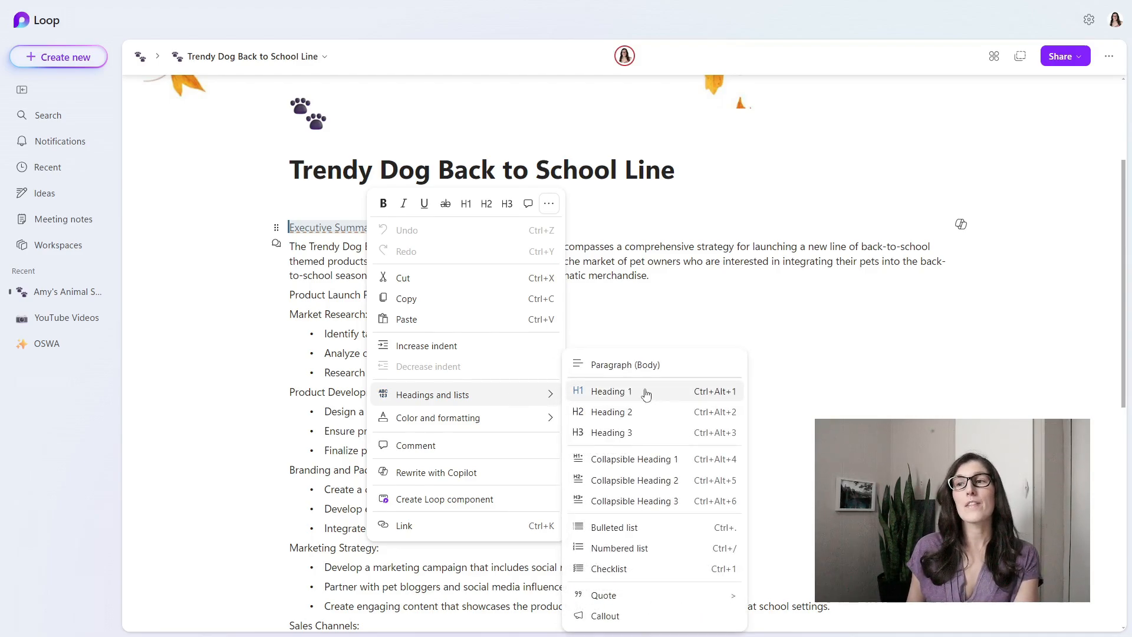
mouse_move(675, 396)
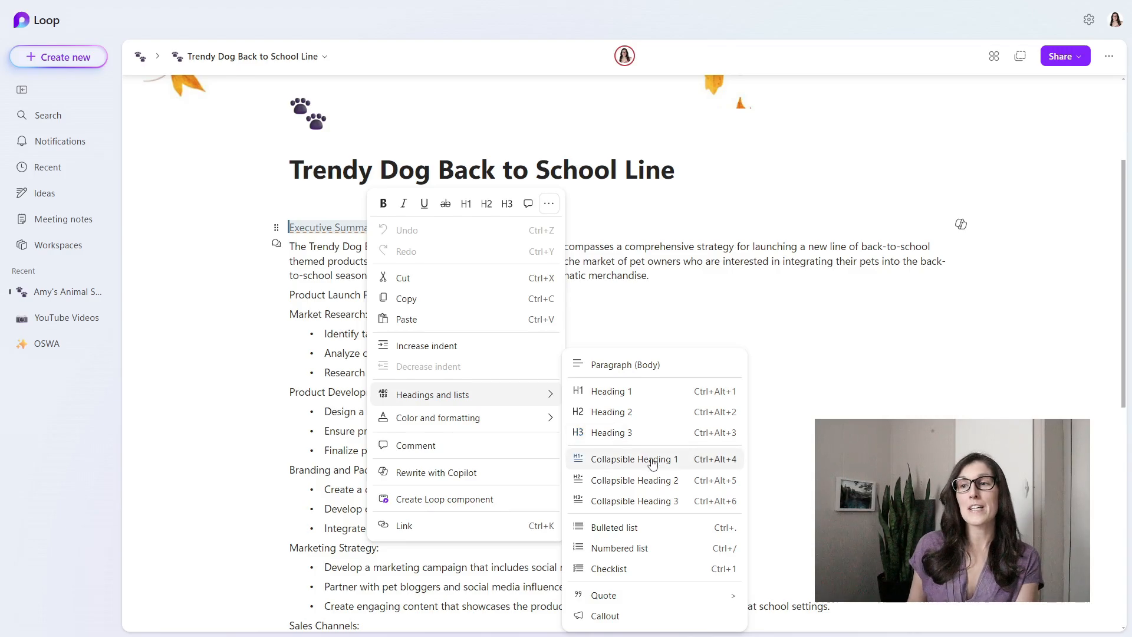
mouse_move(634, 479)
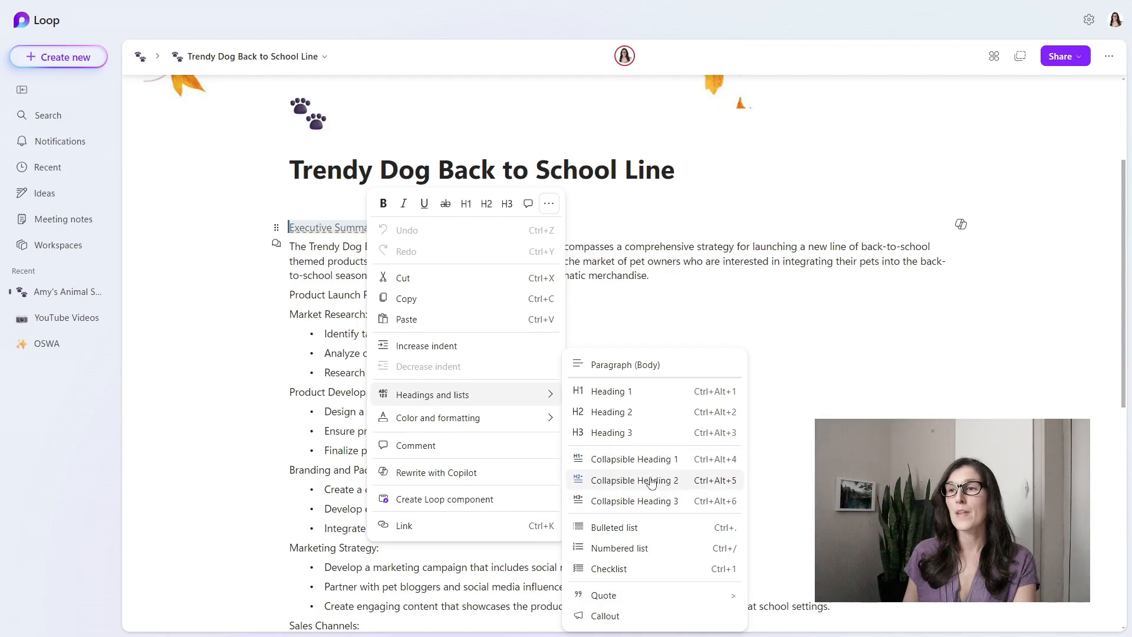
mouse_move(610, 390)
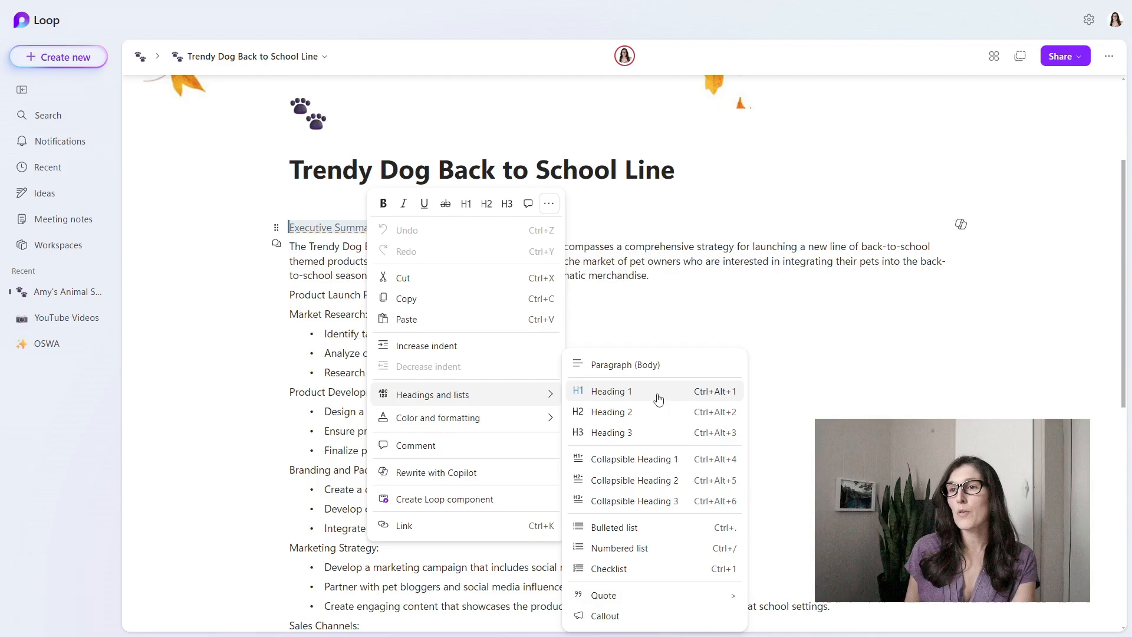
left_click(610, 390)
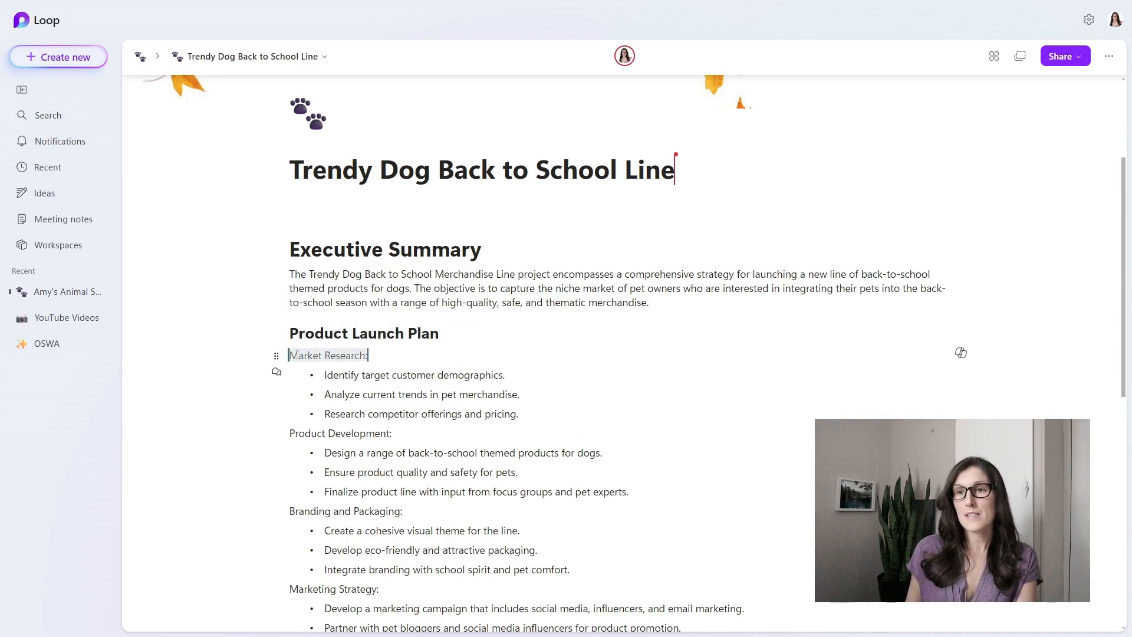
Step: Select the Market Research line to format it as a subheading
double_click(328, 354)
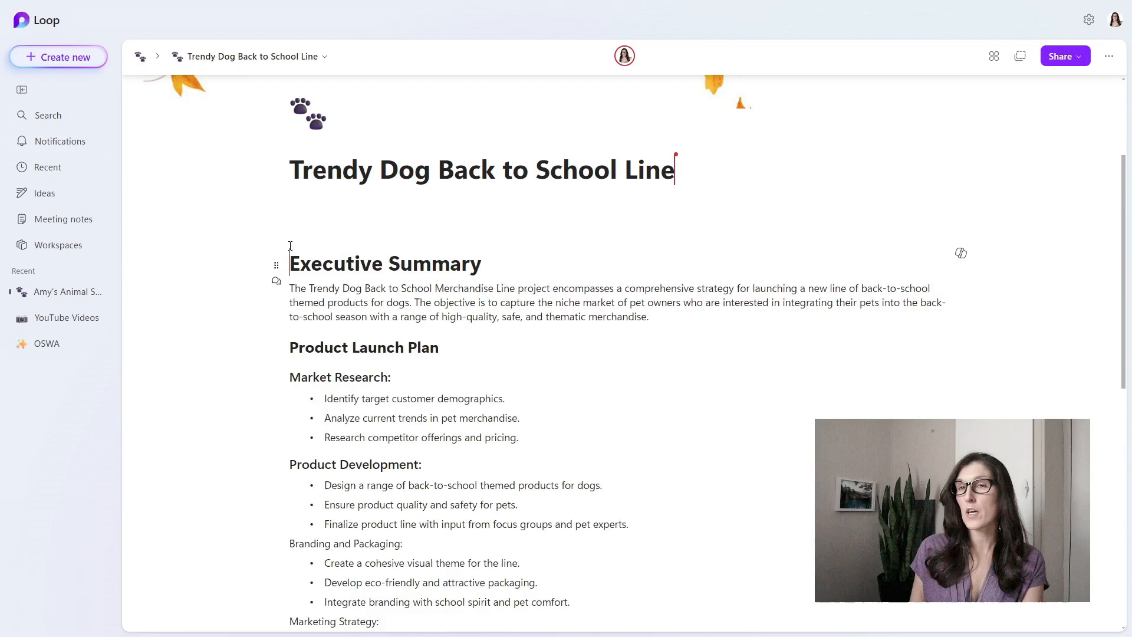
Step: Insert a table of contents on a new line above Executive Summary using /table
left_click(290, 249)
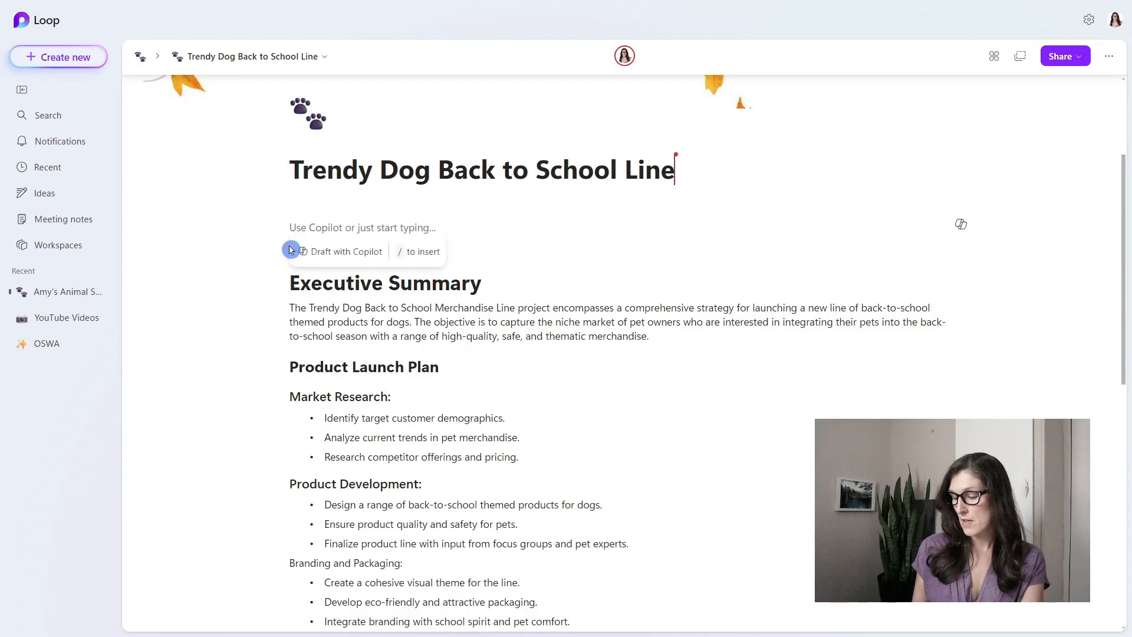
type("/")
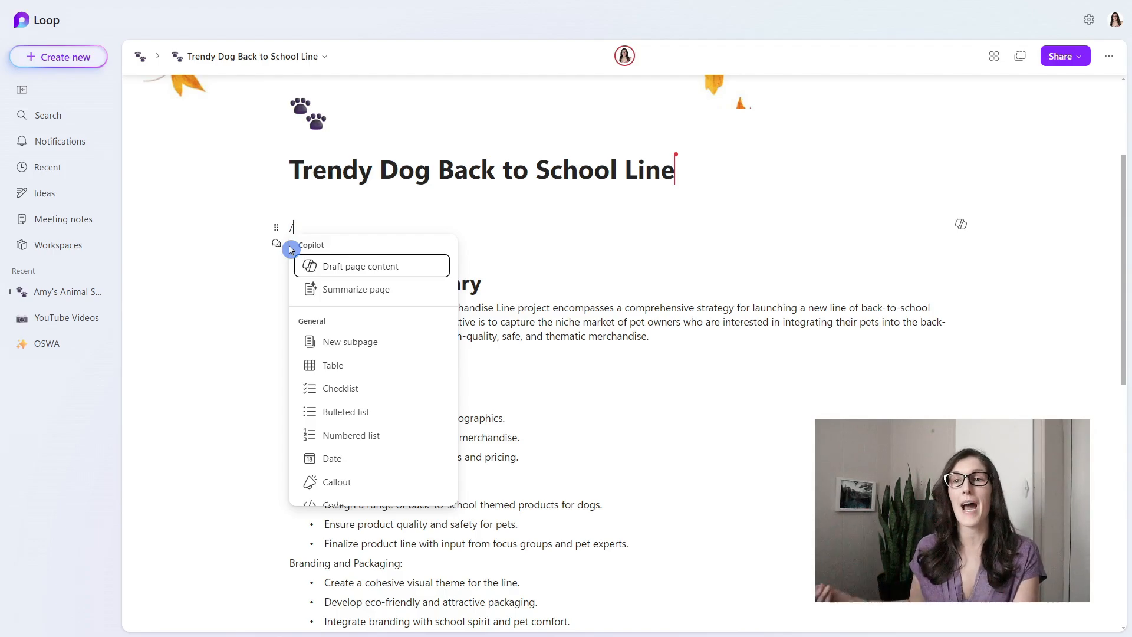
type("table")
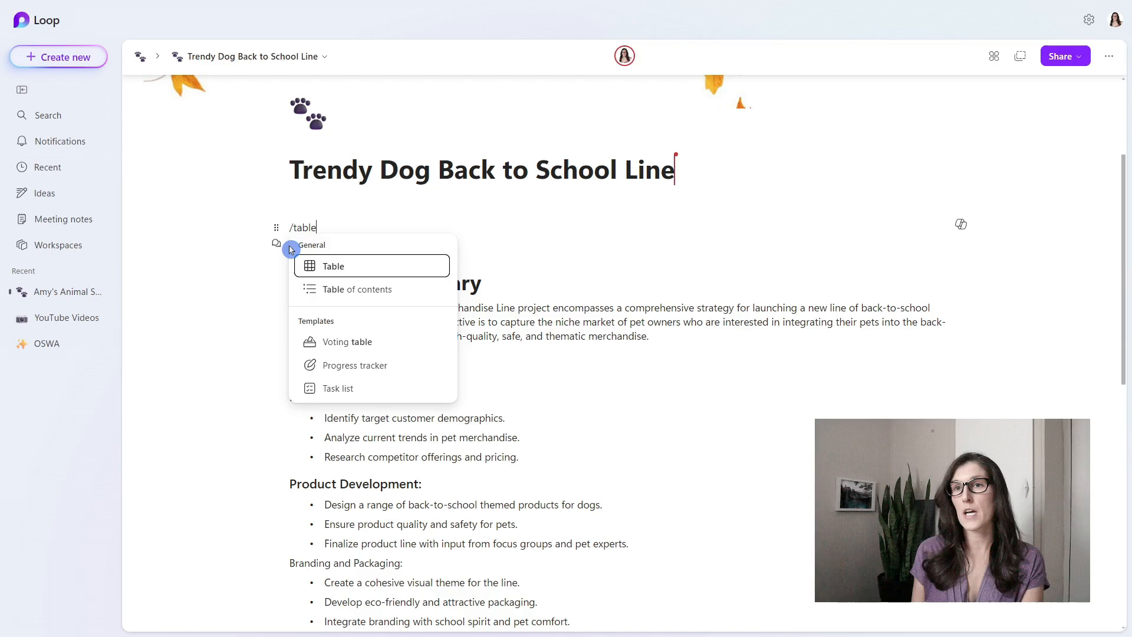
mouse_move(332, 265)
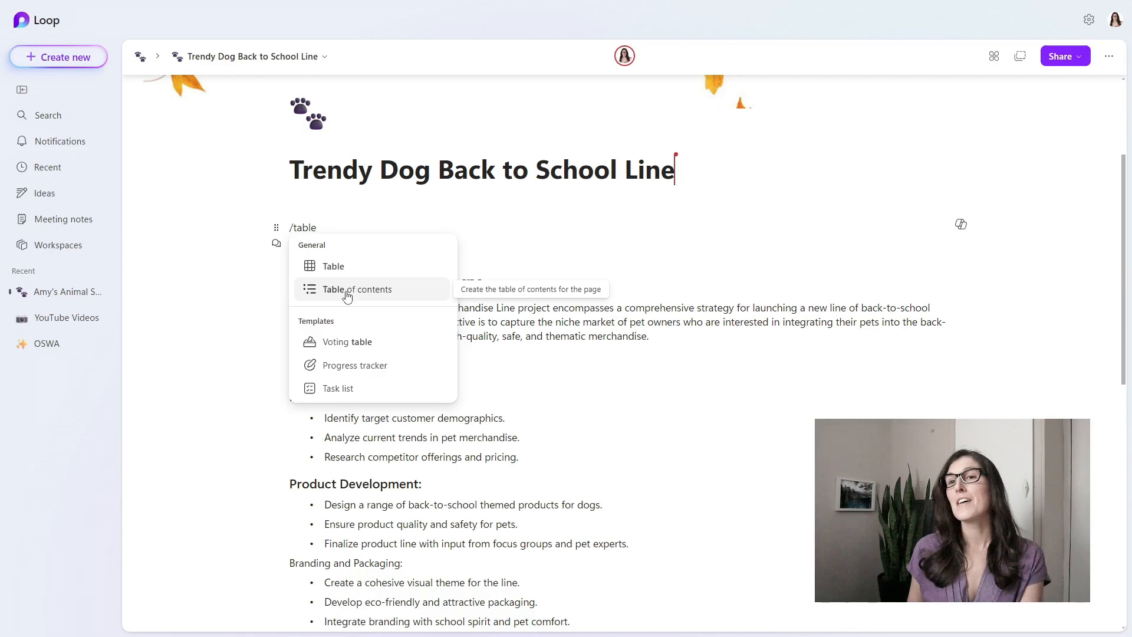
left_click(353, 289)
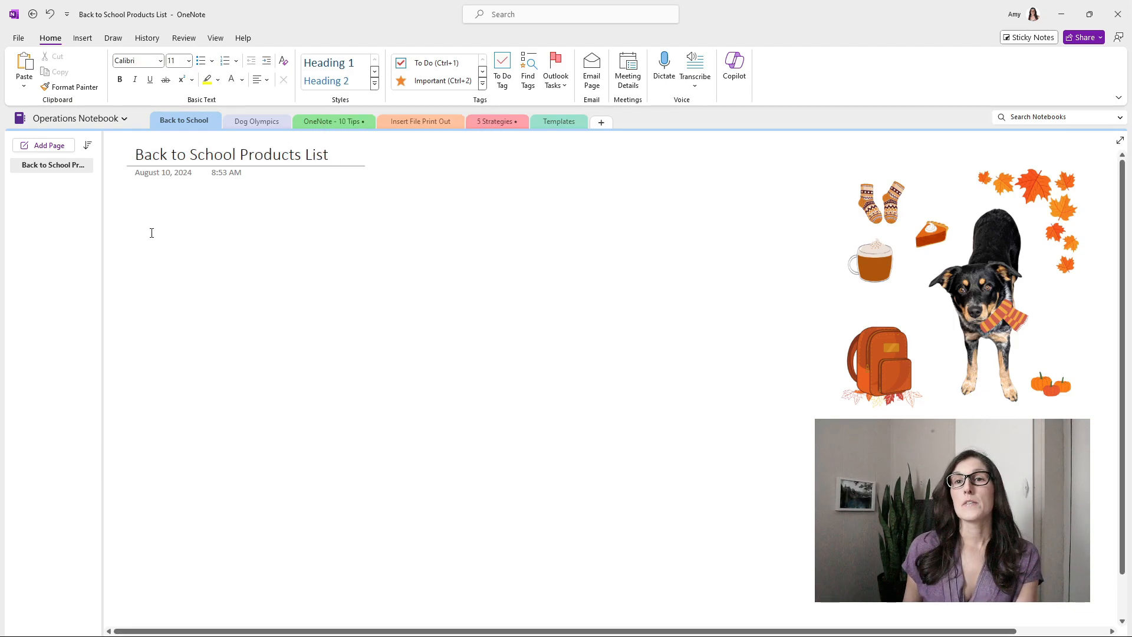
Step: Show the Loop Components dropdown from OneNote's Insert tab
left_click(82, 38)
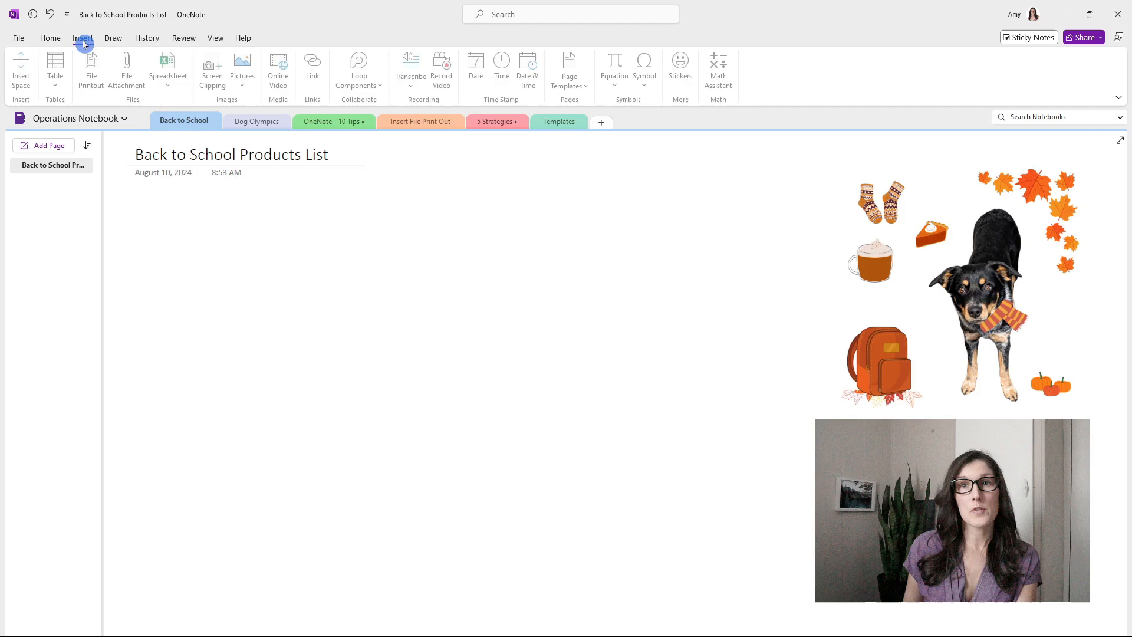
left_click(361, 68)
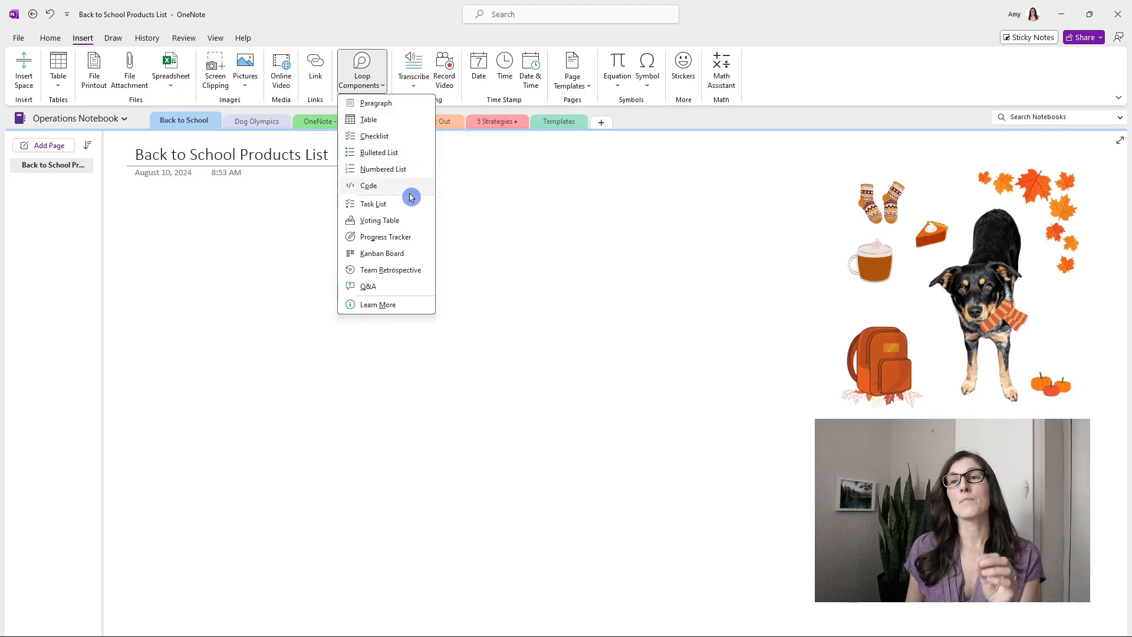
mouse_move(373, 203)
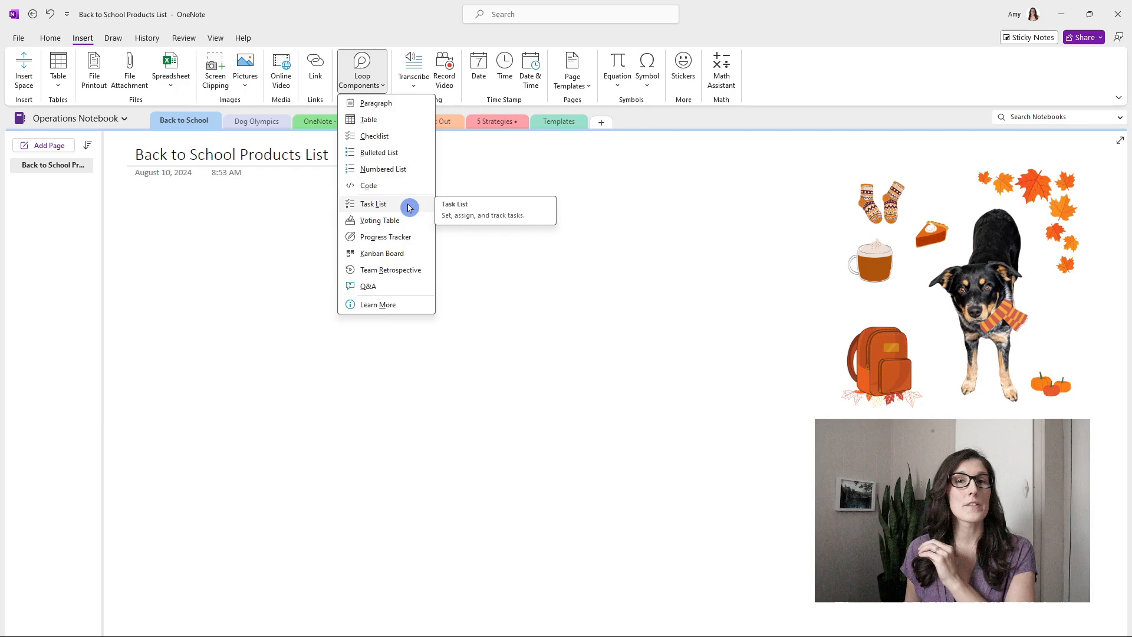
mouse_move(368, 119)
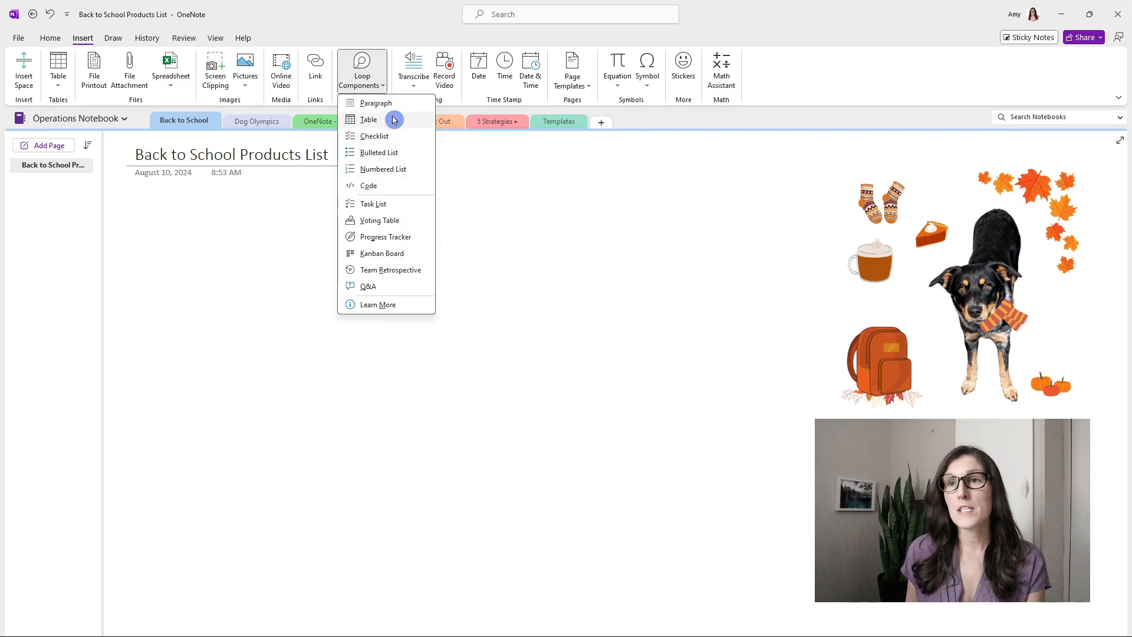
Step: Insert a Loop table titled 'Products', edit its column headings, and copy the component
left_click(367, 119)
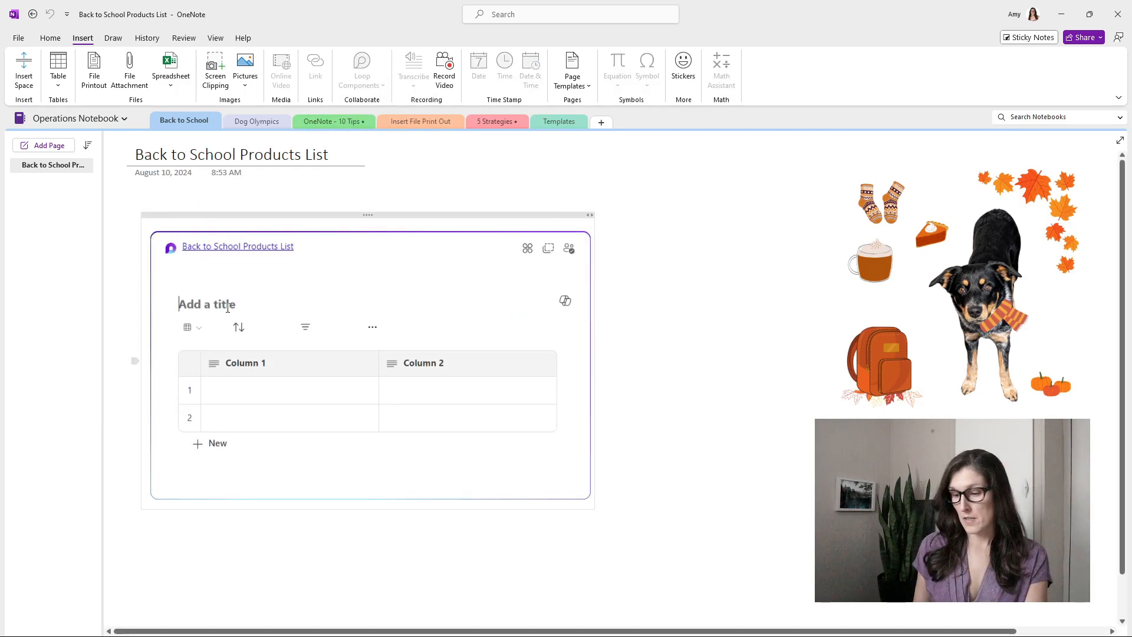
type("Products")
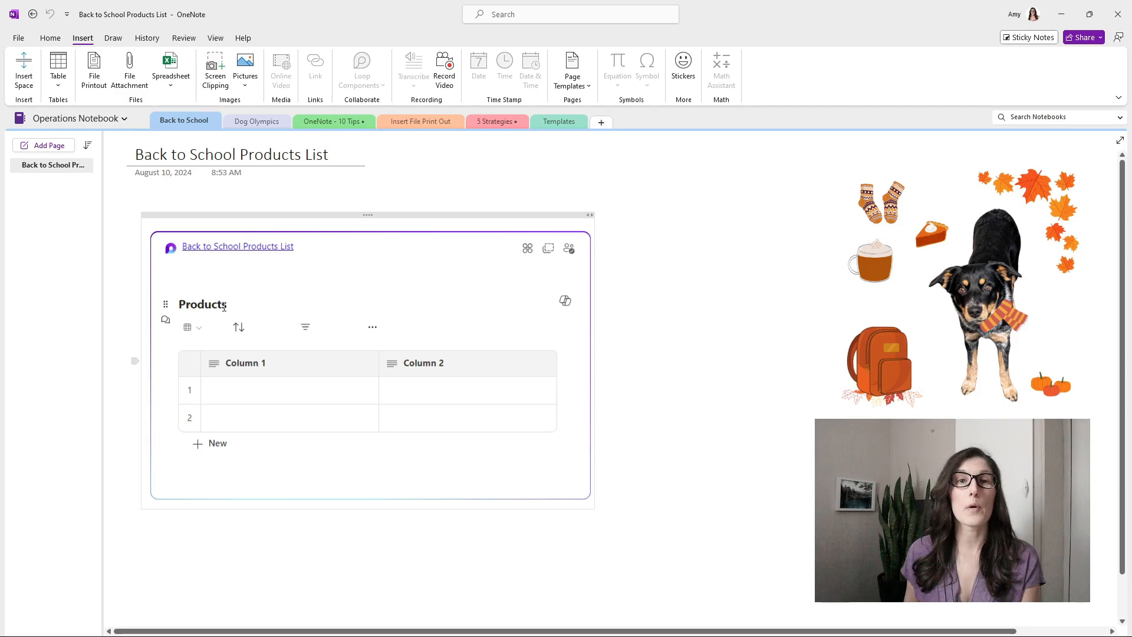
left_click(245, 362)
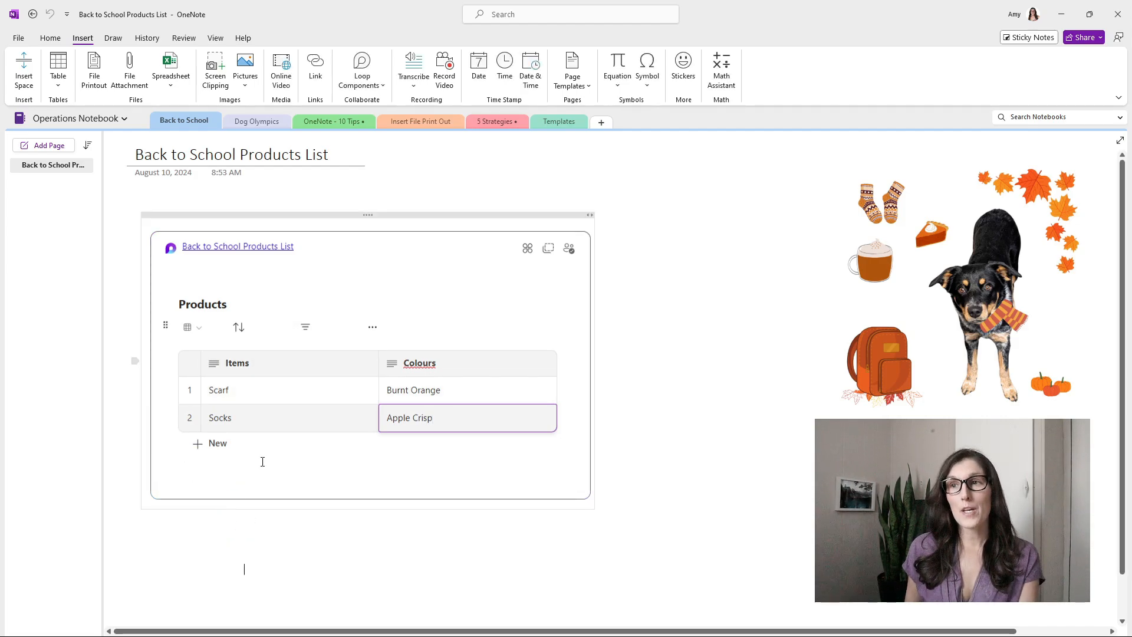
mouse_move(548, 248)
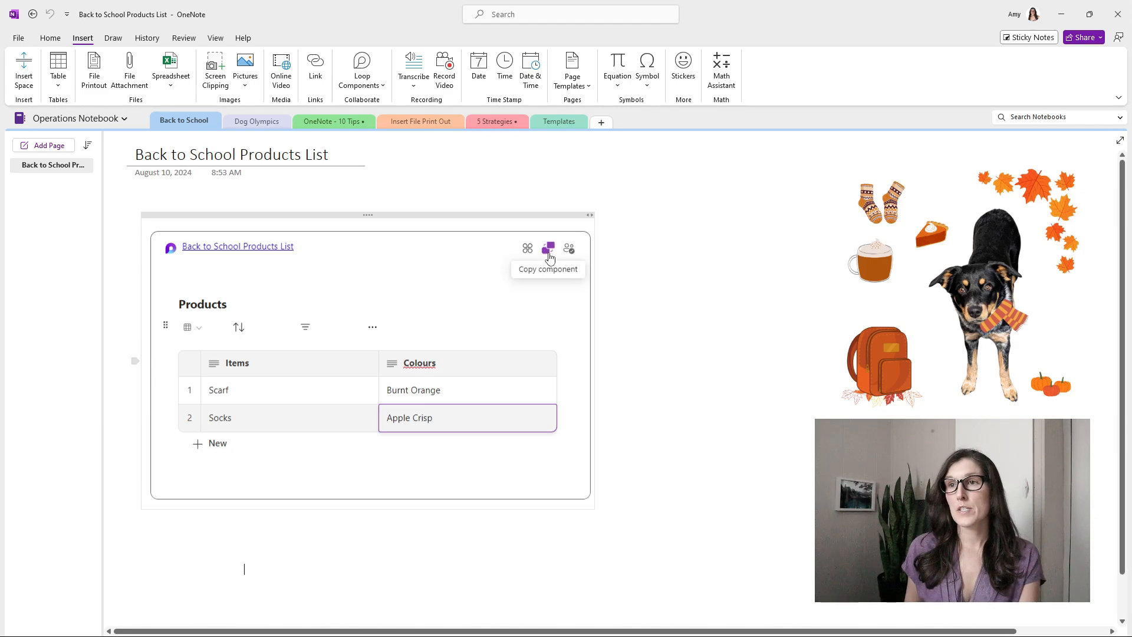
left_click(548, 248)
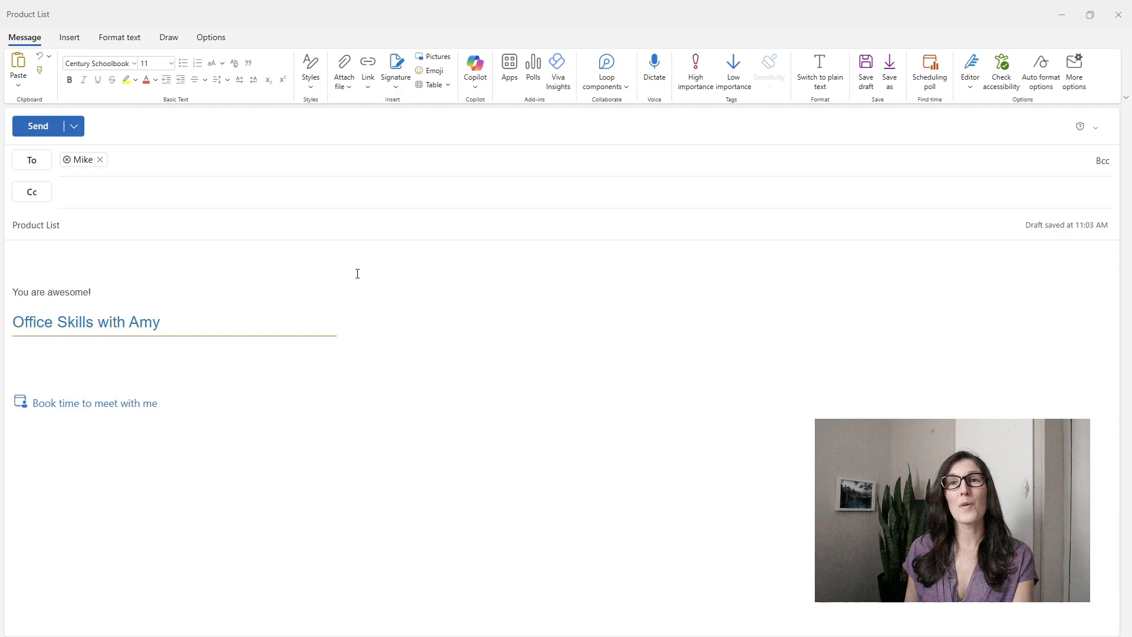
Step: Type the greeting 'Hi' in the Product List email body
type("Hi Mike,")
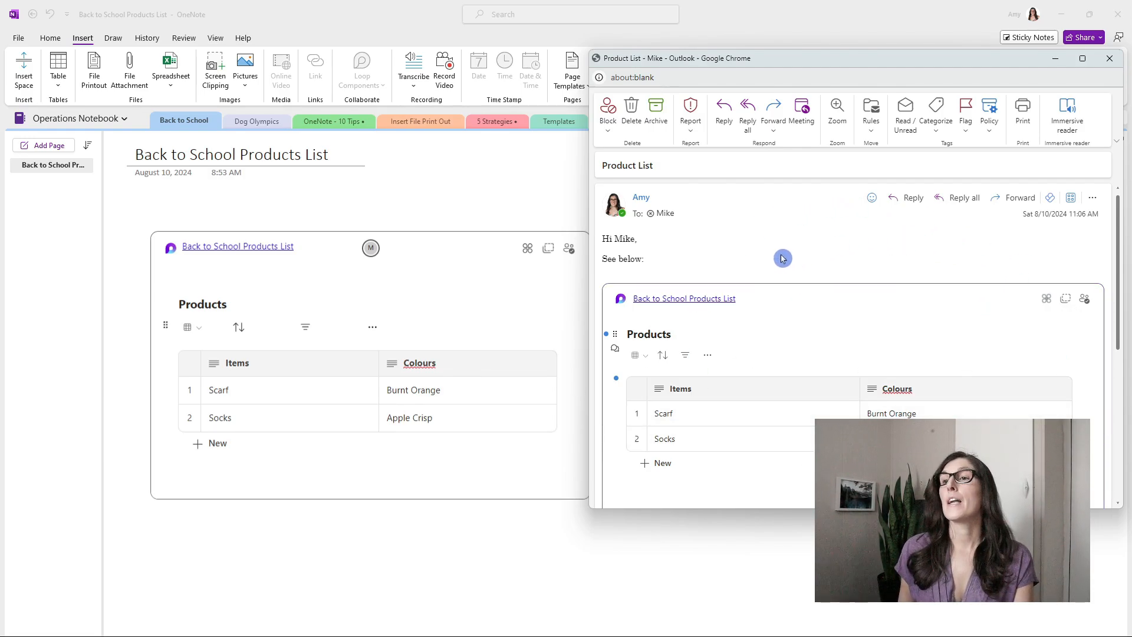
Step: Add a 'Booties' row with colour 'Cinnamin' to the Products Loop table
scroll("down", 3)
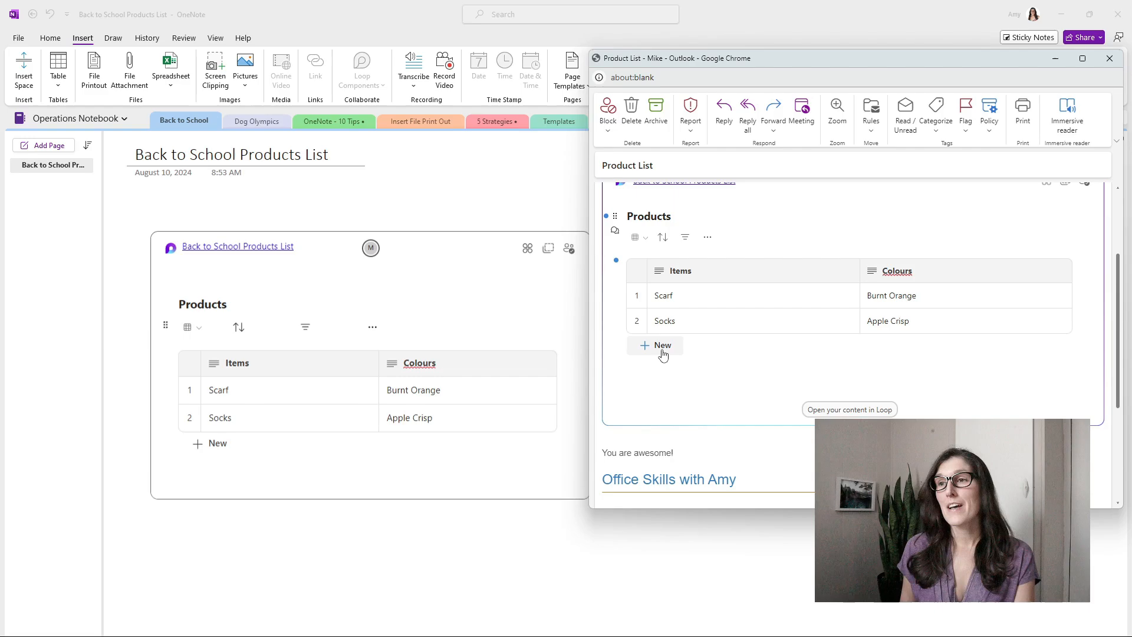
left_click(662, 345)
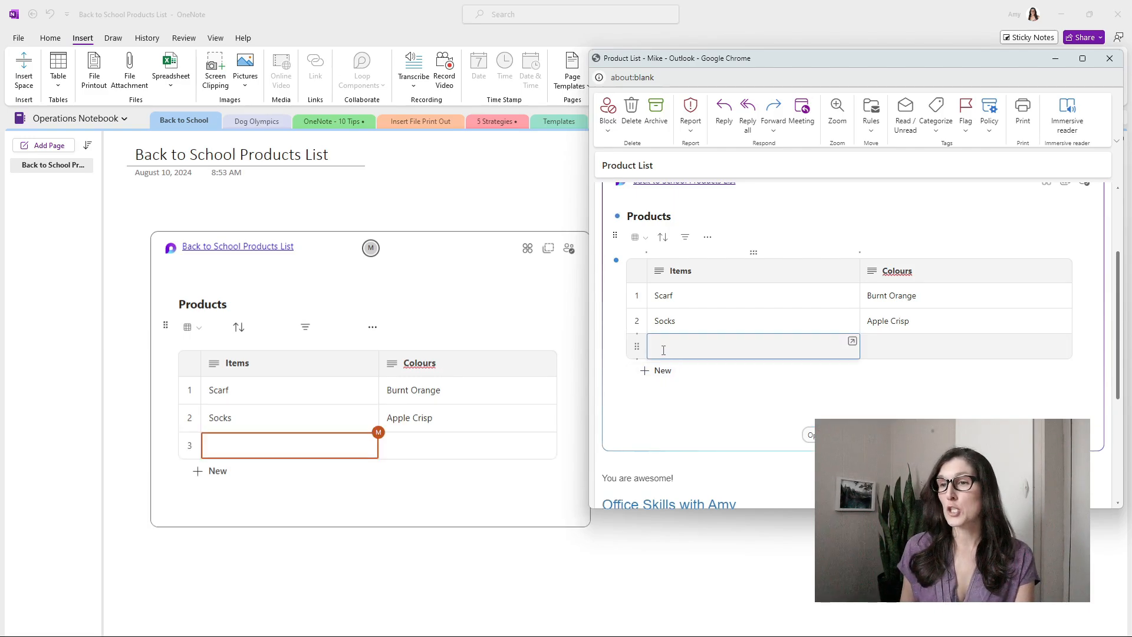
type("Booties")
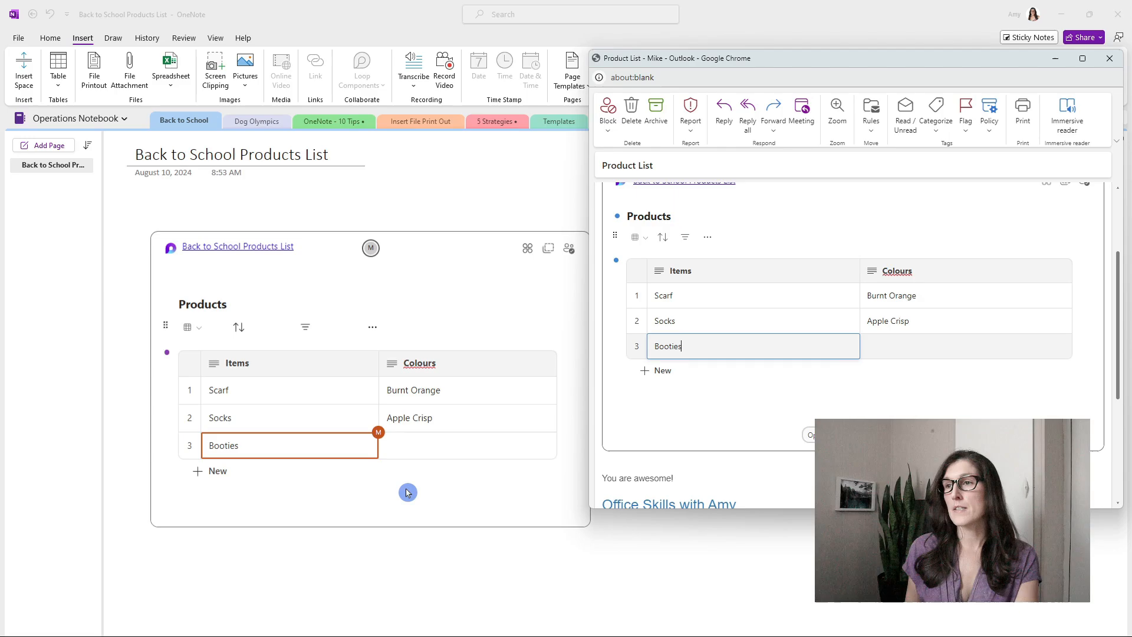
type("Cinnamin")
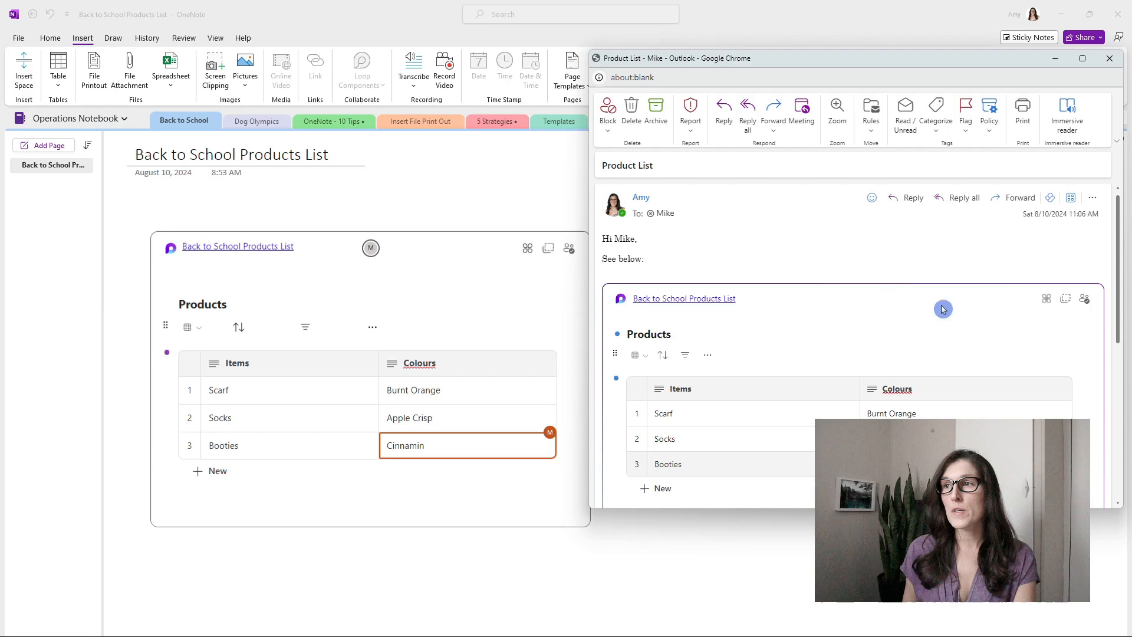
mouse_move(851, 354)
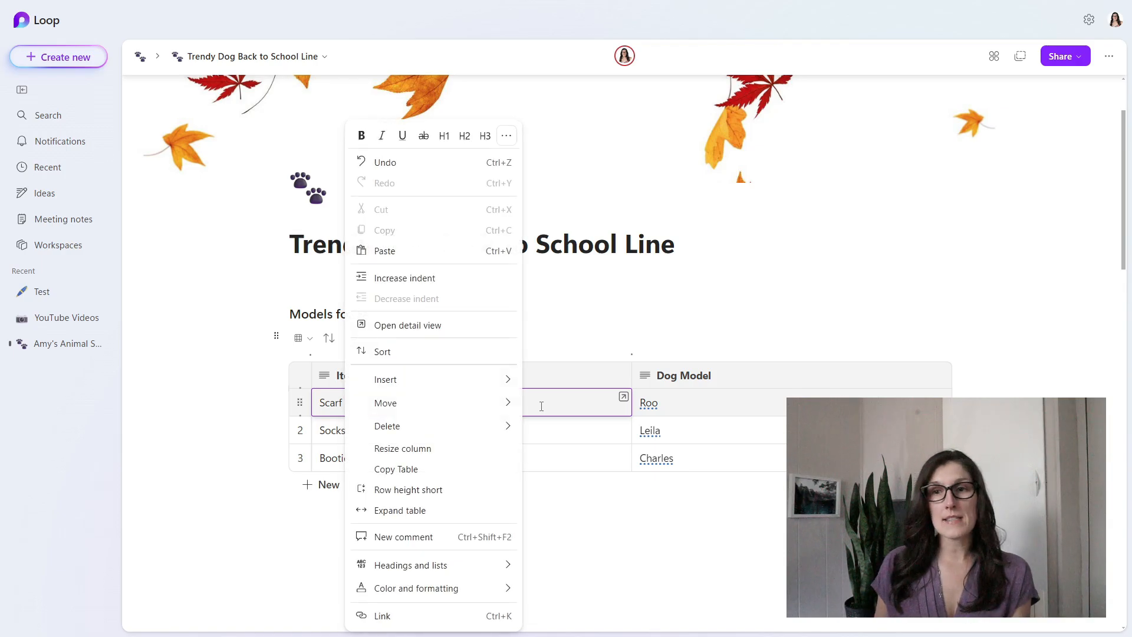
mouse_move(431, 537)
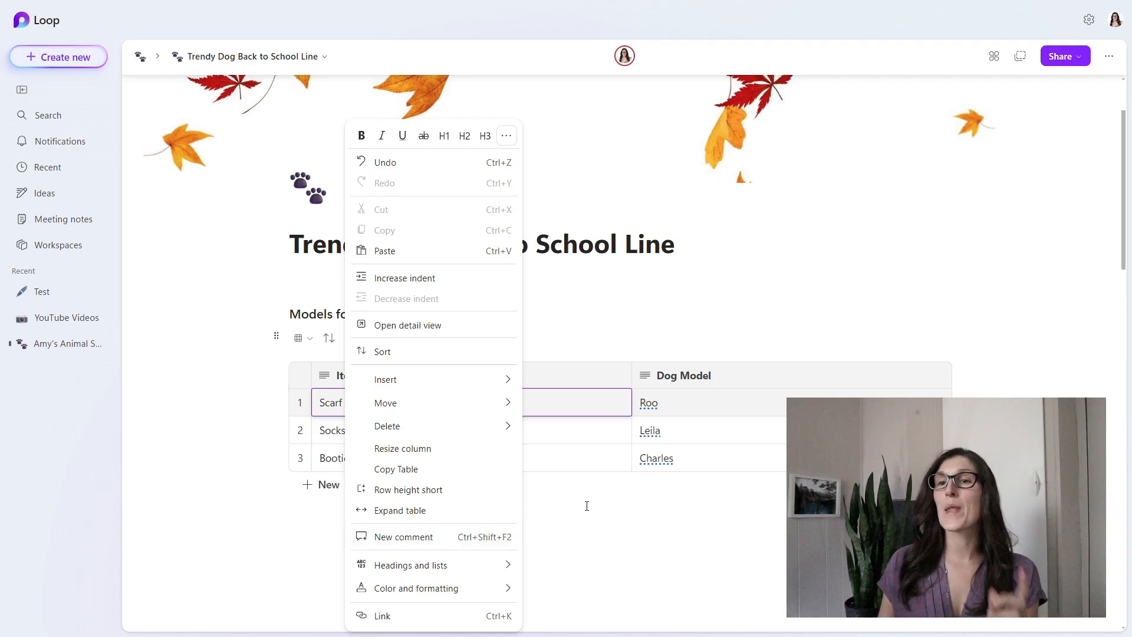
Step: Dismiss the table actions menu on the Models for Fashion Show table
left_click(585, 505)
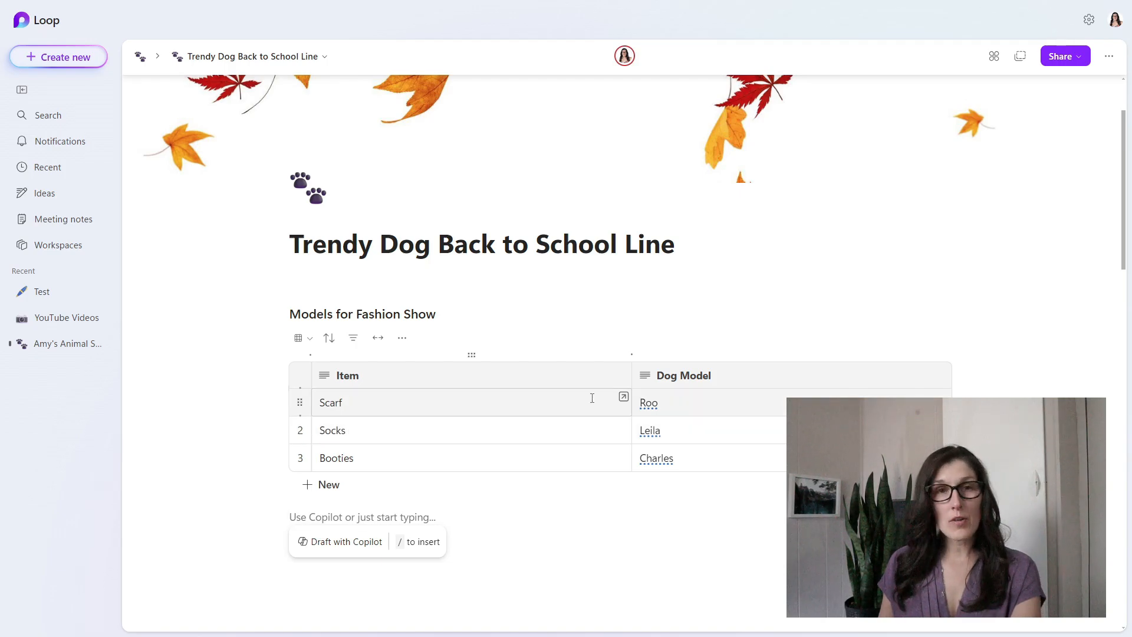
mouse_move(622, 397)
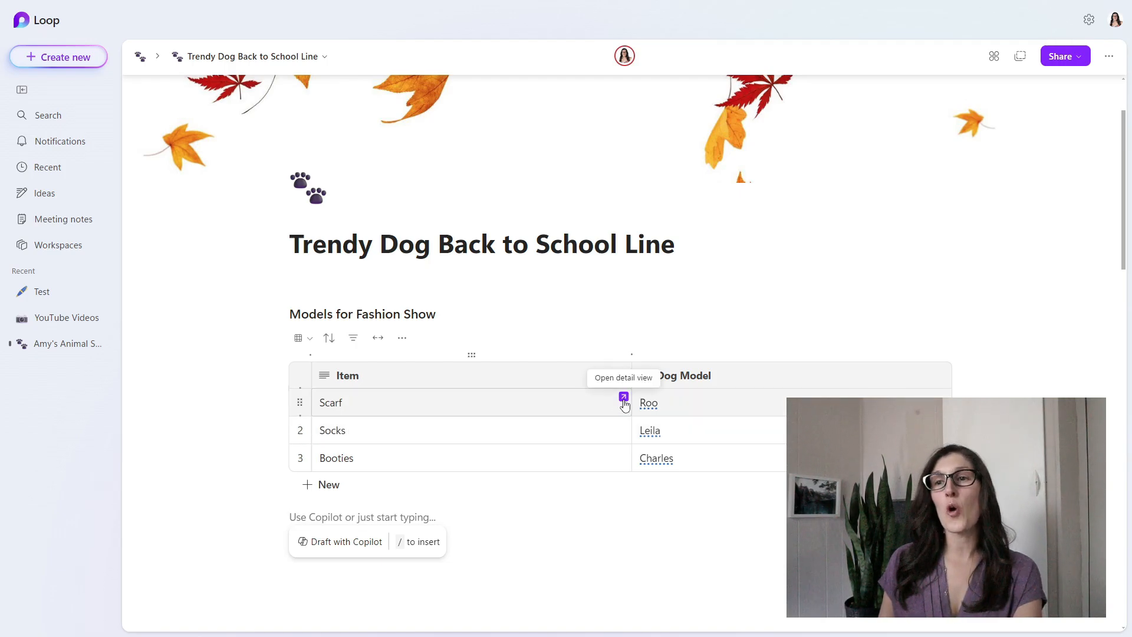
left_click(623, 398)
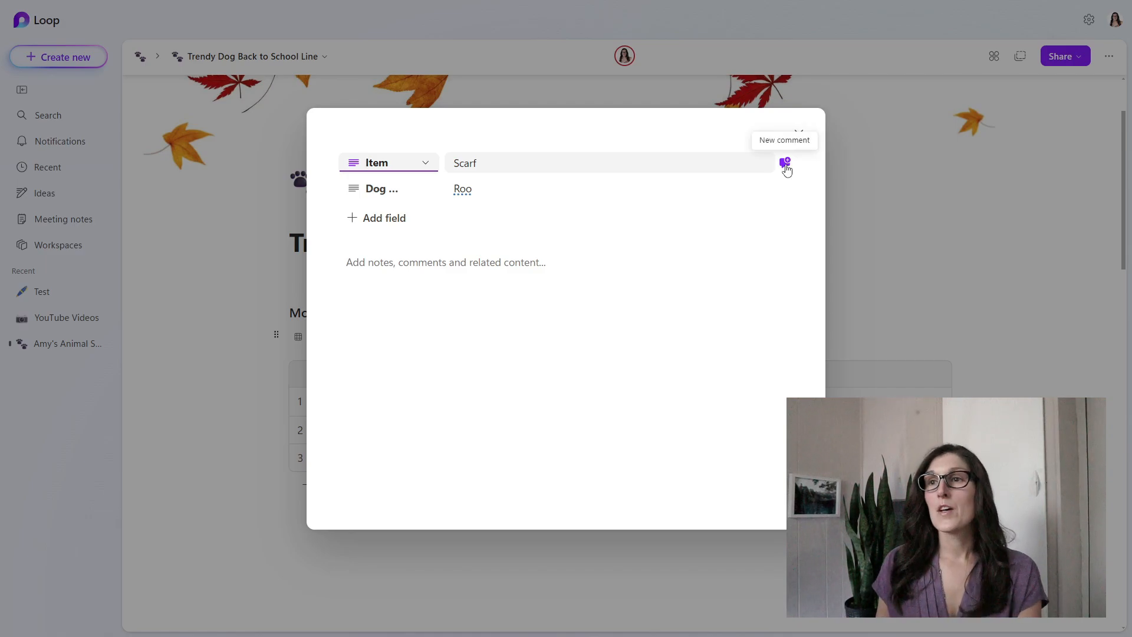
left_click(784, 162)
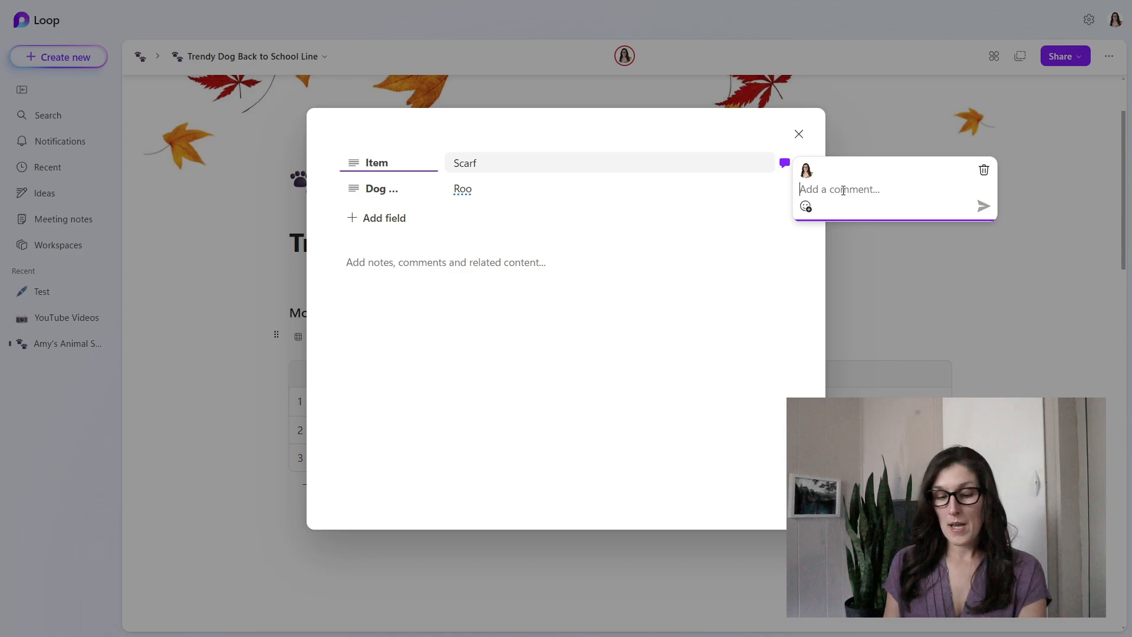
type("@")
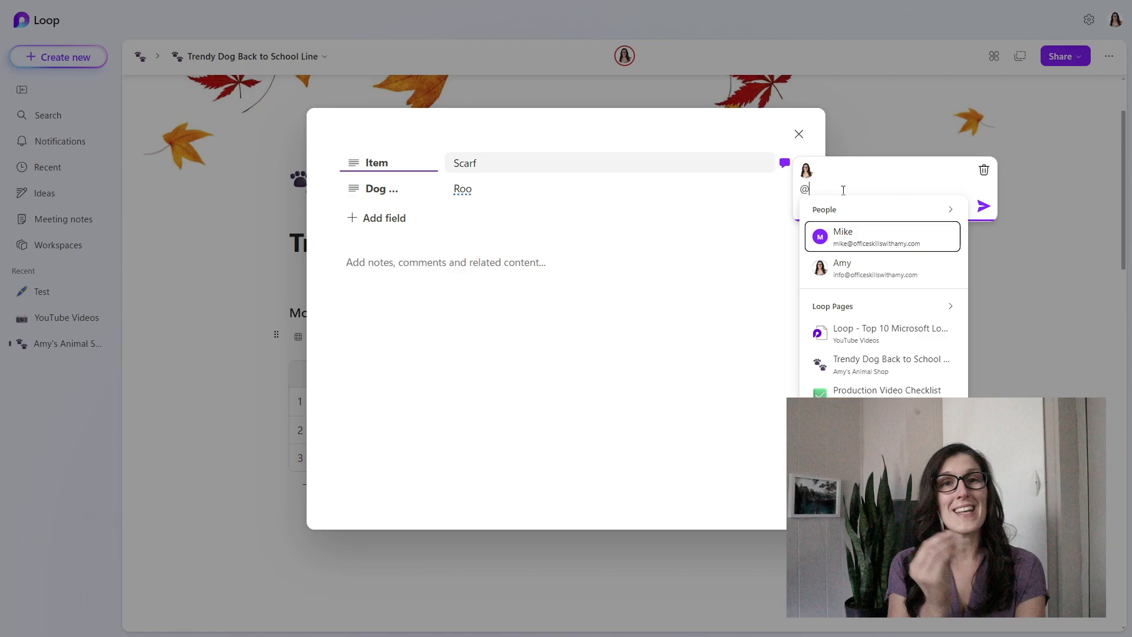
type("mike")
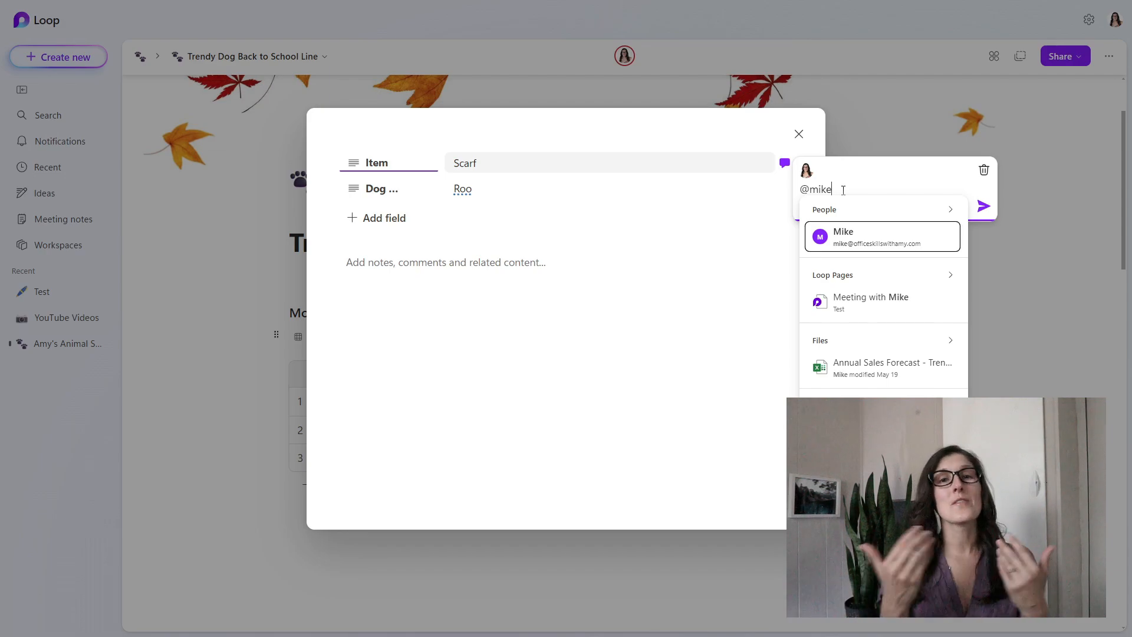
left_click(843, 236)
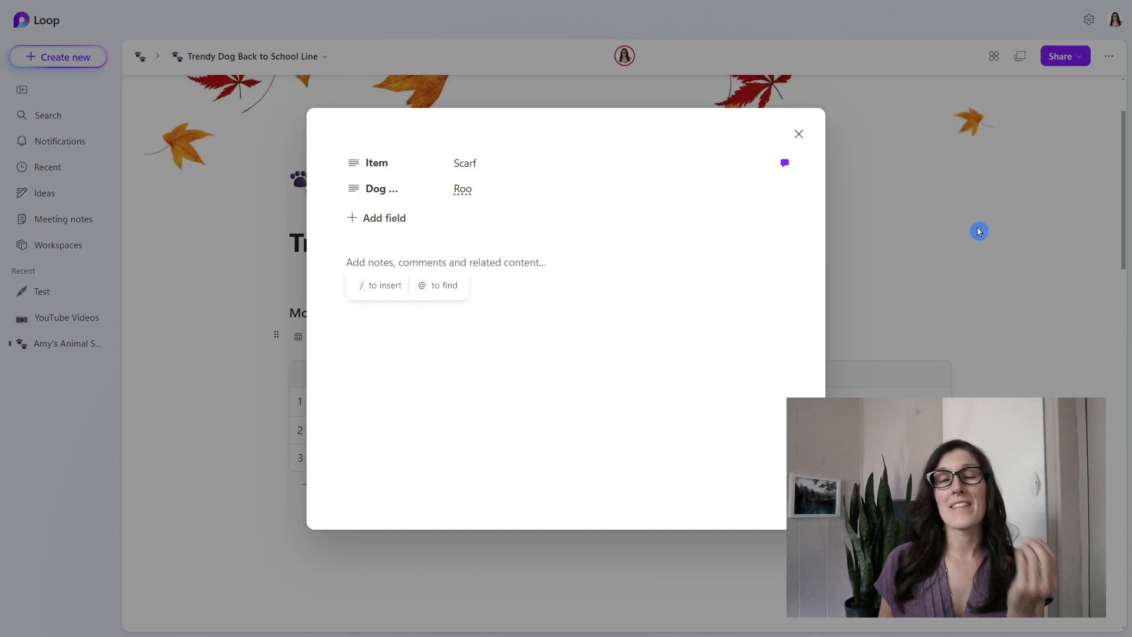
left_click(445, 261)
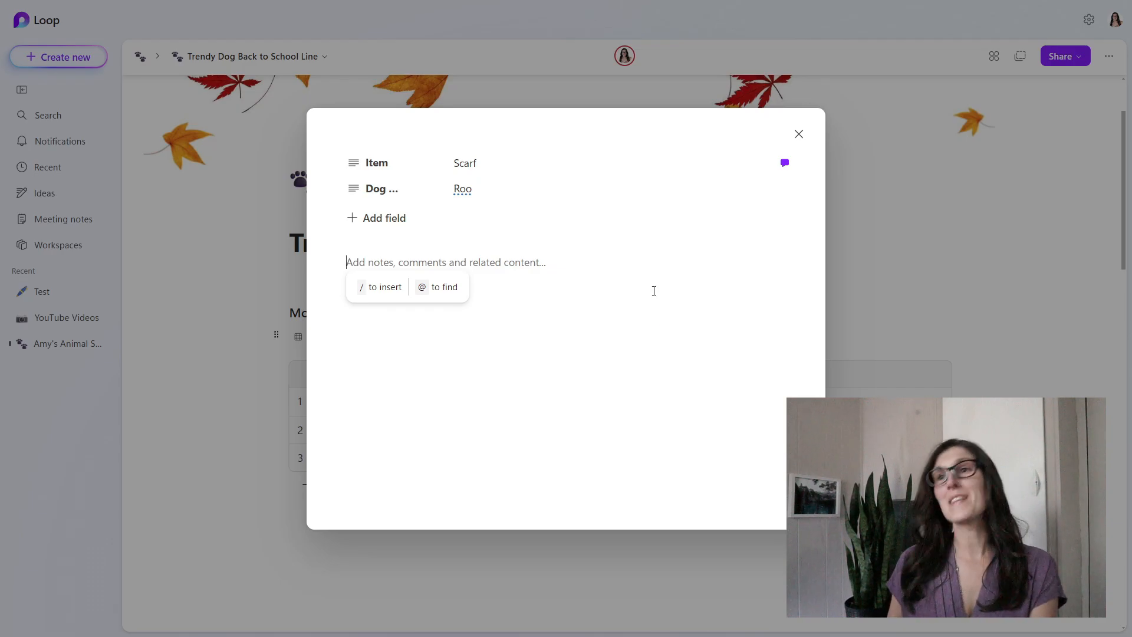
left_click(798, 134)
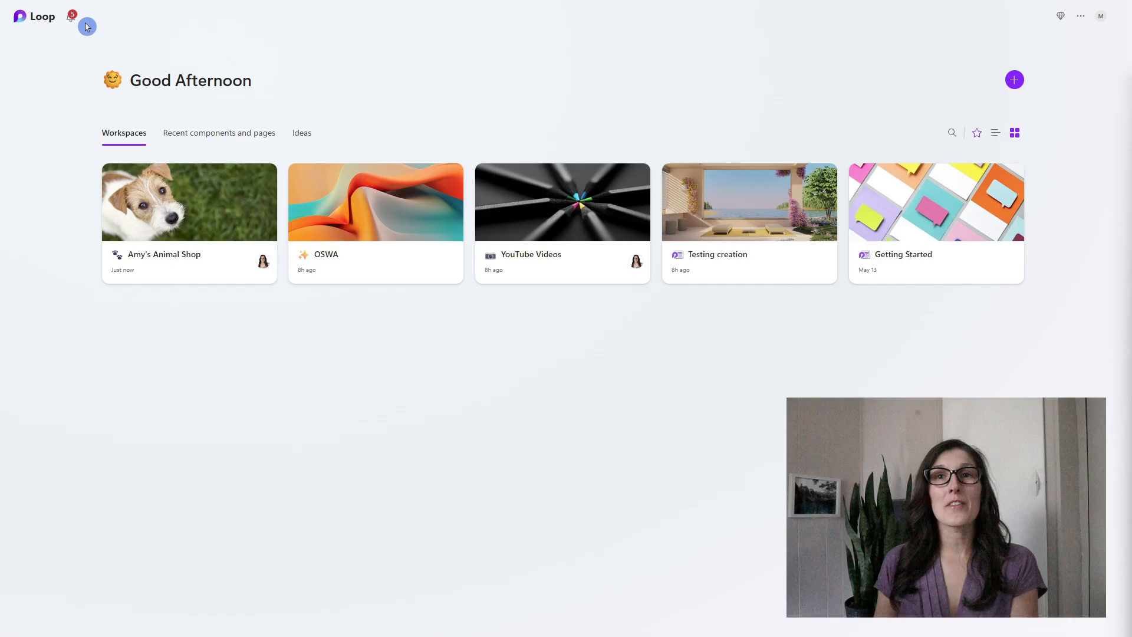
mouse_move(71, 14)
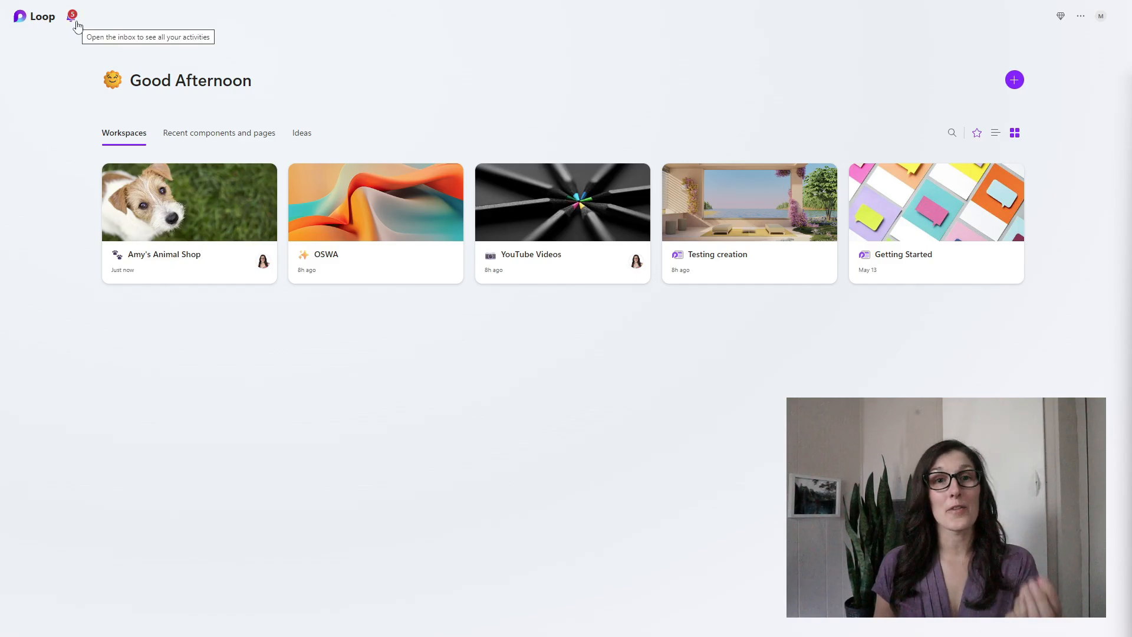
Step: From the bell's 'mentioned you in a comment' notification, open Amy's Scarf comment
left_click(72, 16)
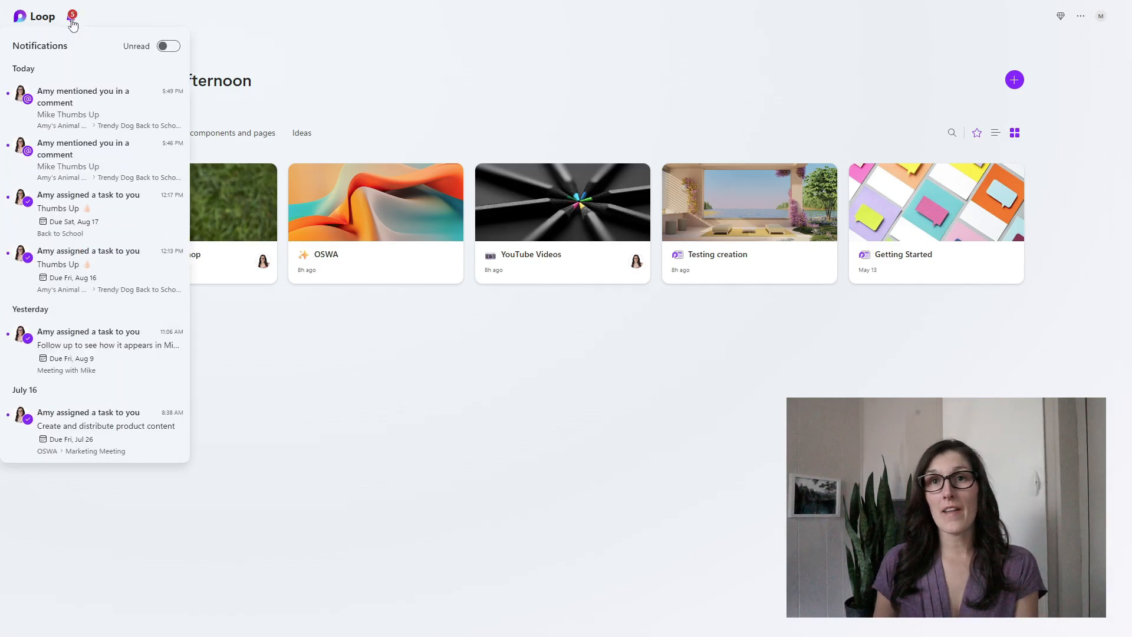
left_click(71, 15)
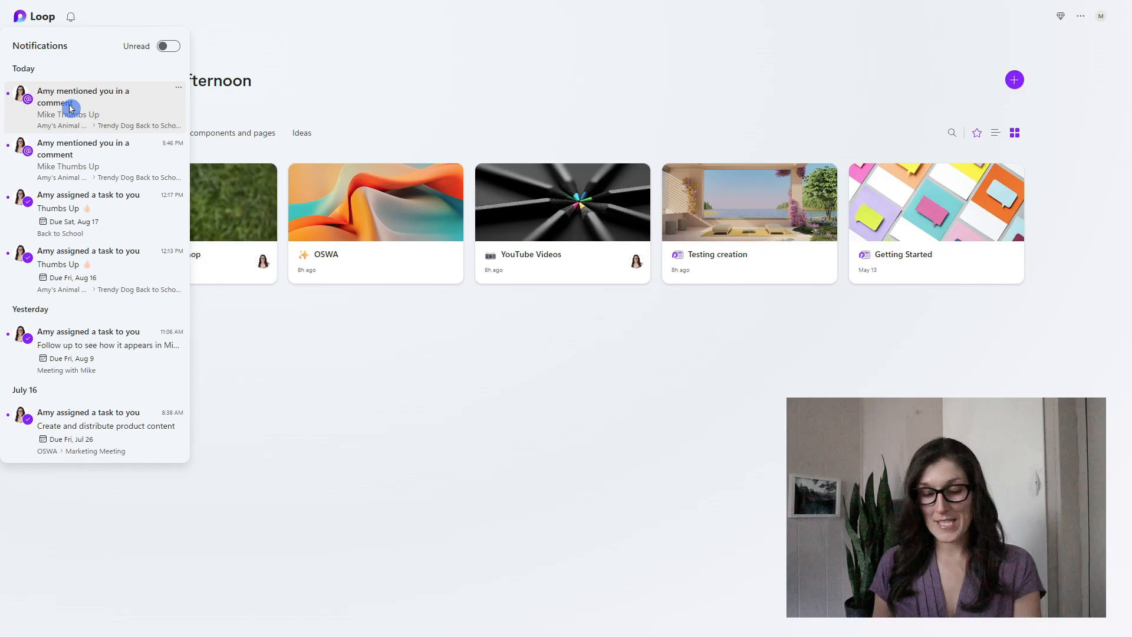
left_click(83, 106)
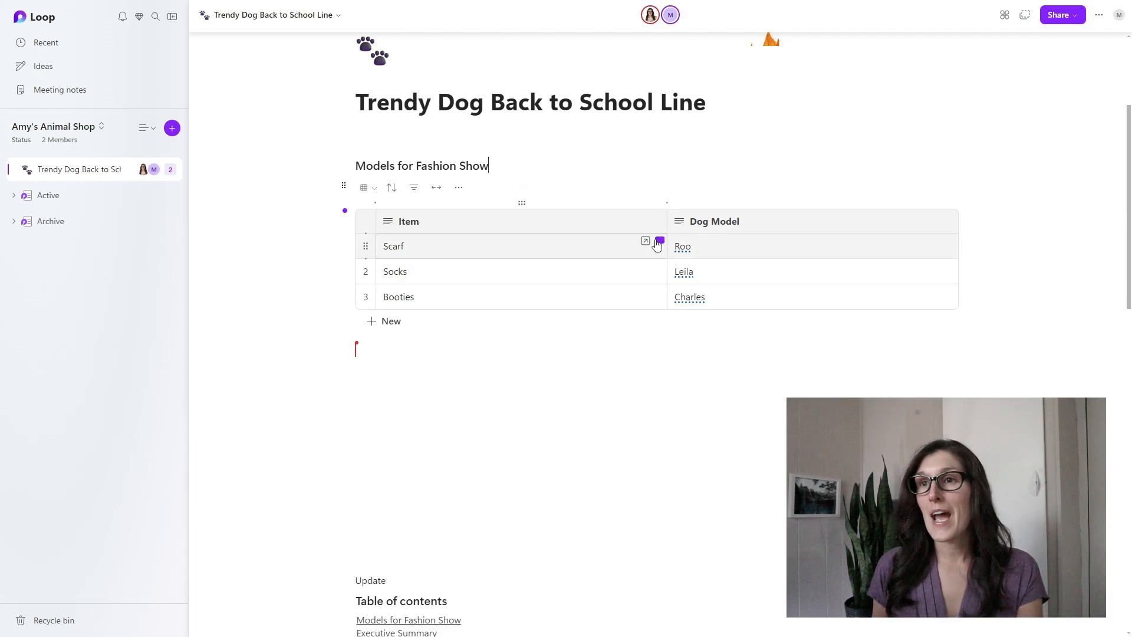
mouse_move(658, 241)
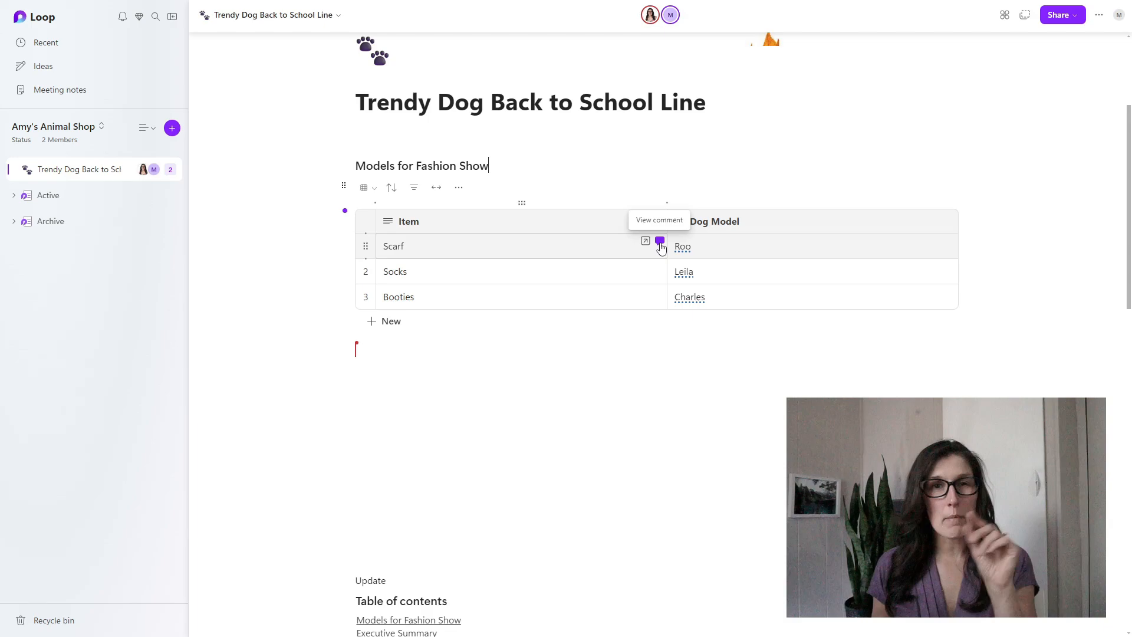
left_click(659, 241)
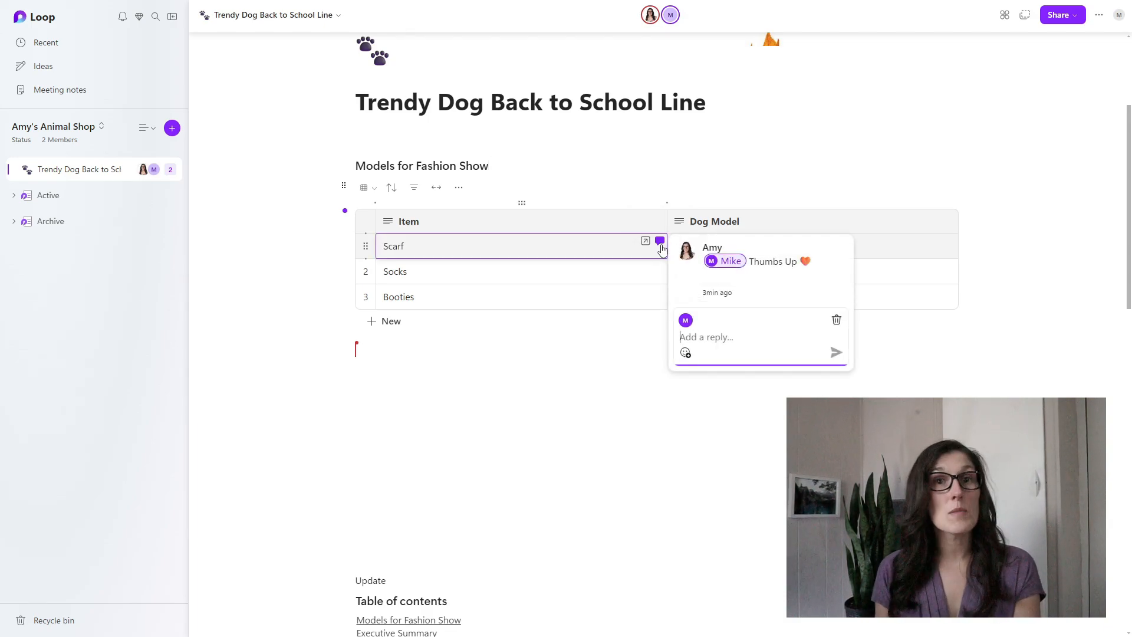
type("grl")
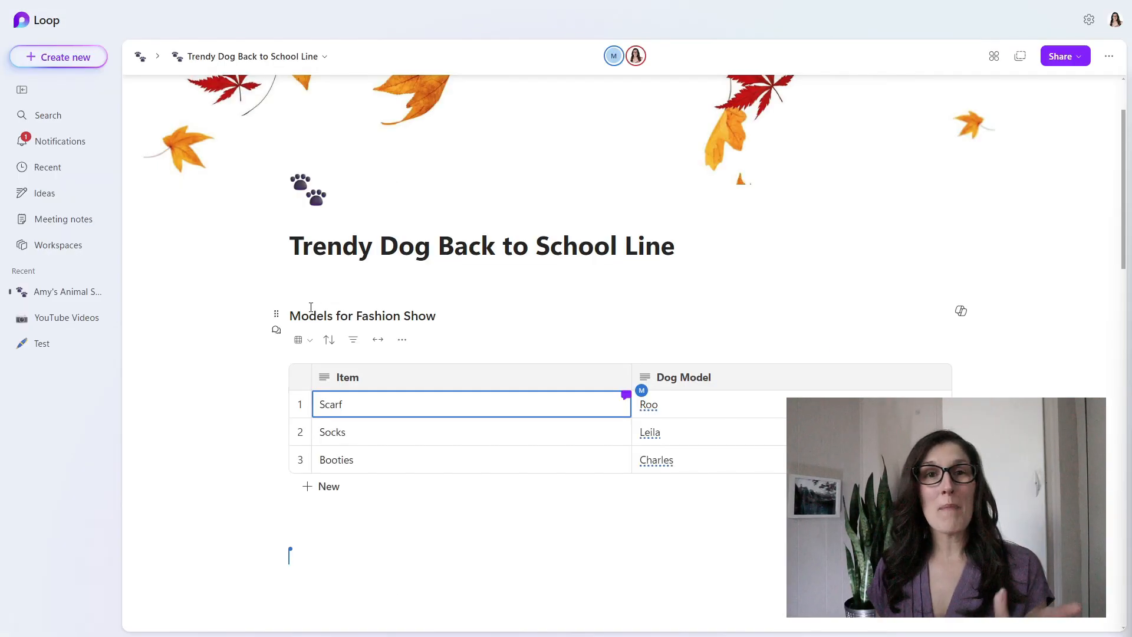
mouse_move(27, 148)
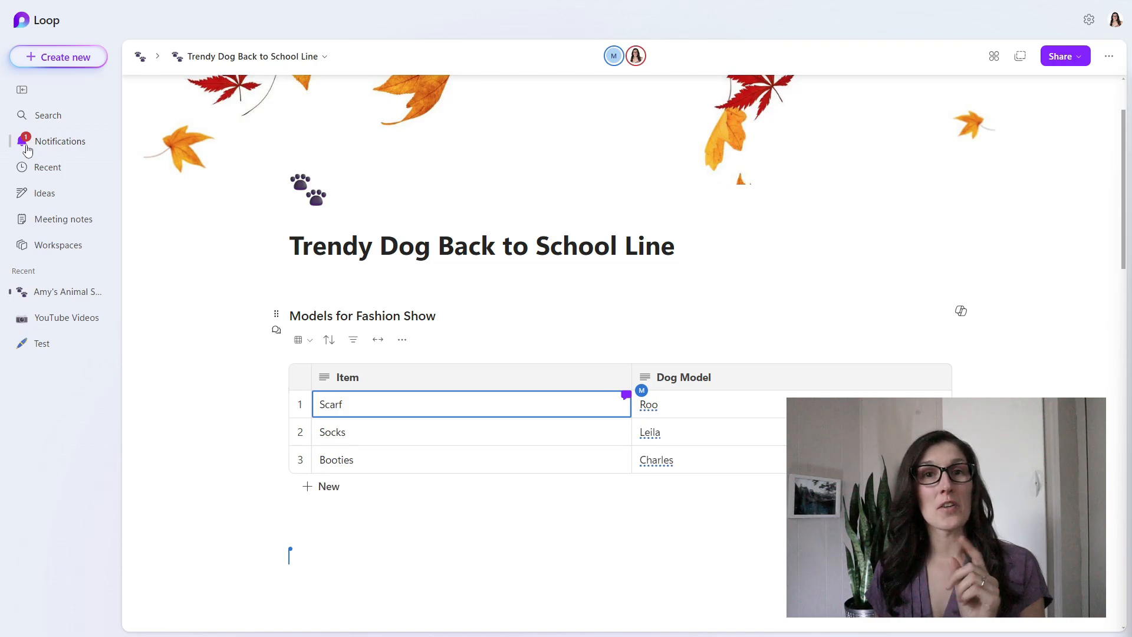
Step: Open the 'replied to your comment' notification showing Mike's 'great!' reply on Scarf
left_click(56, 141)
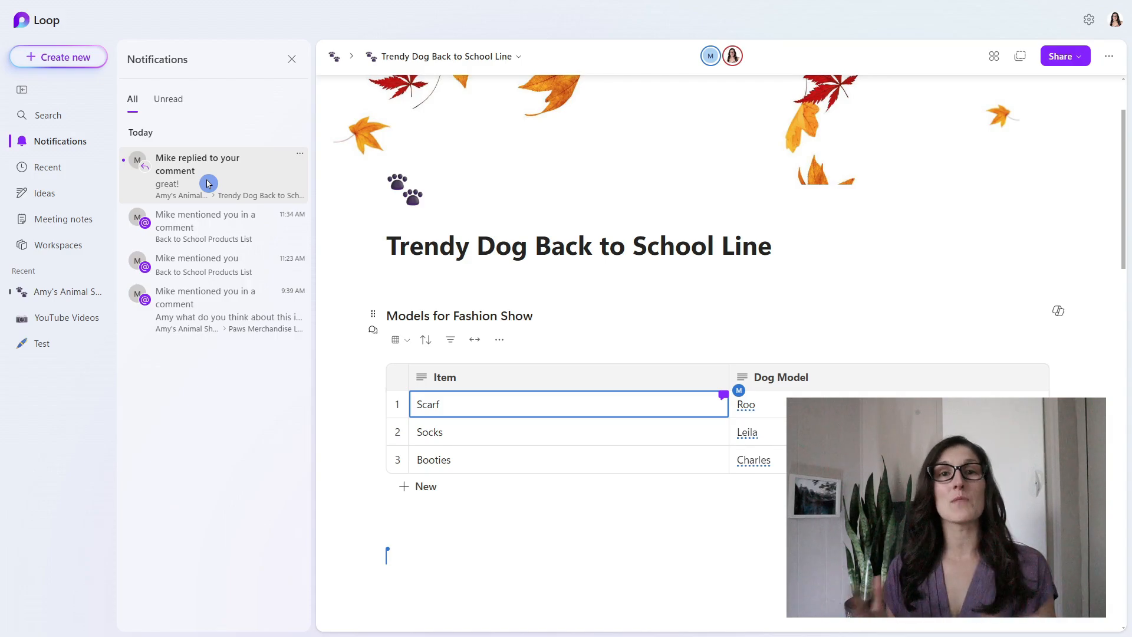
left_click(292, 59)
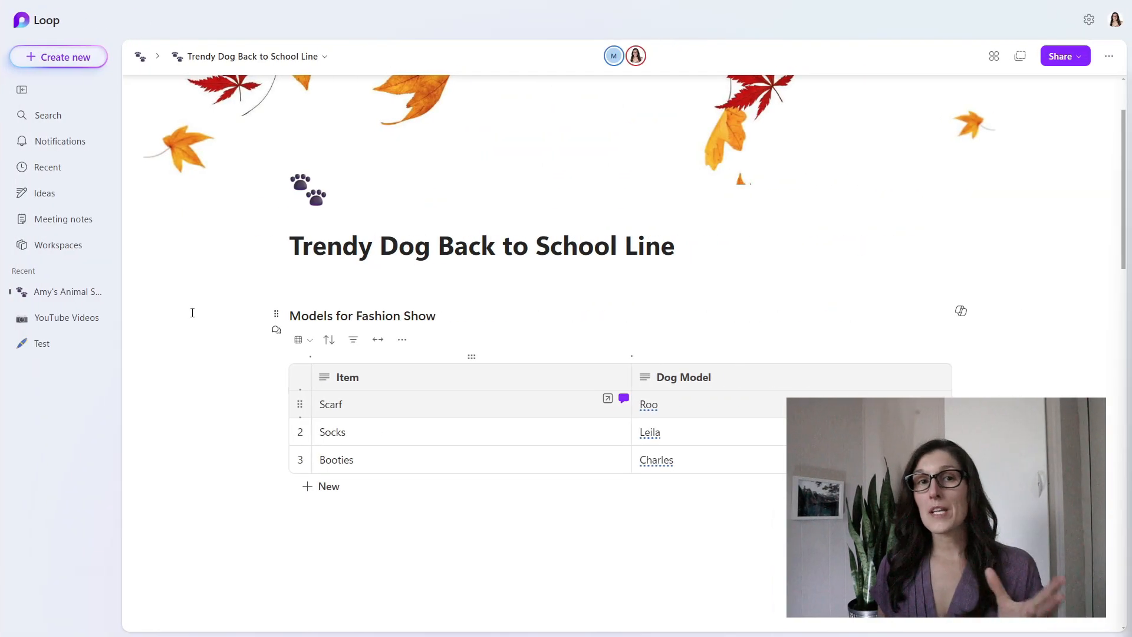
mouse_move(83, 302)
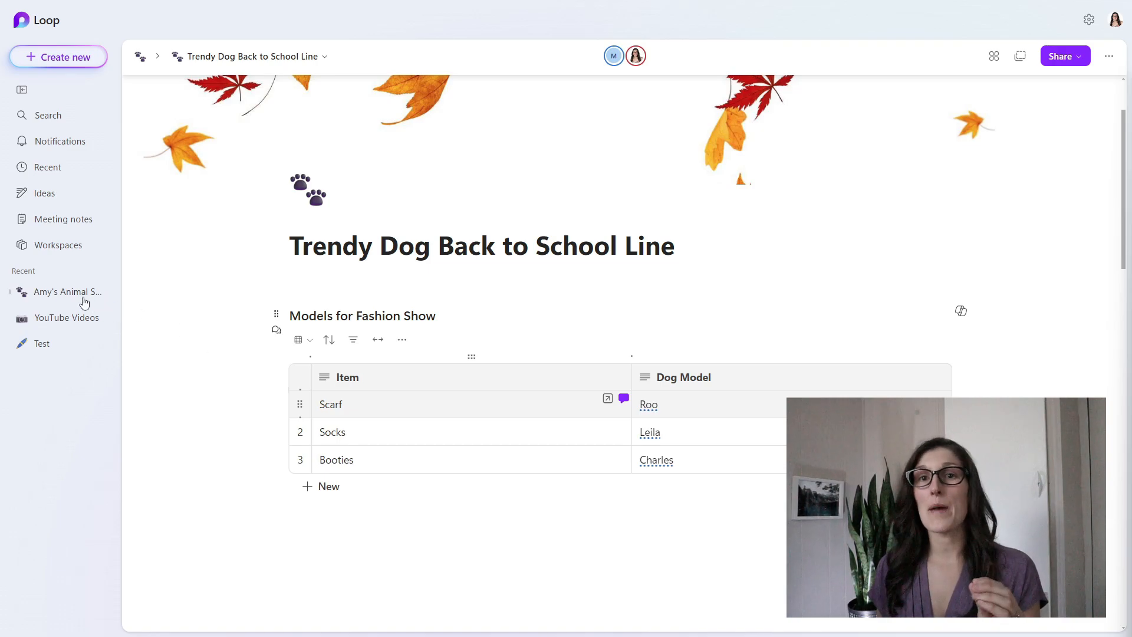
Step: Add the YouTube channel link named 'Office Skills with Amy' to Amy's Animal Shop
left_click(67, 292)
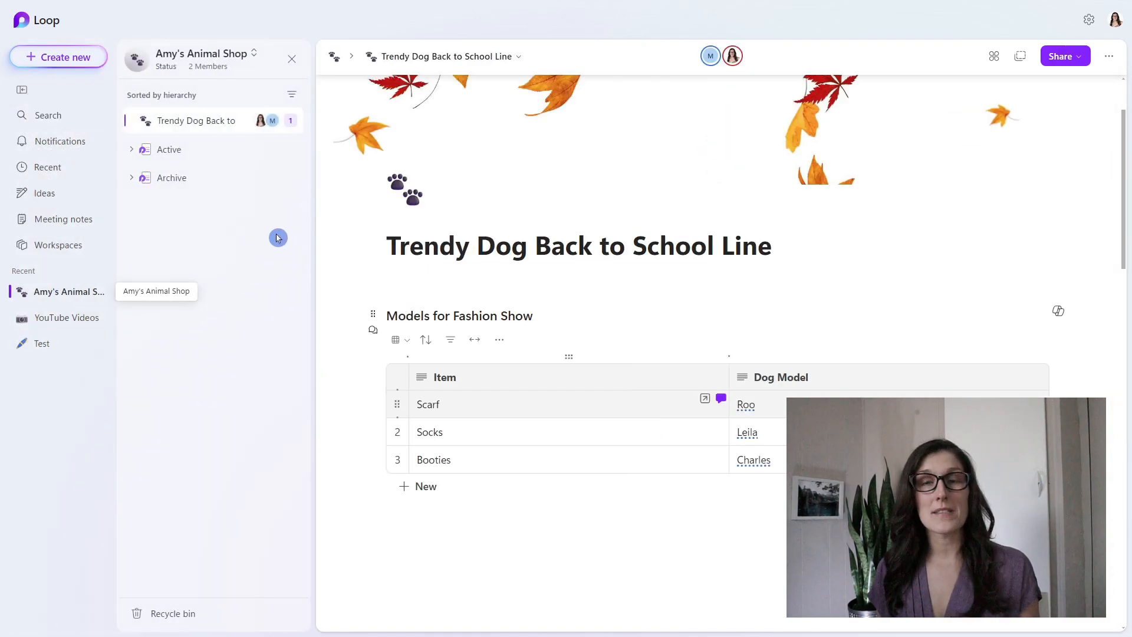
mouse_move(171, 178)
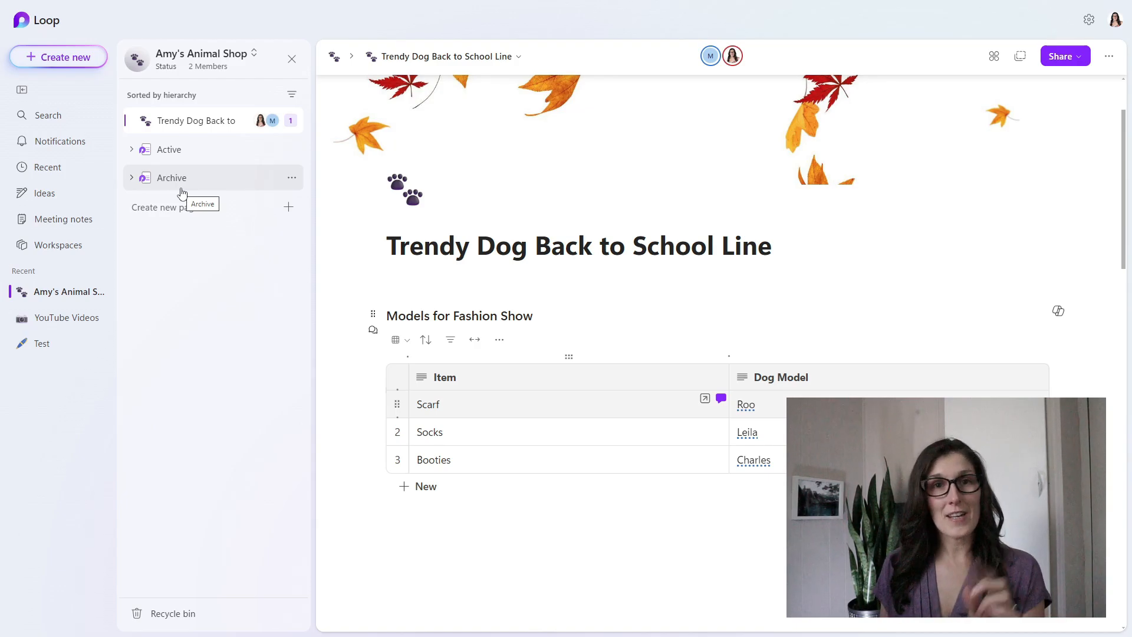
left_click(58, 56)
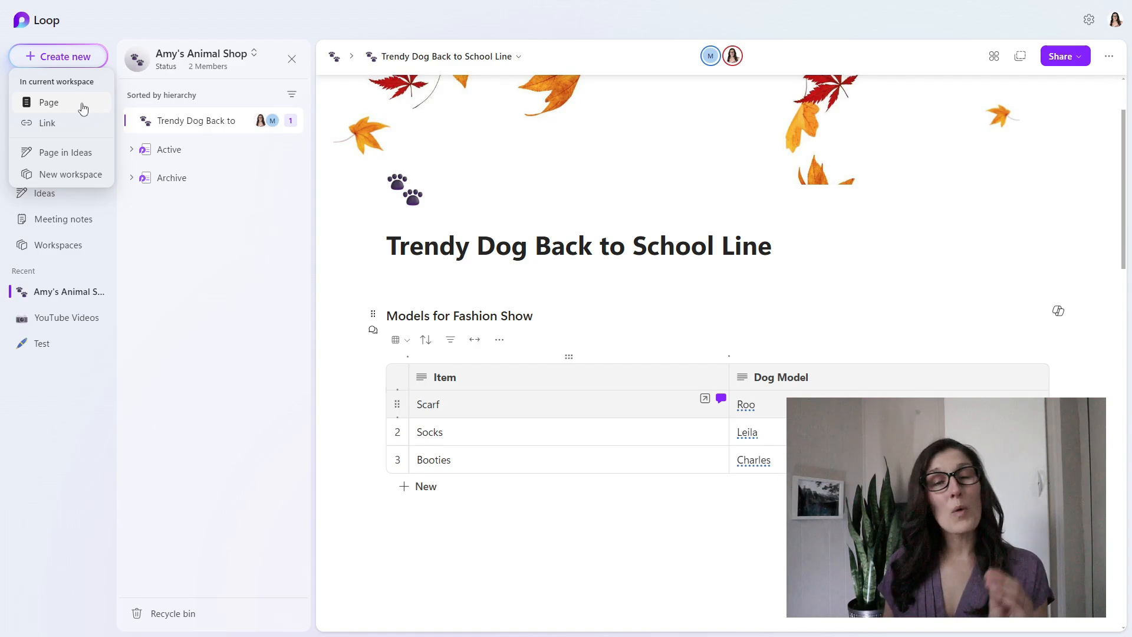
left_click(47, 123)
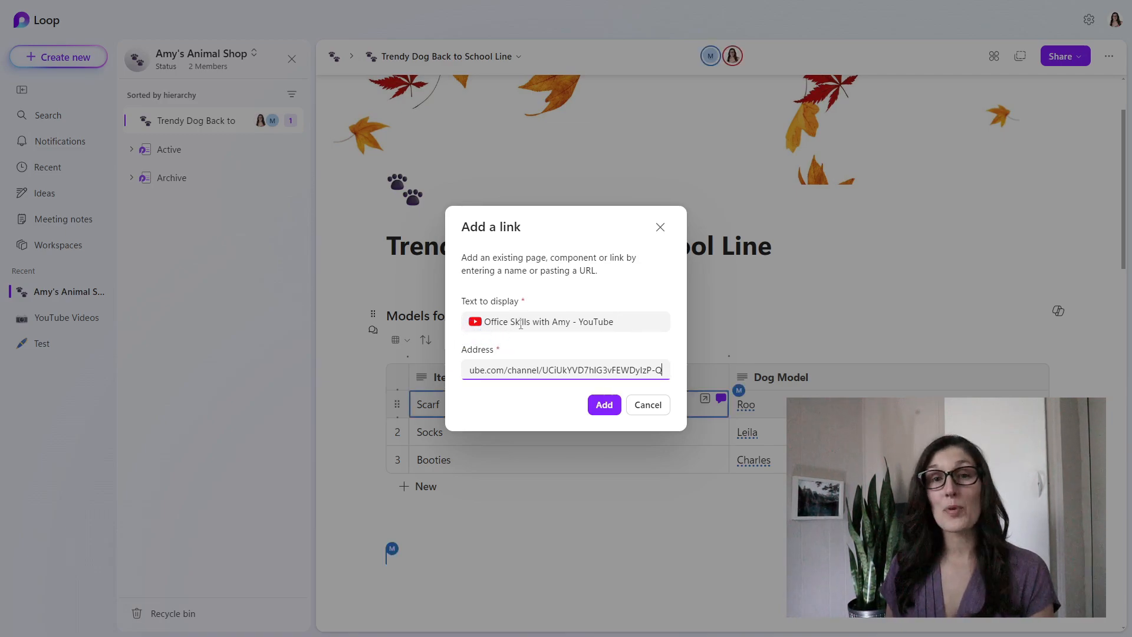
double_click(595, 321)
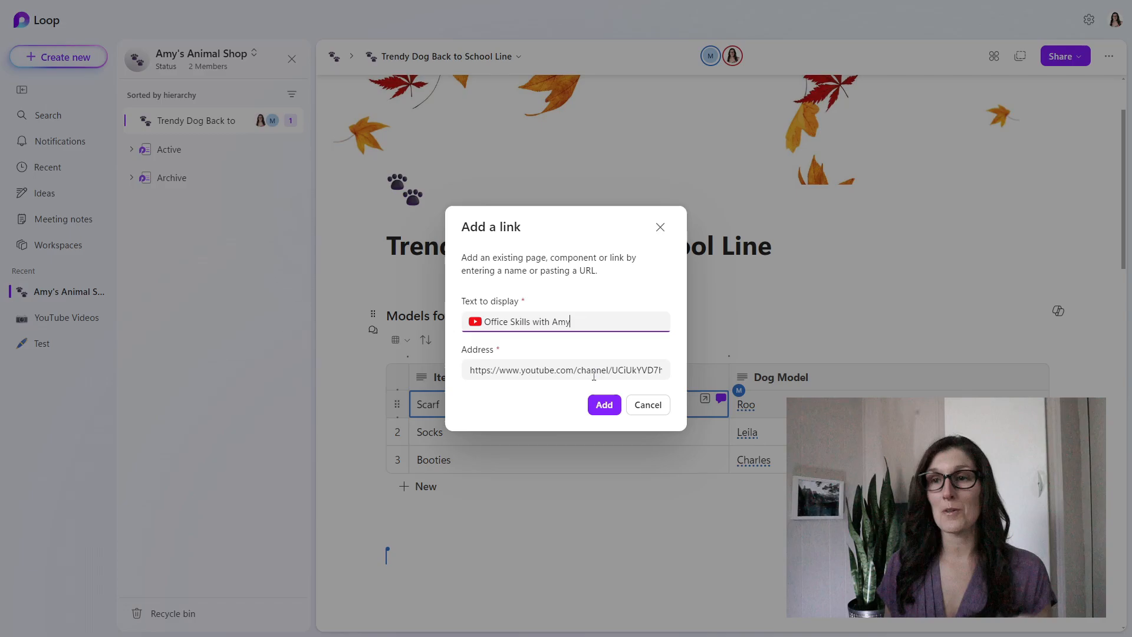
left_click(604, 404)
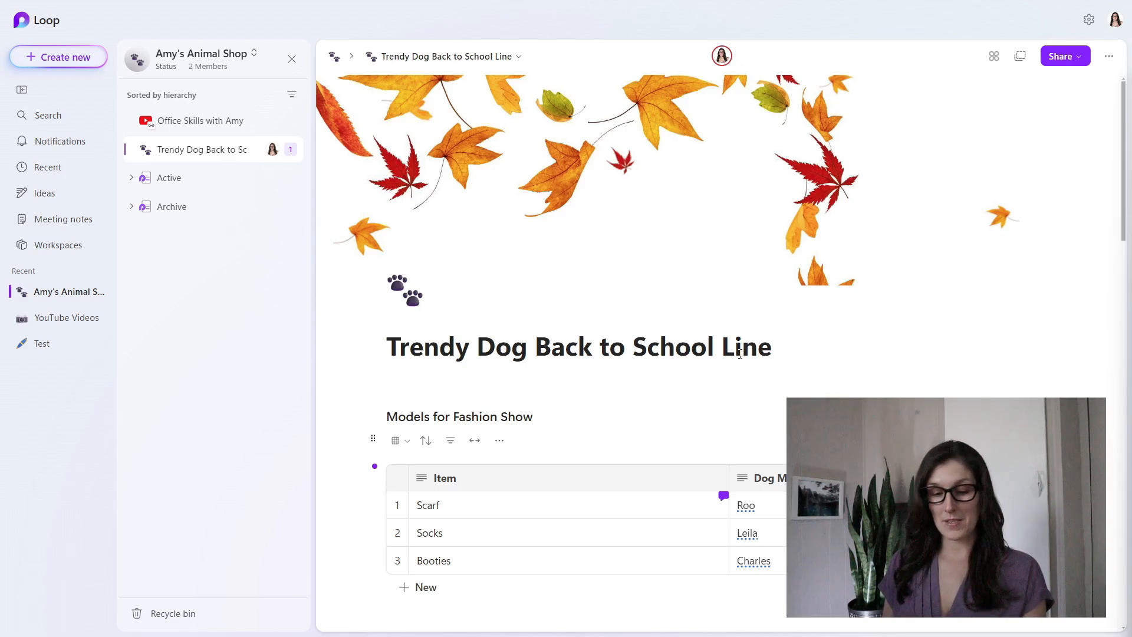
mouse_move(205, 149)
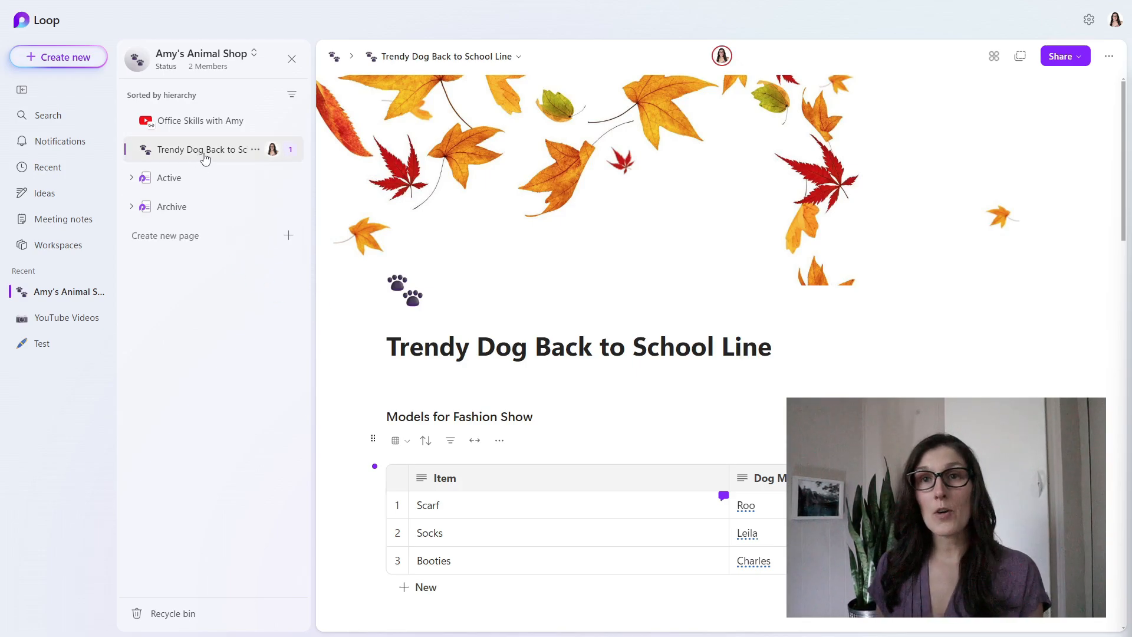
mouse_move(209, 220)
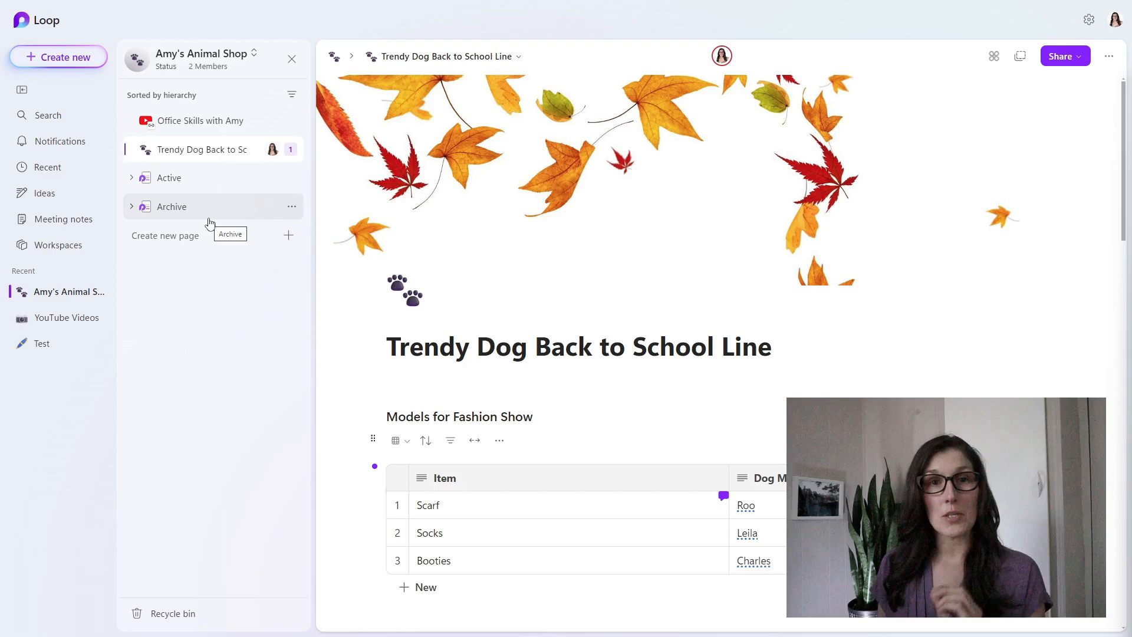
Step: Add the Trendy Dog Back to School Line page to the OSWA workspace
left_click(257, 149)
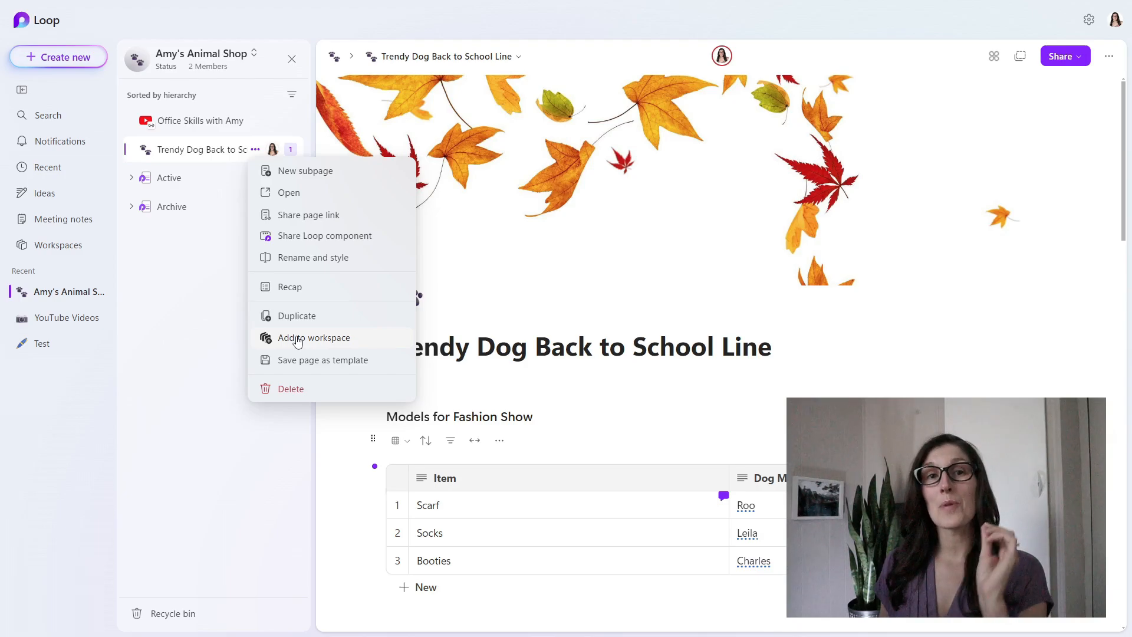
left_click(313, 337)
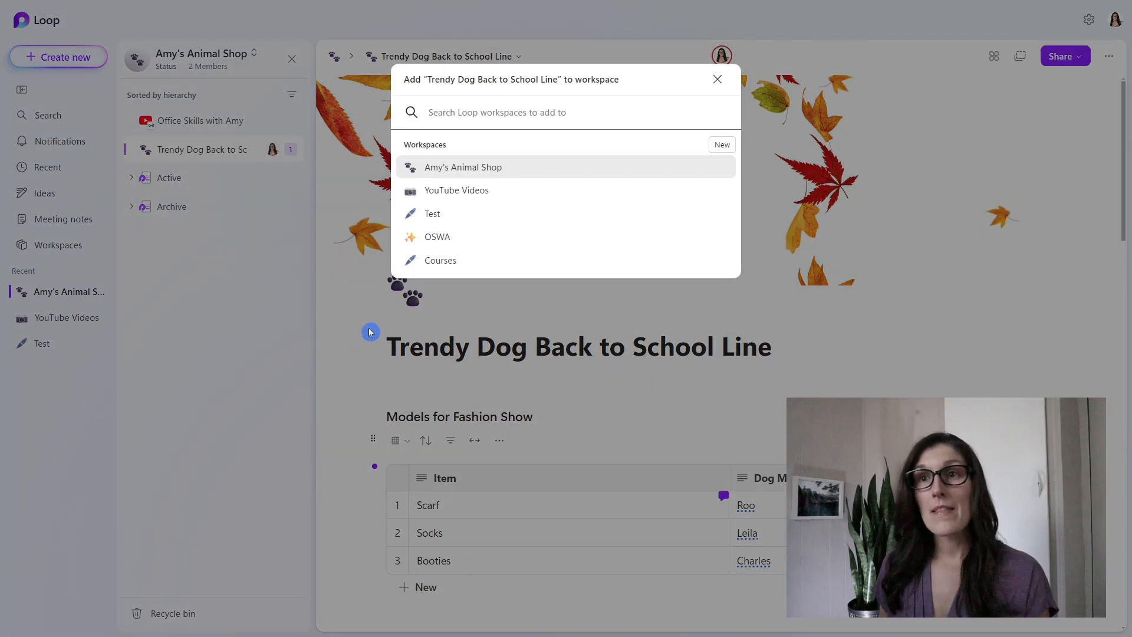
mouse_move(462, 237)
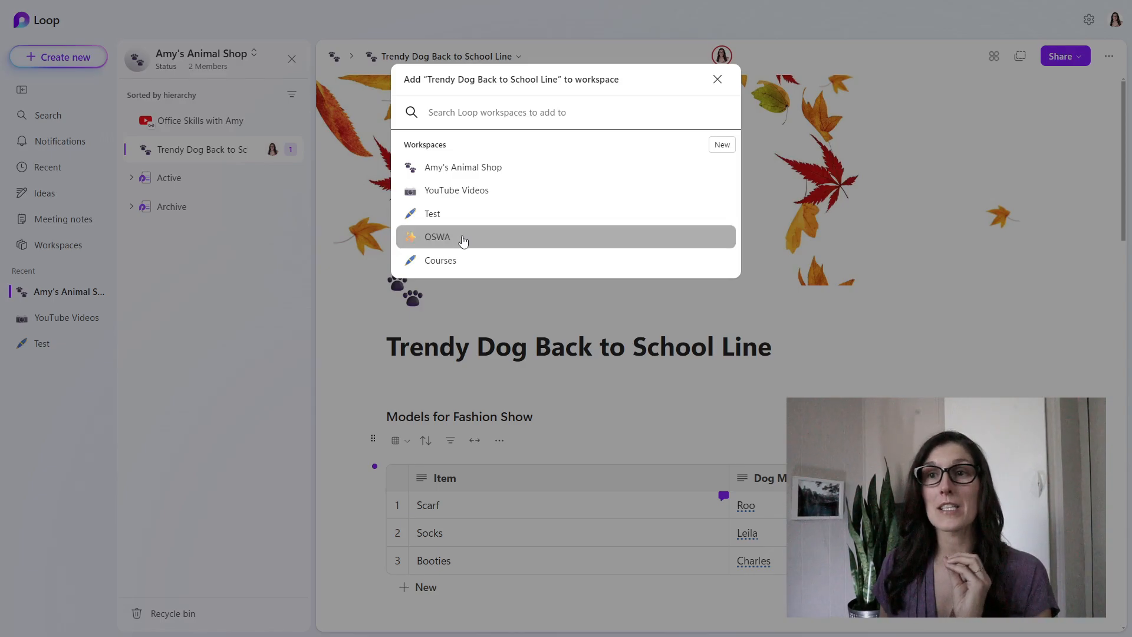
left_click(437, 237)
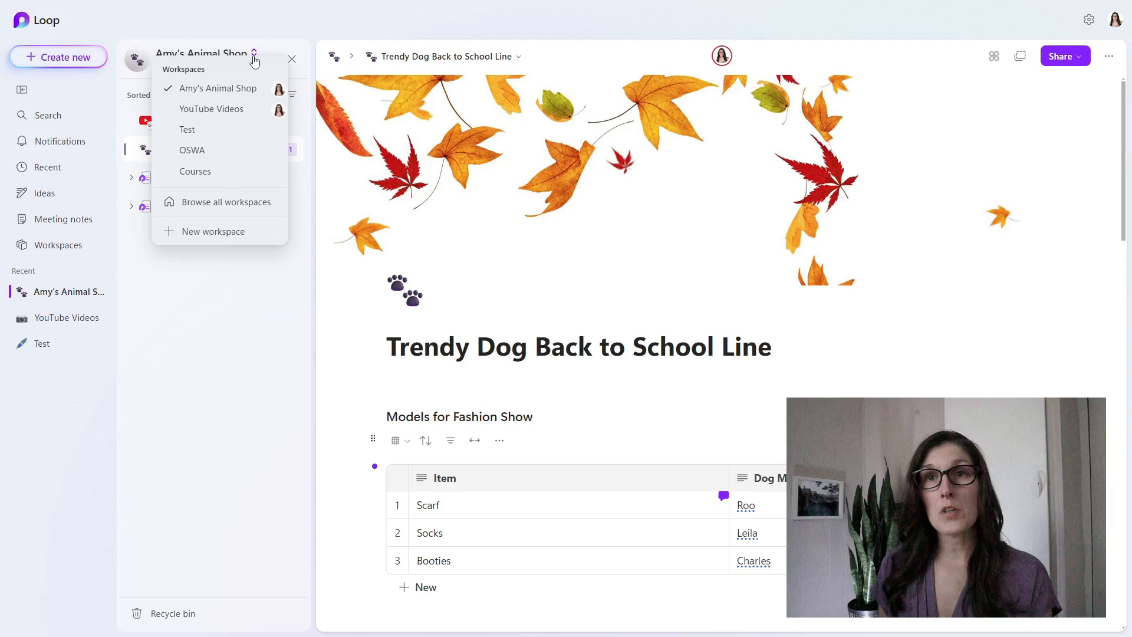
Step: Open Trendy Dog Back to School Line in OSWA and check its shared locations
left_click(192, 150)
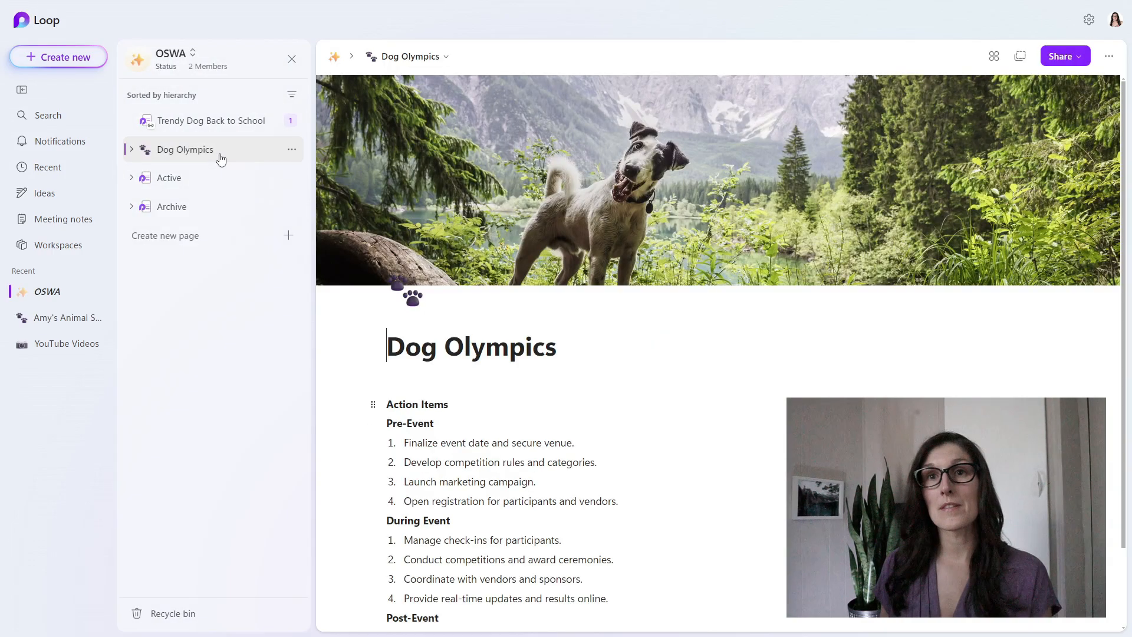
left_click(210, 120)
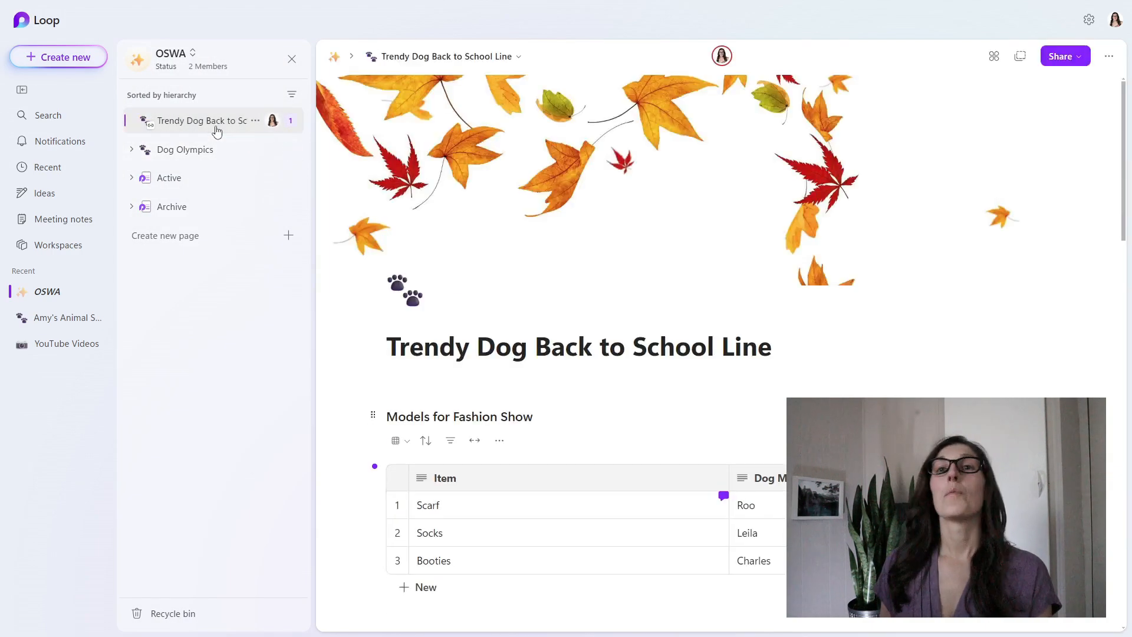
mouse_move(204, 134)
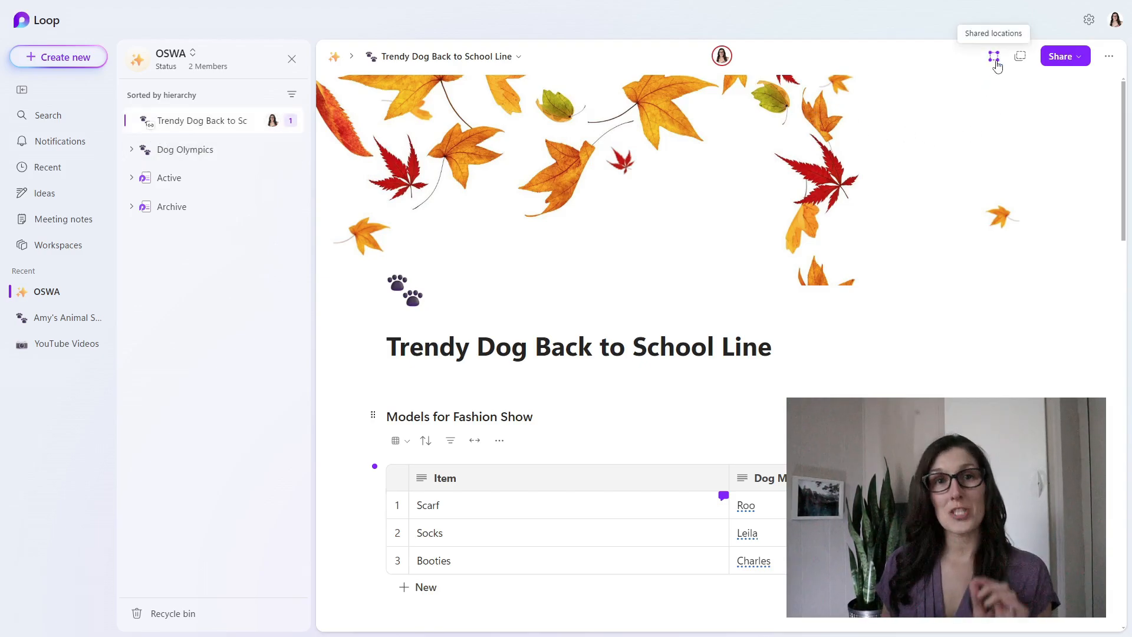
left_click(994, 56)
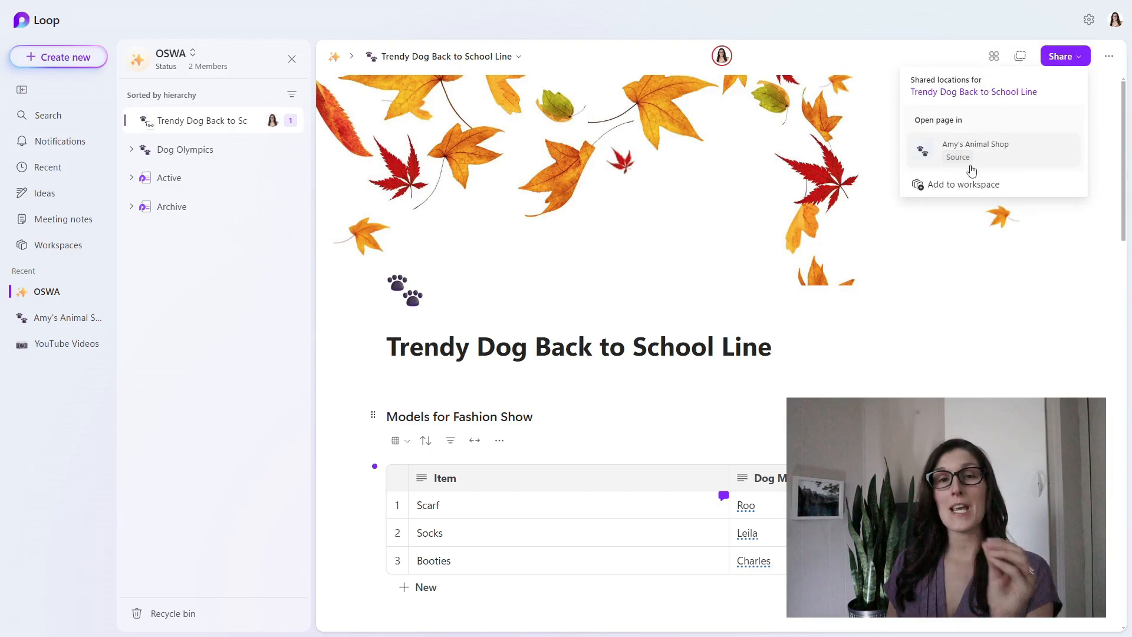
left_click(974, 148)
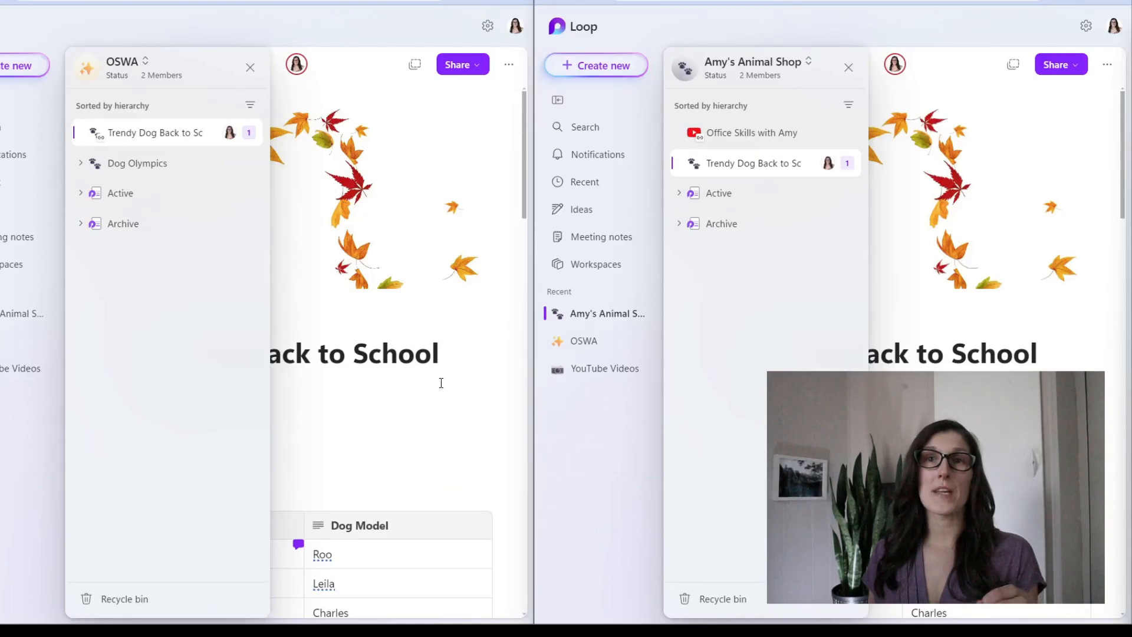
mouse_move(250, 68)
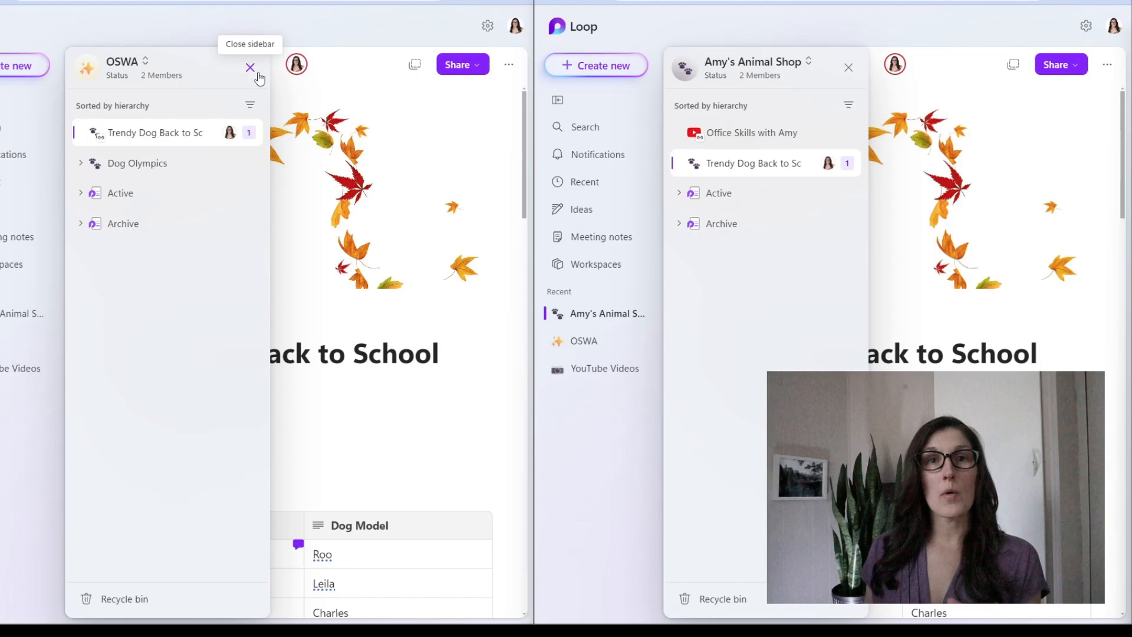
Step: Hide both sidebars, type 'Update' under the title, and remove the page from OSWA
left_click(250, 67)
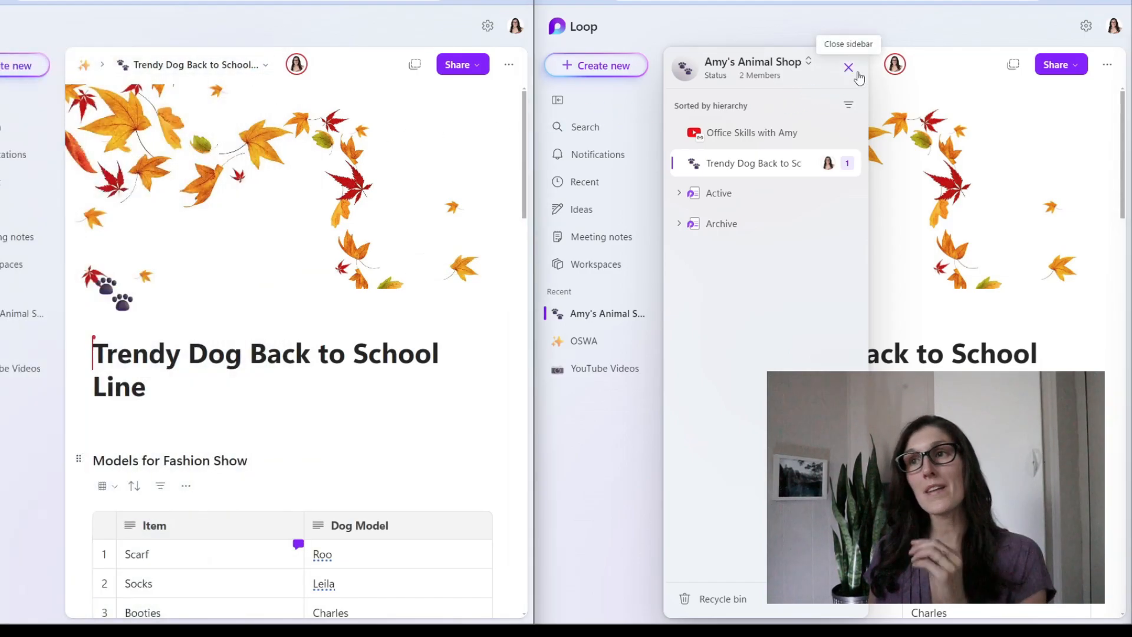
left_click(848, 68)
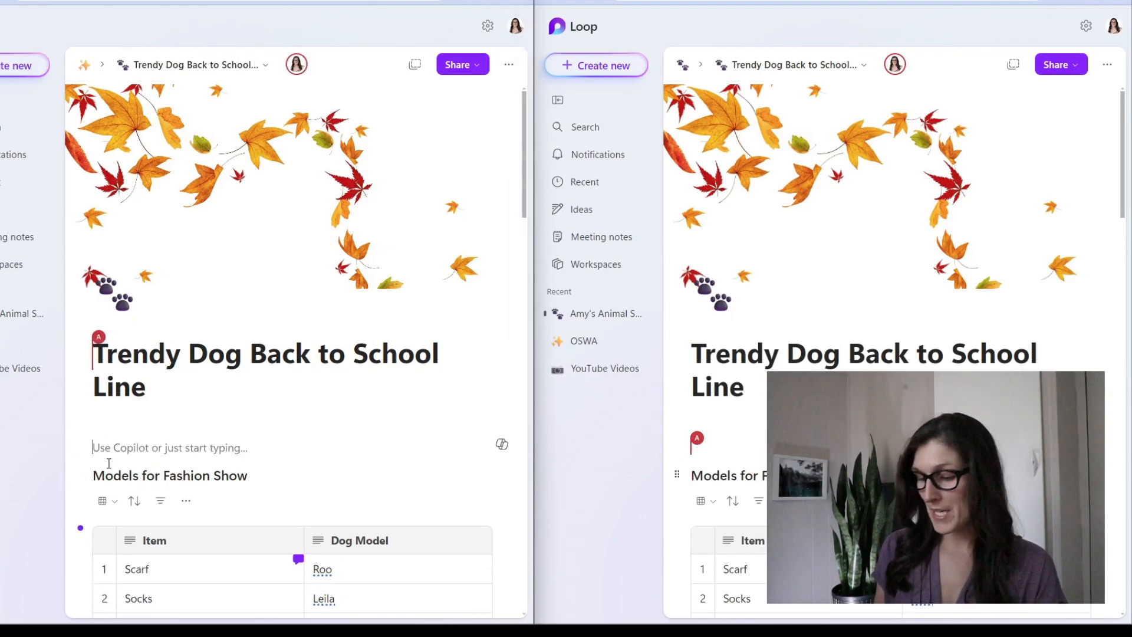
type("Update")
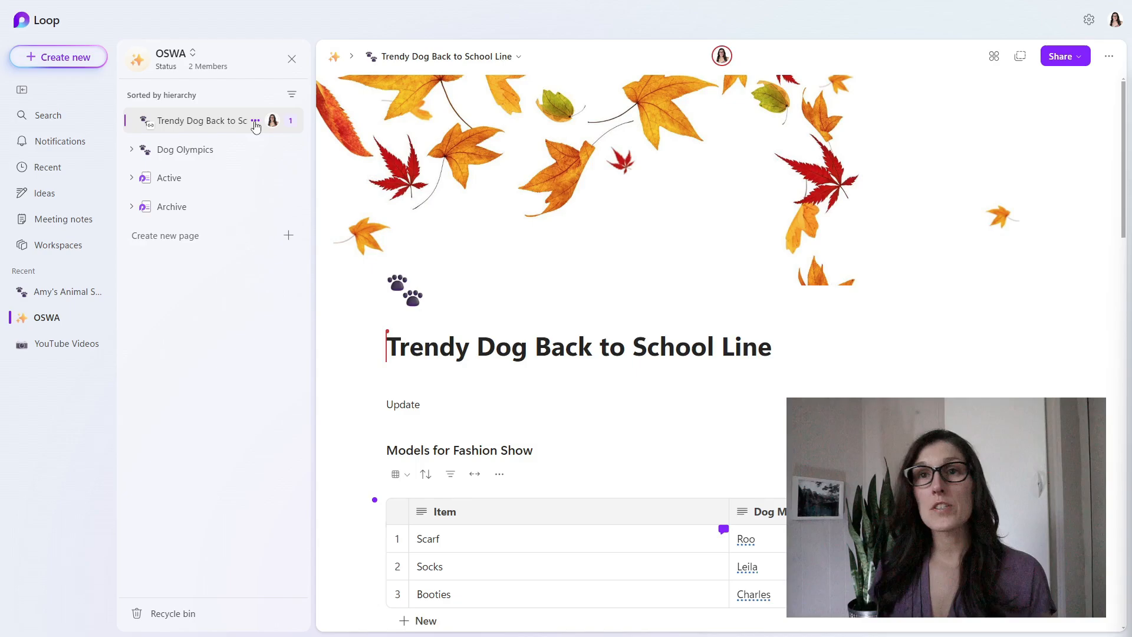
left_click(254, 120)
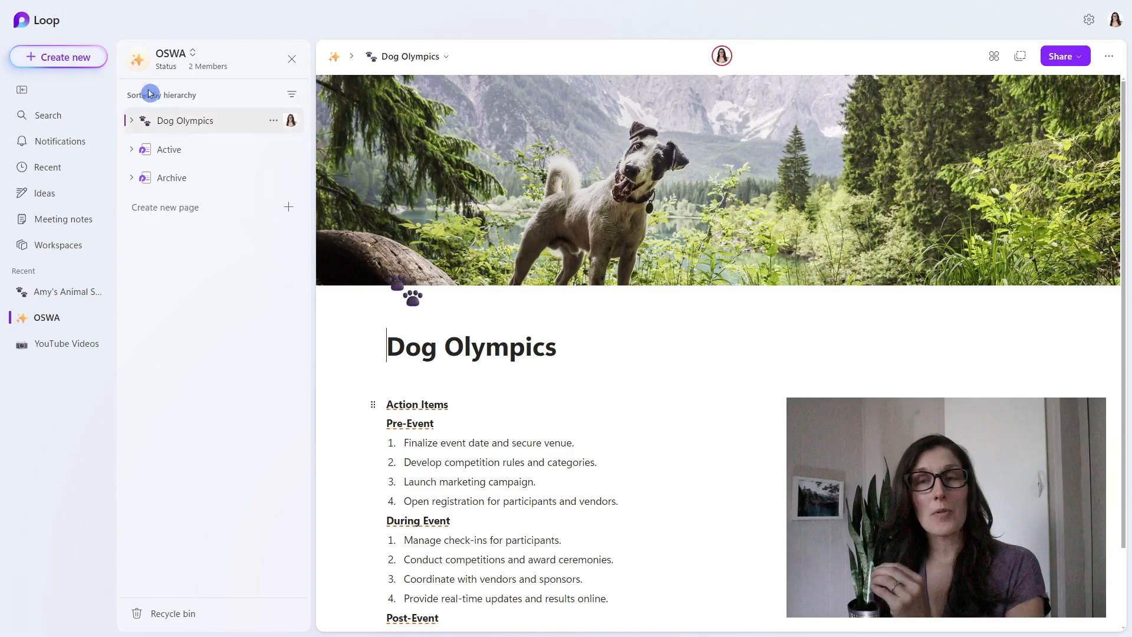
Step: Return to Amy's Animal Shop and scroll back up the Trendy Dog page
left_click(67, 290)
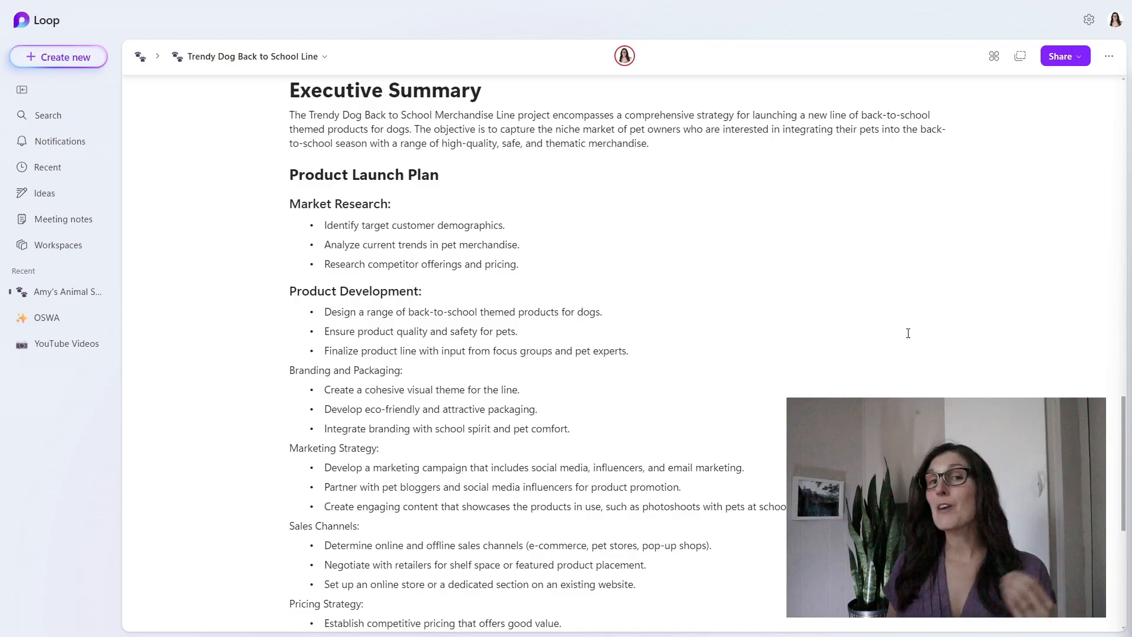
scroll("up", 3)
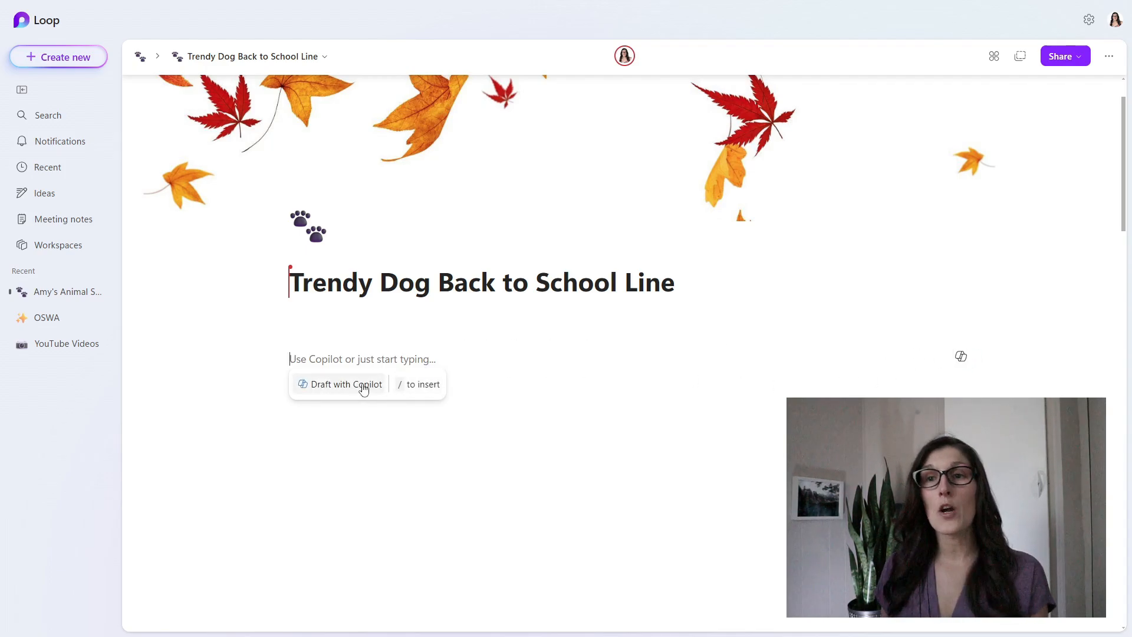
Step: Try sample Copilot prompts, then enter 'Draft the marketing avatar for the back to school line.'
left_click(344, 383)
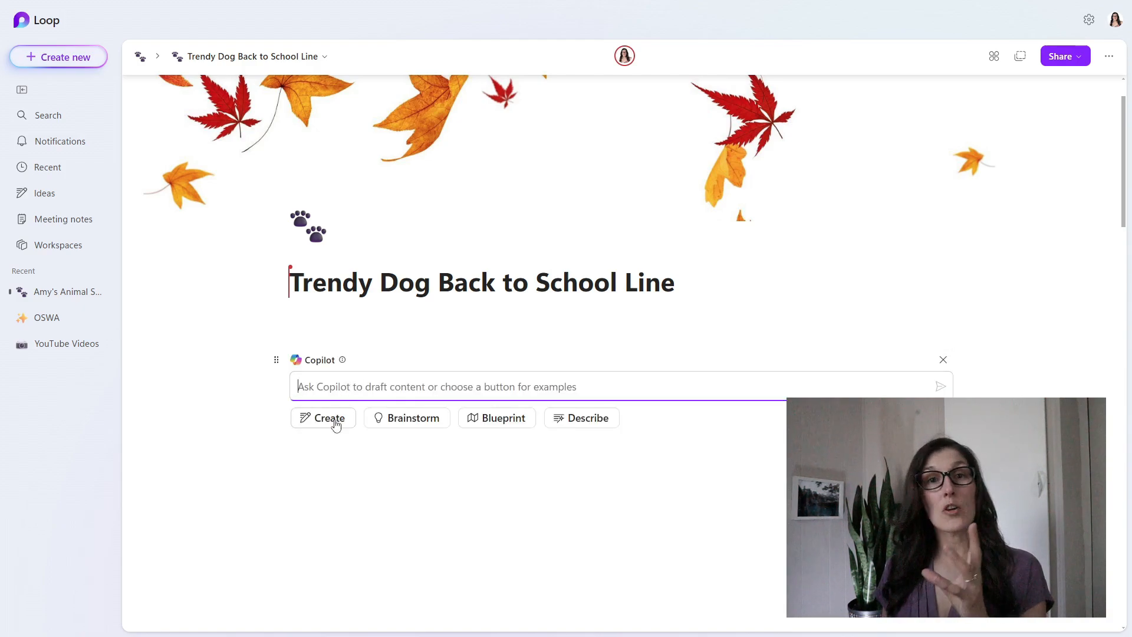
left_click(406, 417)
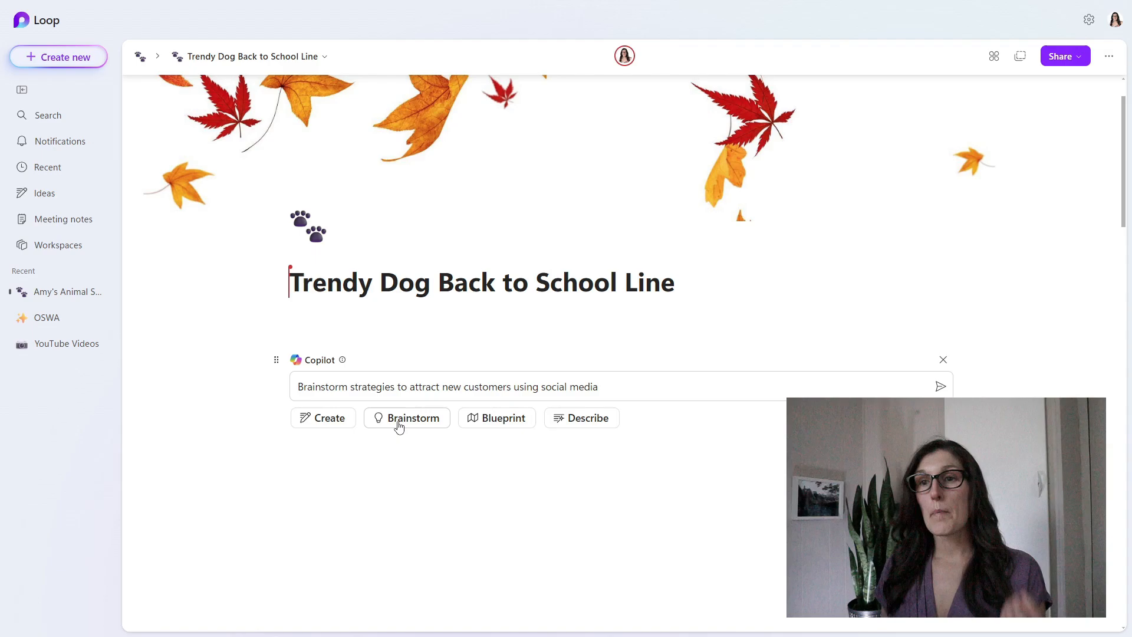
left_click(502, 417)
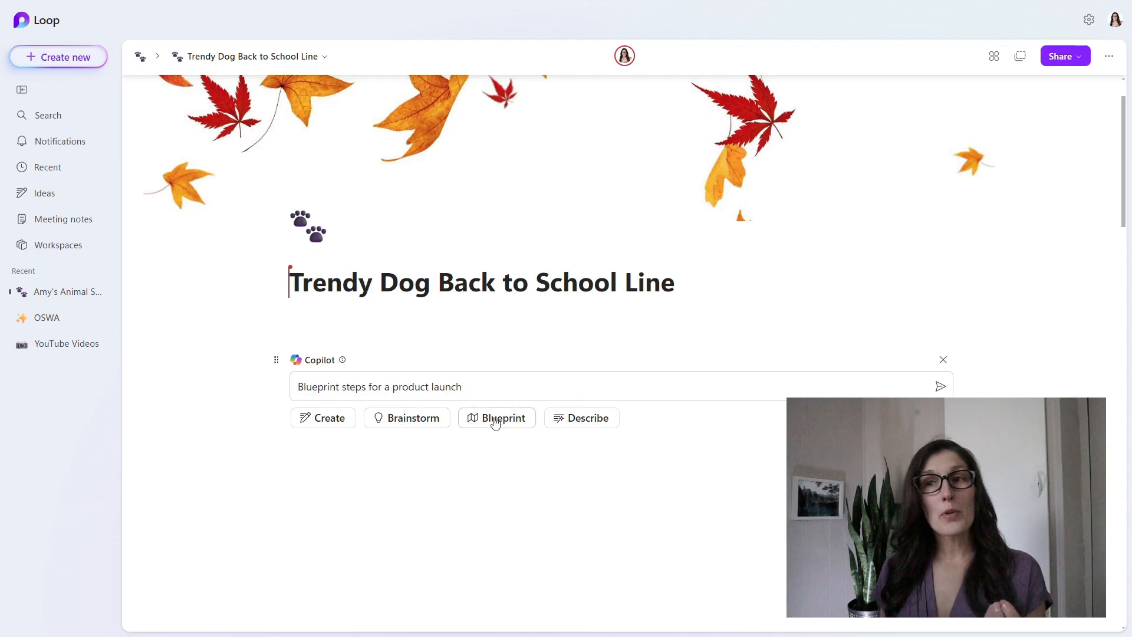
left_click(581, 417)
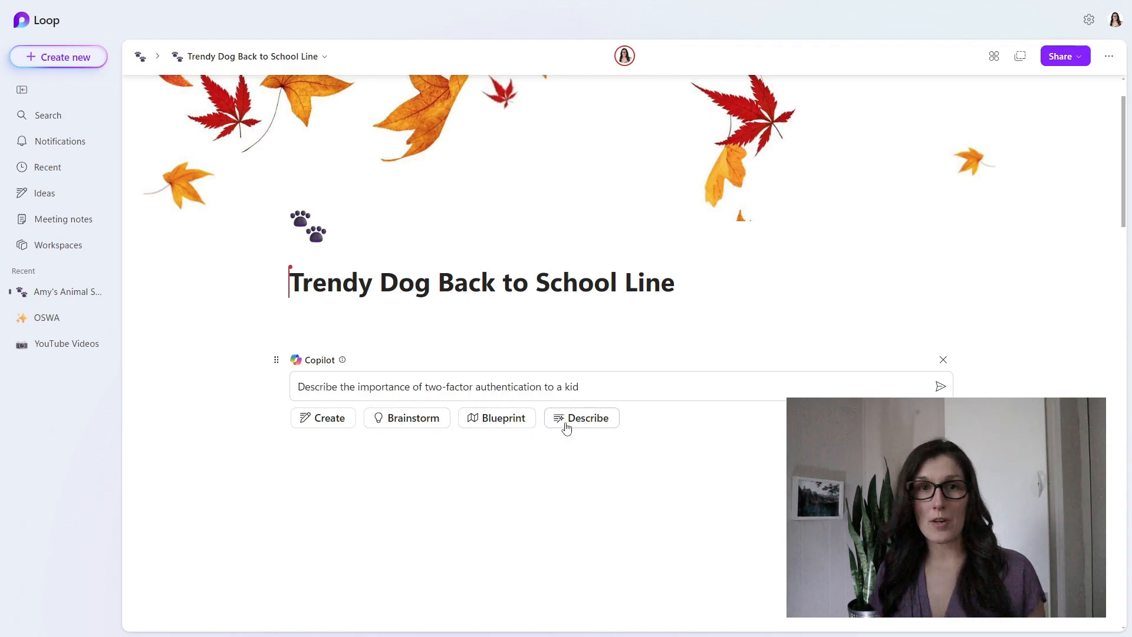
type("Describe how meditation effects the brain in the style of a psychology professor")
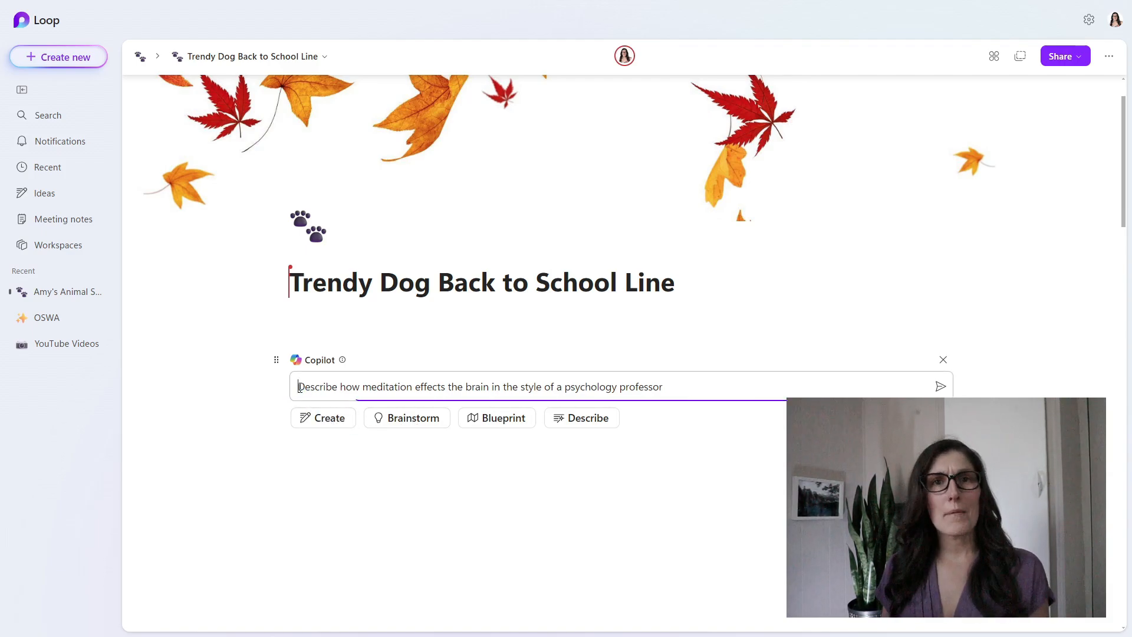
triple_click(479, 386)
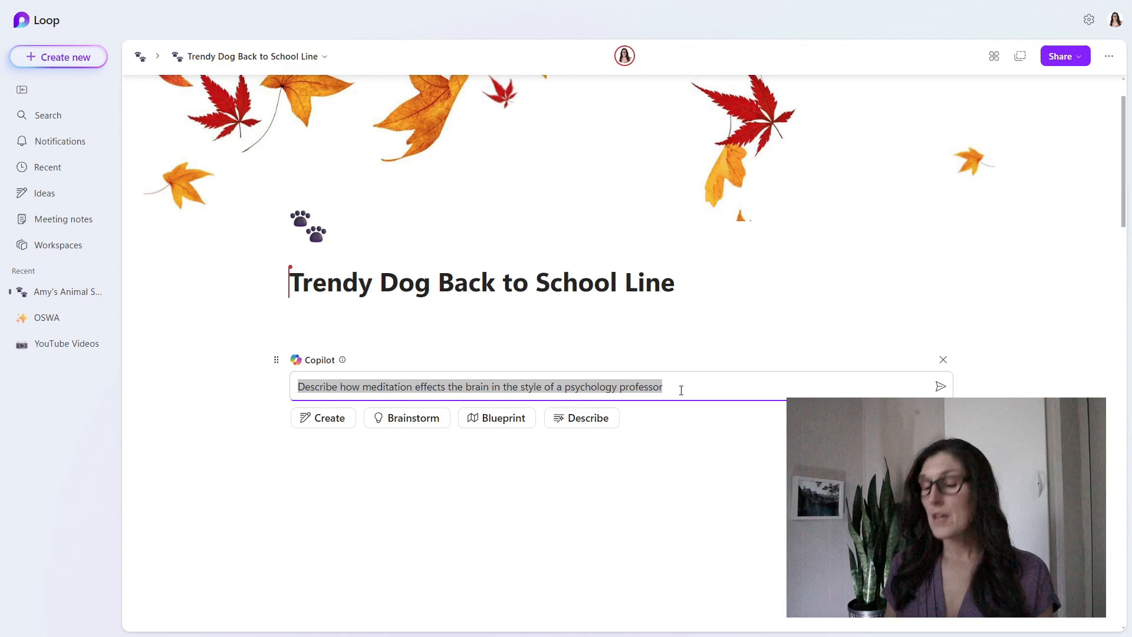
type("Draft the marketing avatar for the back to school line.")
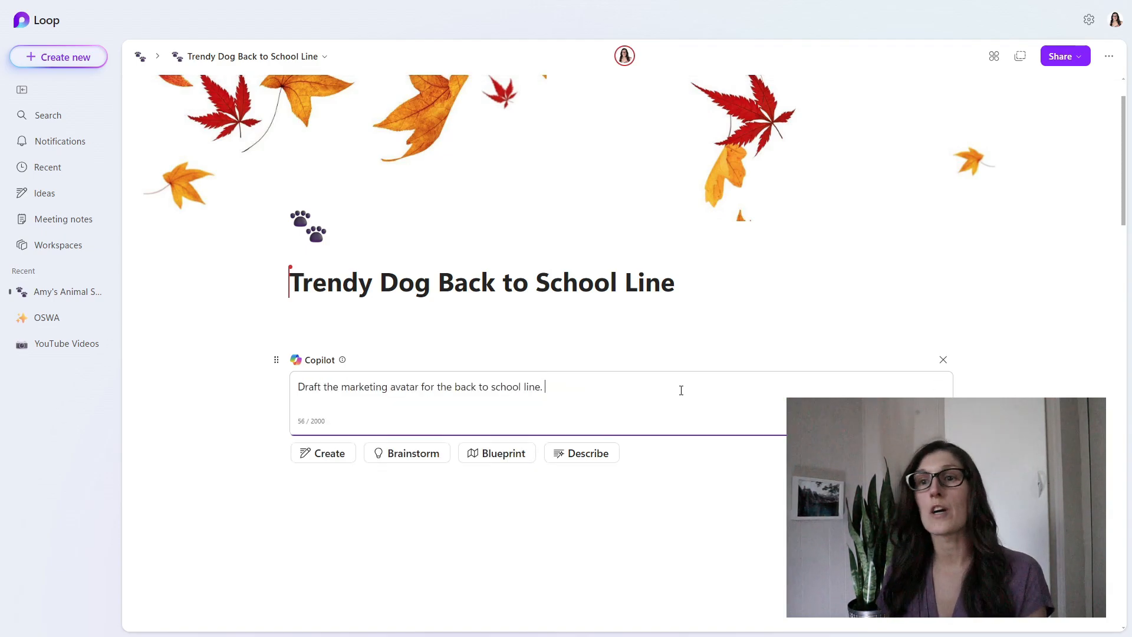
Step: Send the Copilot request and review the drafted Baxter marketing avatar
left_click(323, 453)
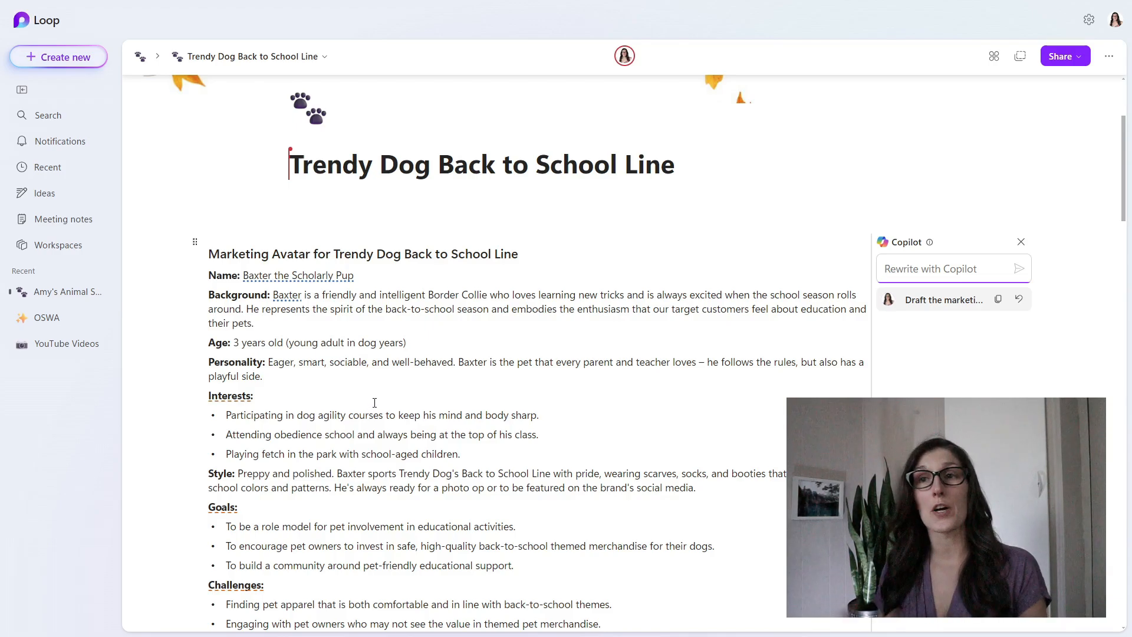
scroll("down", 3)
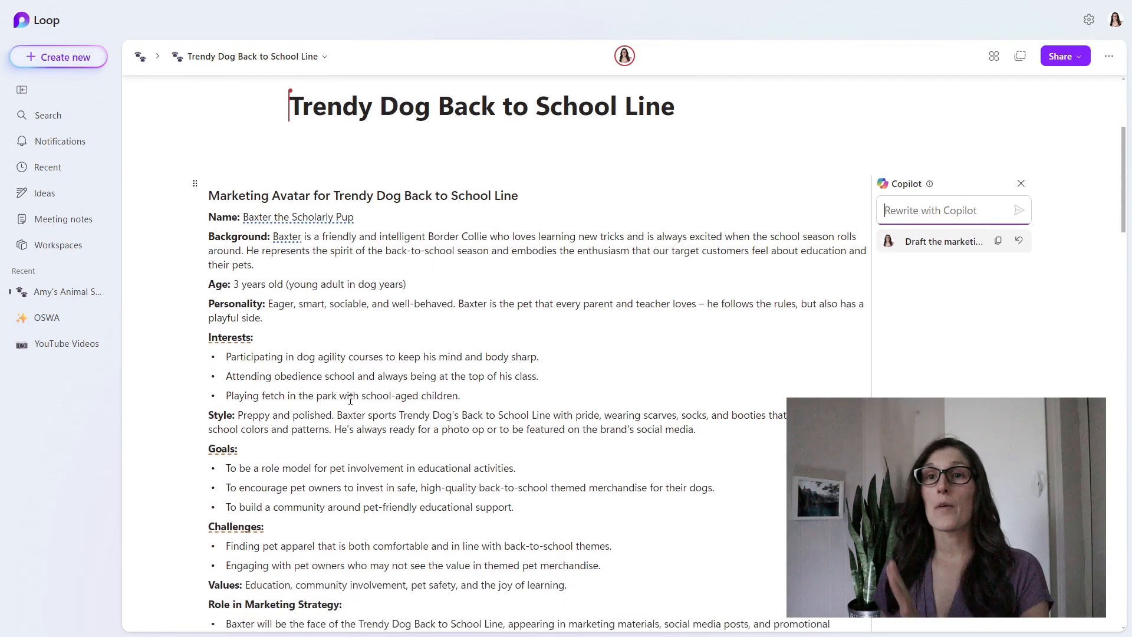
scroll("down", 3)
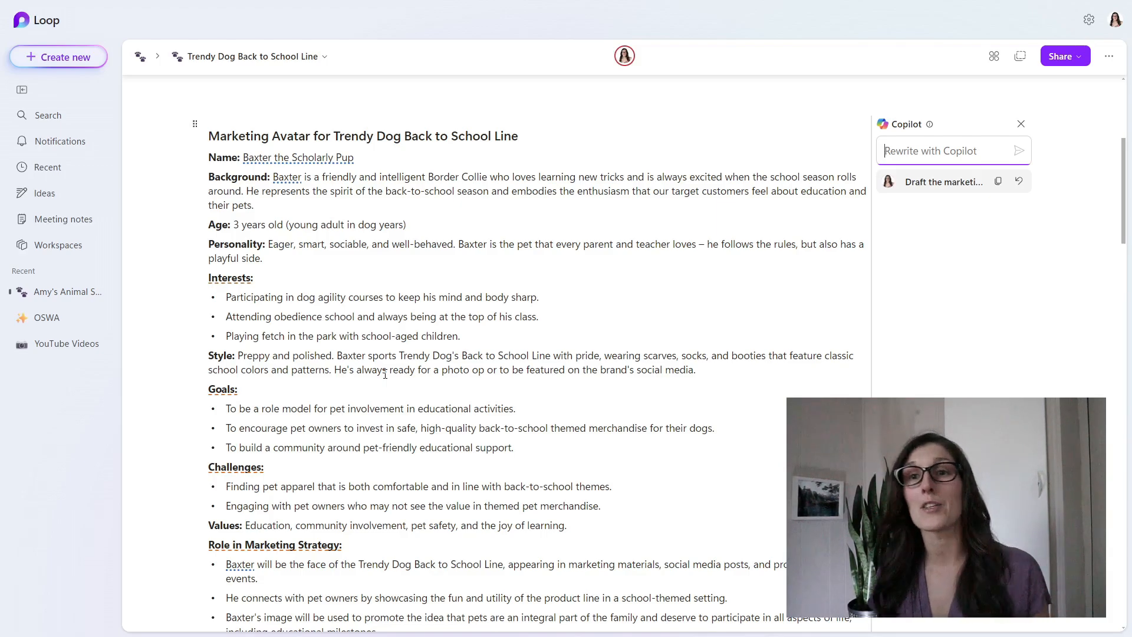
left_click(1020, 123)
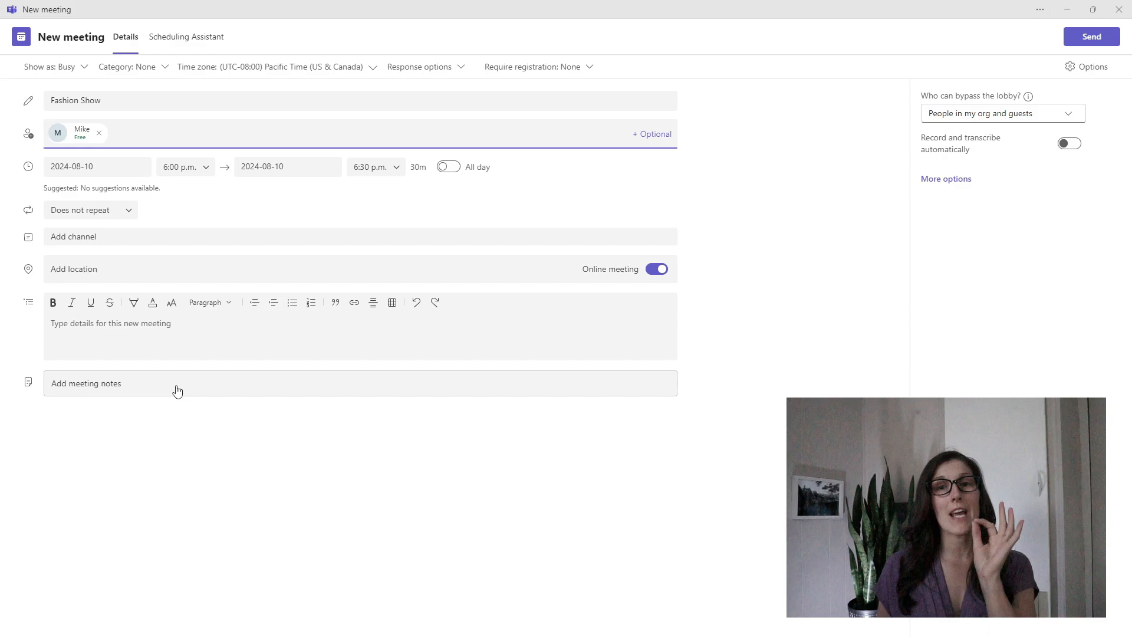
Step: Add meeting notes to the Fashion Show invite with agenda items Roo and Charlies
left_click(86, 383)
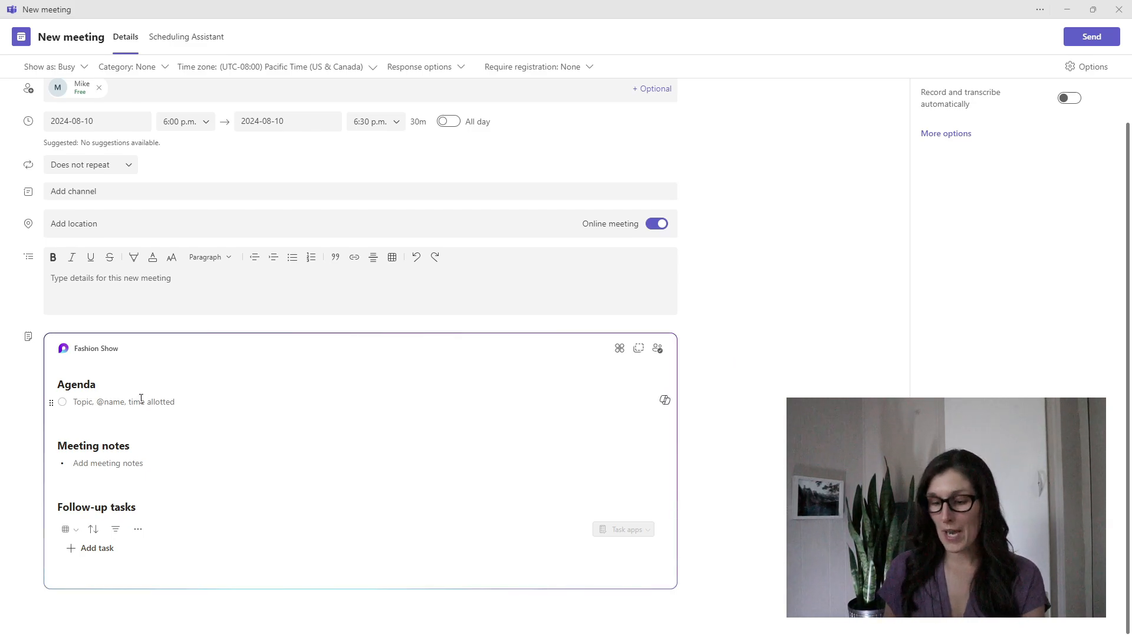
type("Roo")
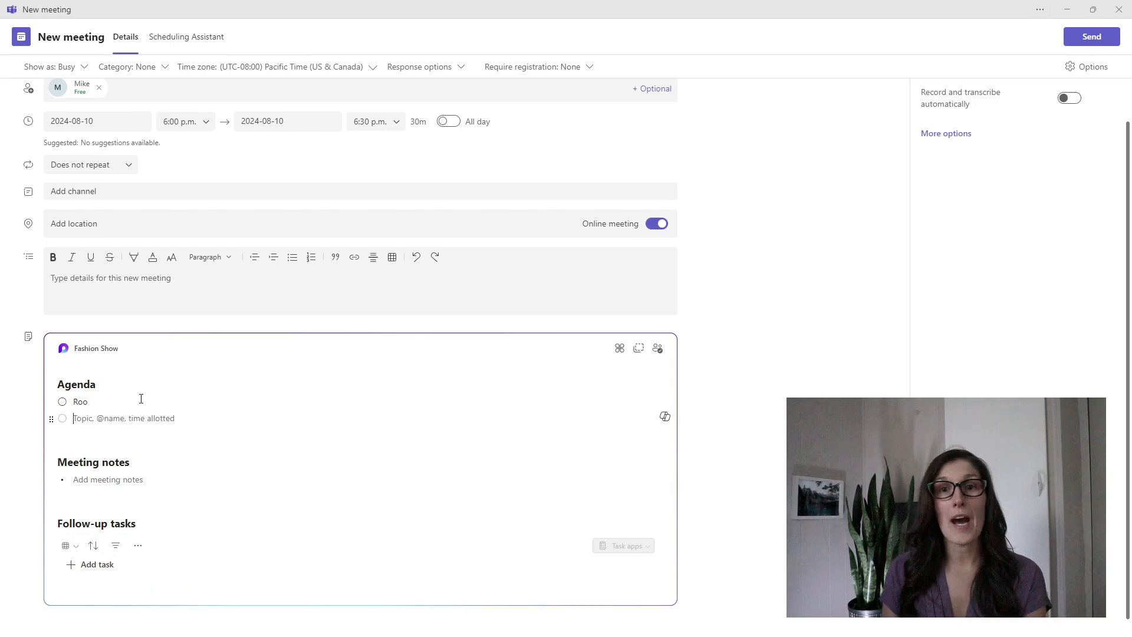
type("Charlies")
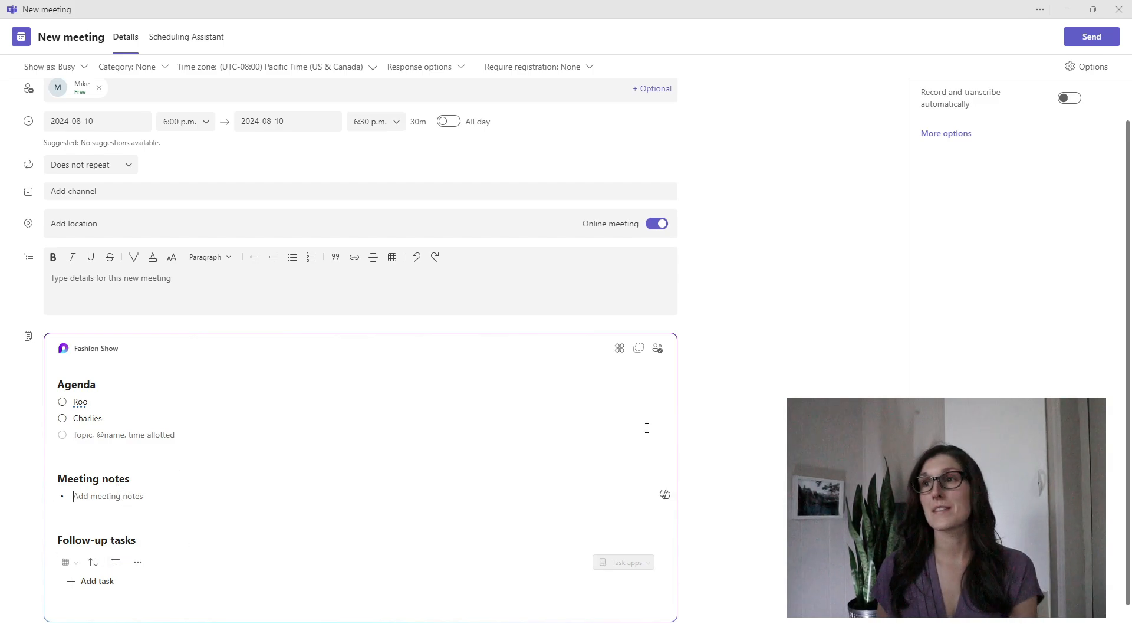
mouse_move(757, 380)
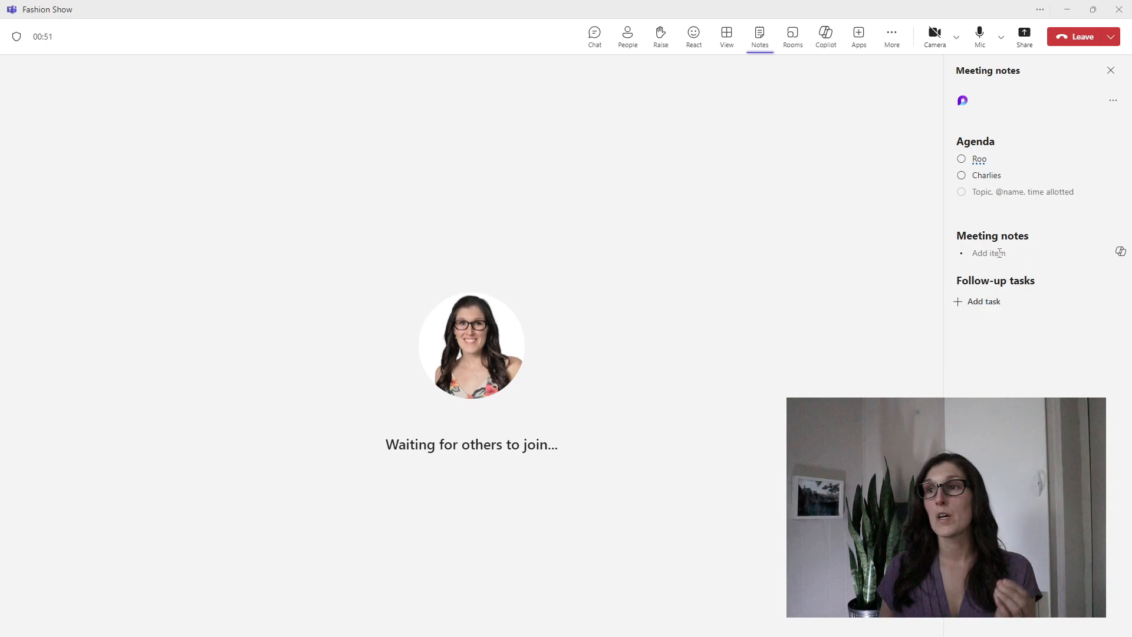
Step: Add an 'update' entry under Meeting notes in the Fashion Show call
type("update")
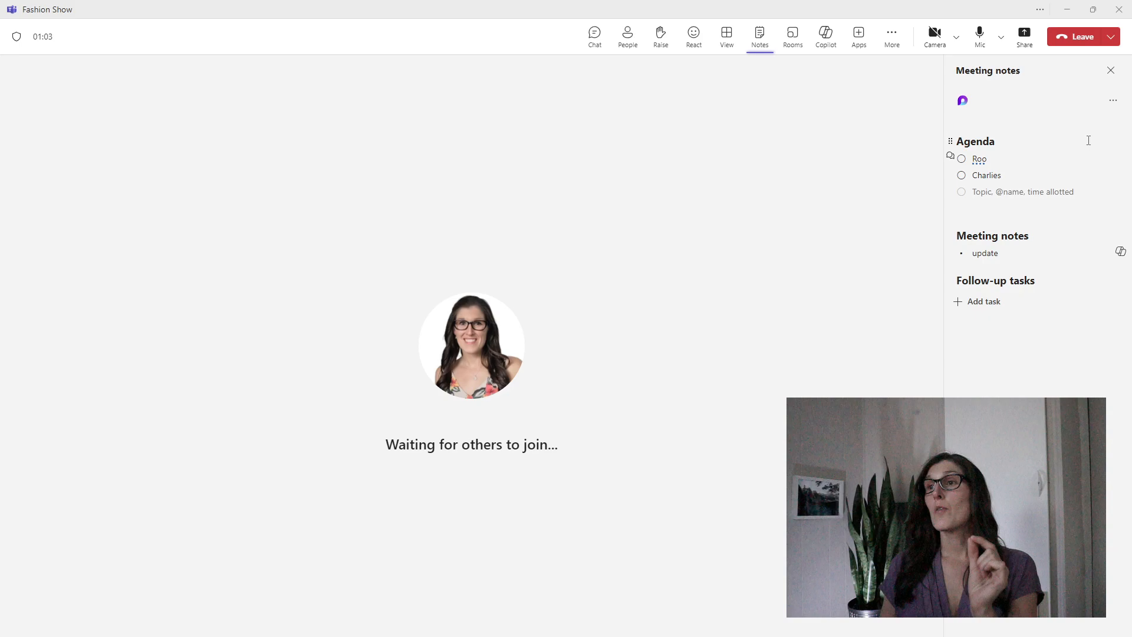
left_click(1113, 100)
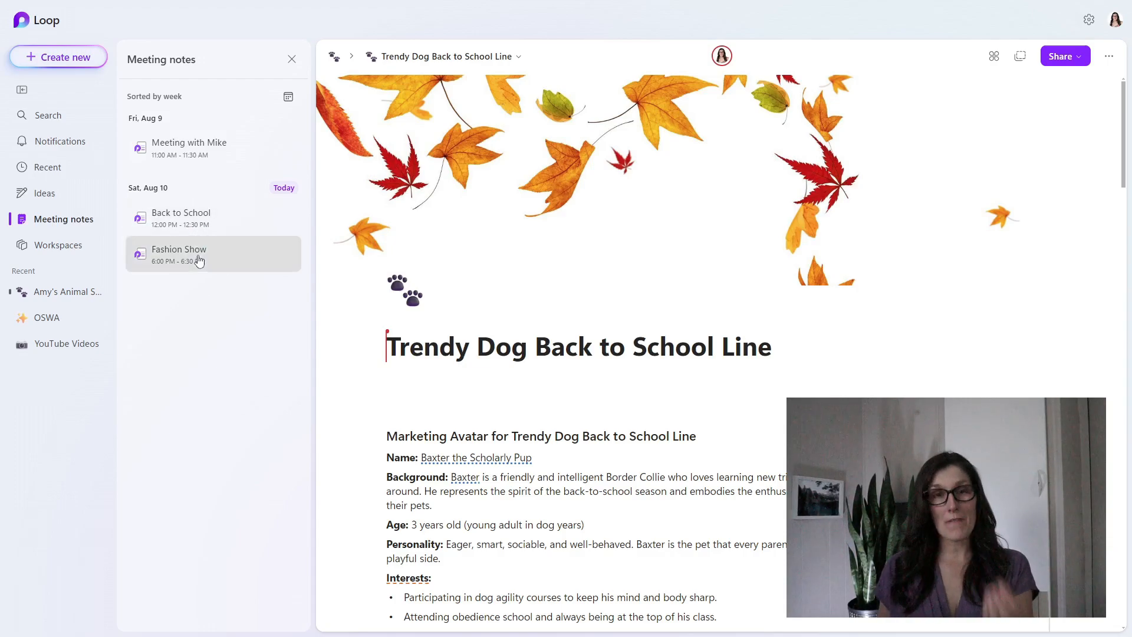
Step: Open the Fashion Show notes page from the Sat, Aug 10 meeting list
left_click(178, 254)
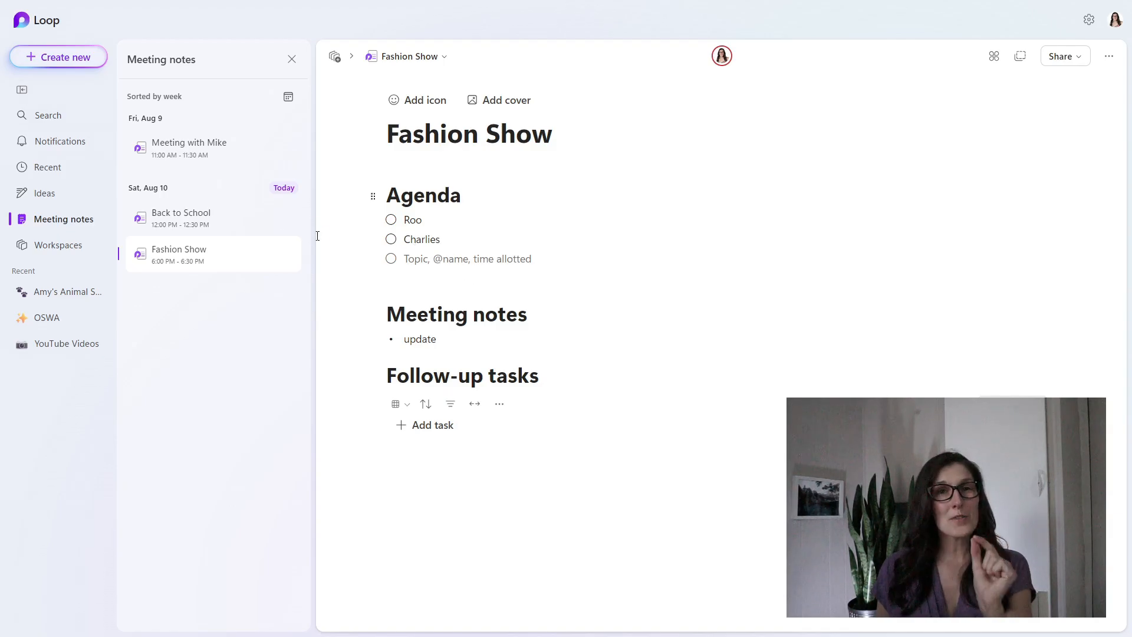
left_click(287, 96)
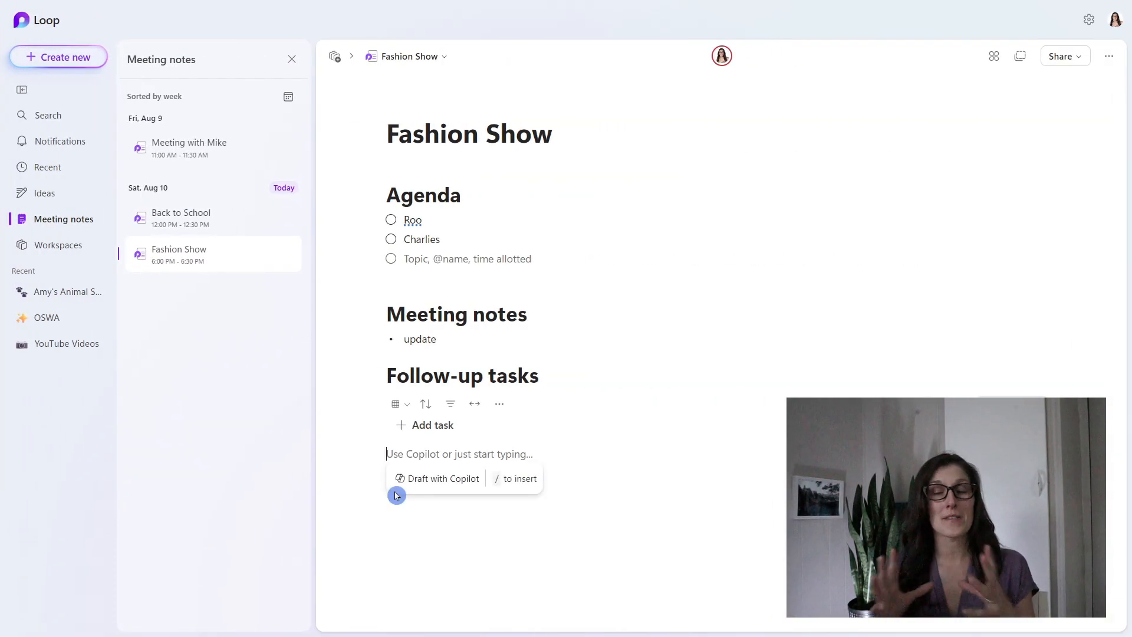
Step: Add a Follow-up tasks entry 'assign Mike a task' via /task
type("/task")
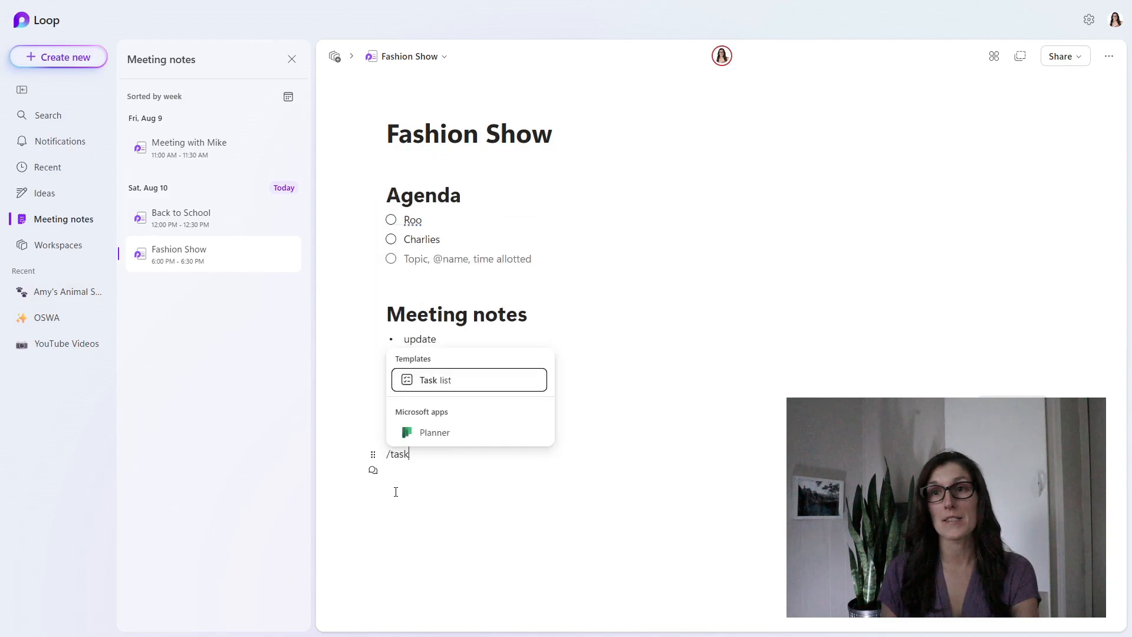
left_click(435, 380)
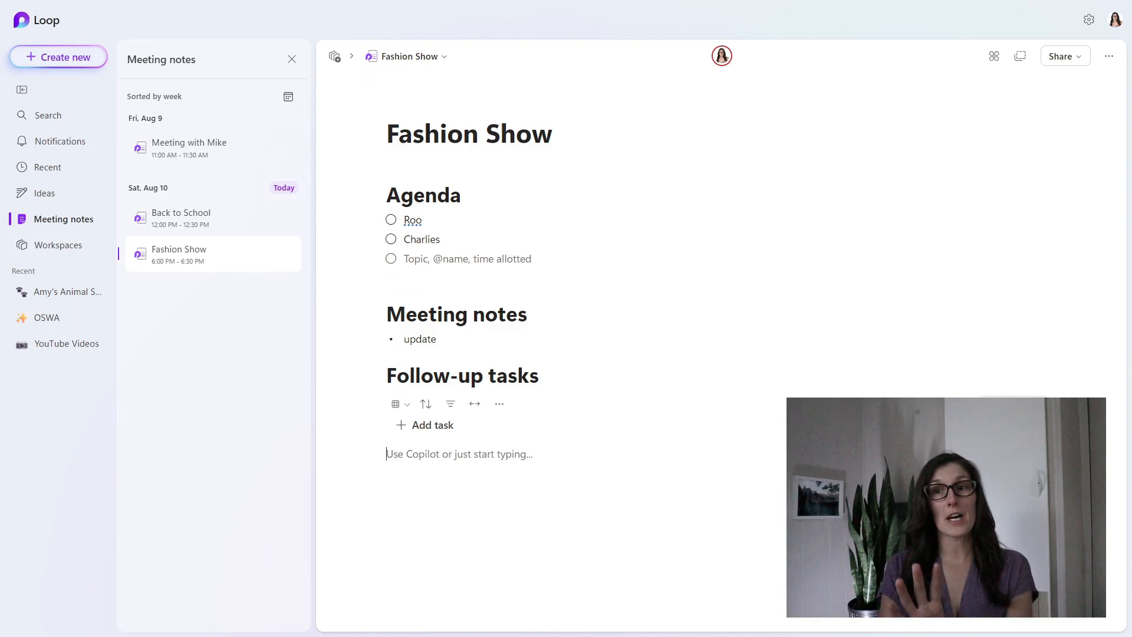
left_click(459, 453)
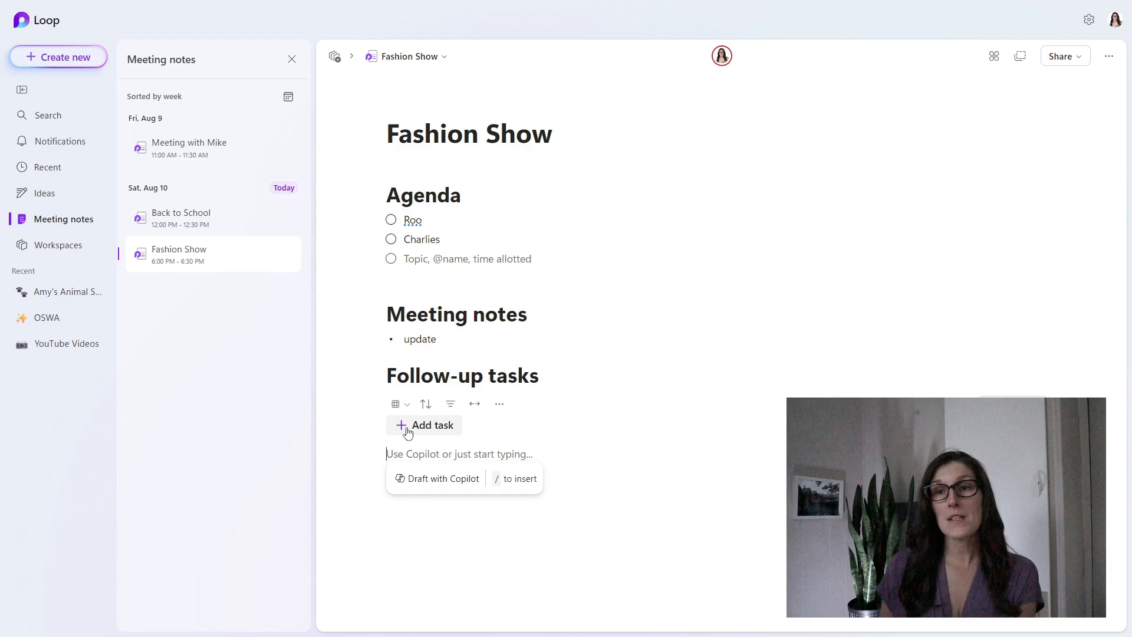
left_click(424, 424)
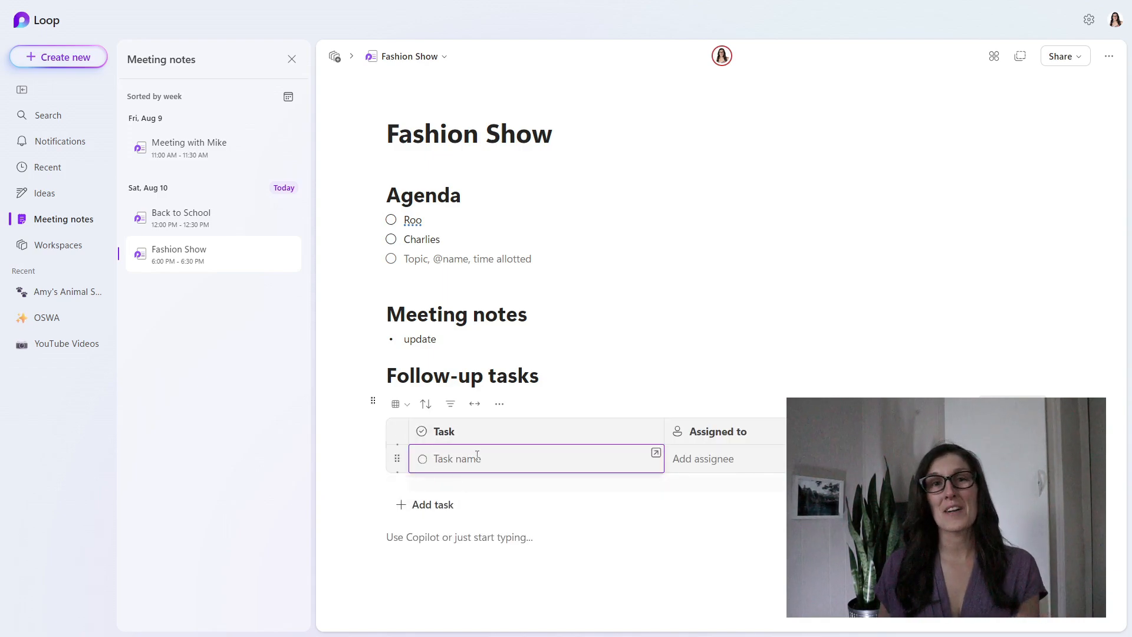
type("assign Mike a task")
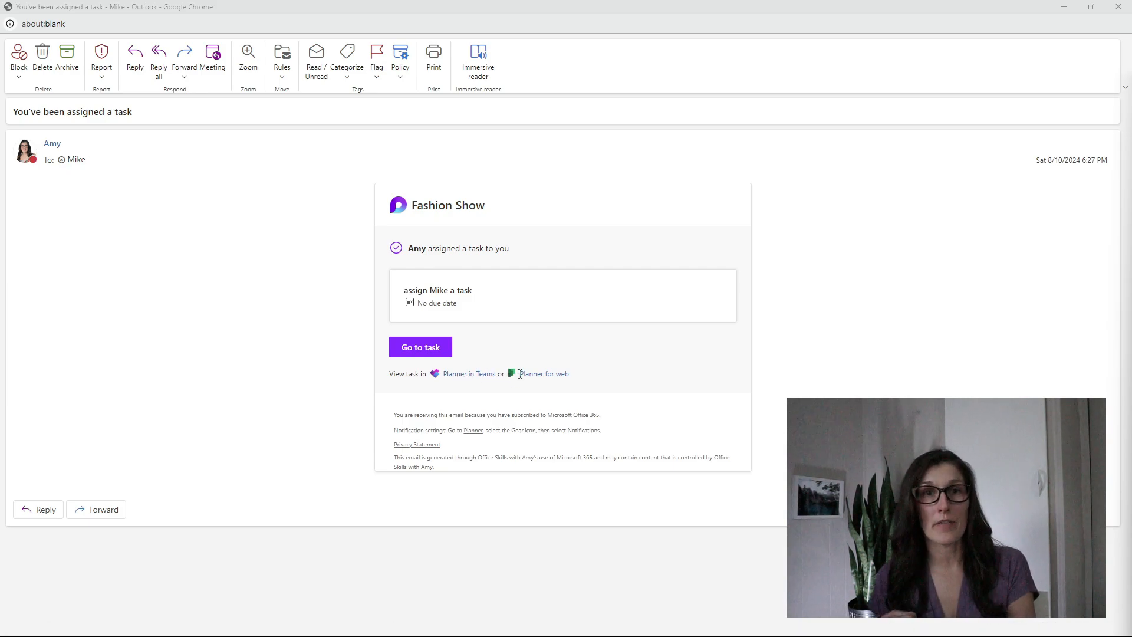
mouse_move(449, 376)
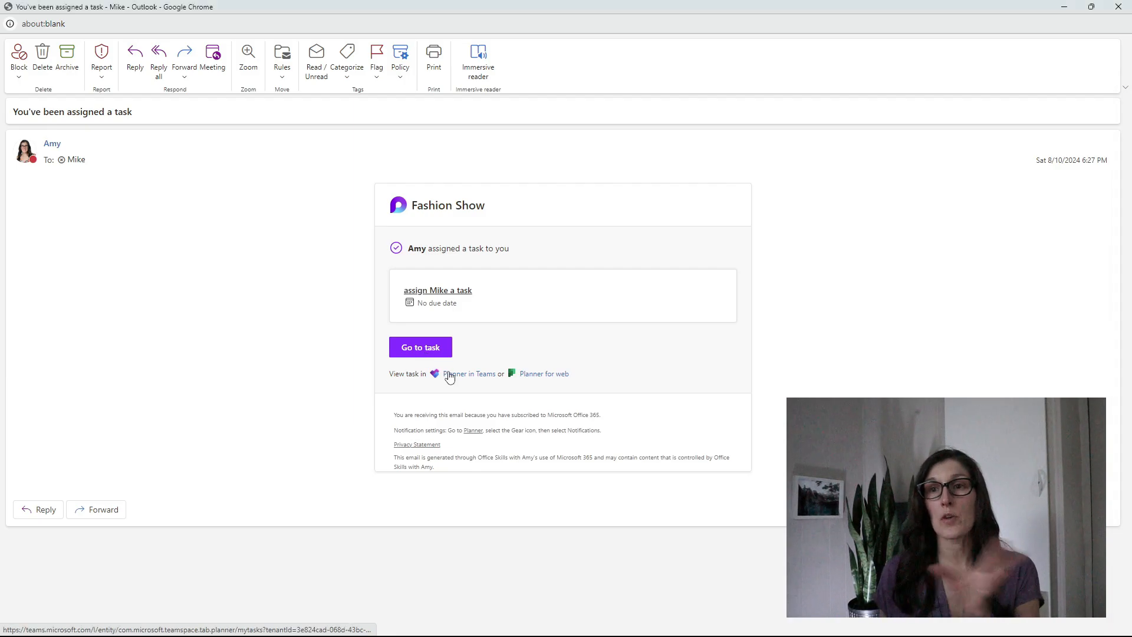
mouse_move(469, 373)
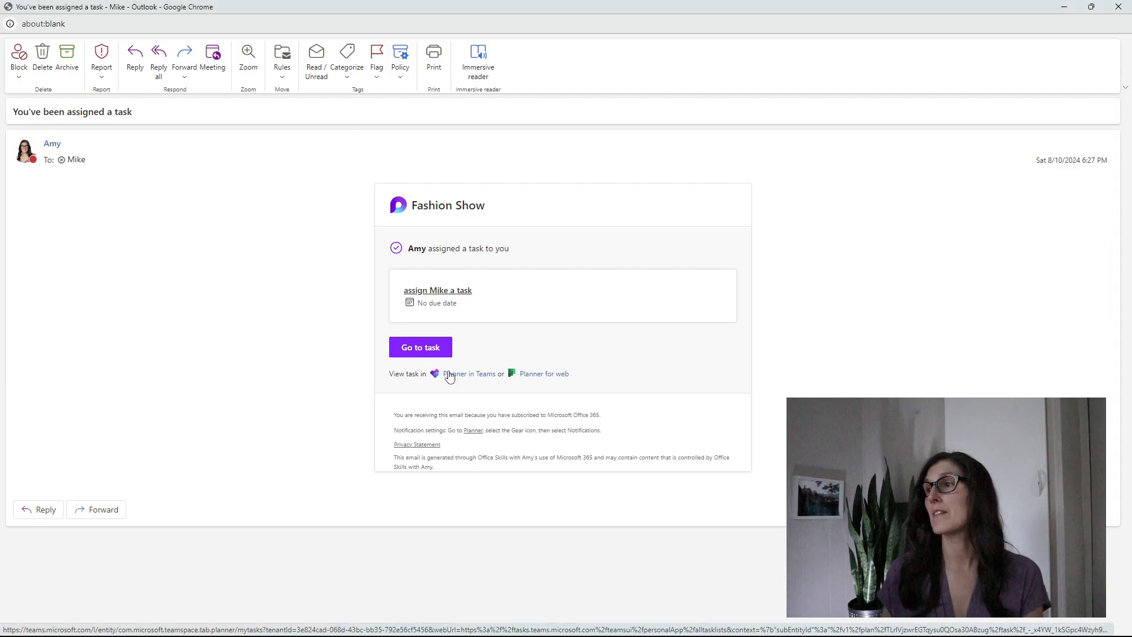
Step: Follow the 'Planner in Teams' link in the task assignment email
left_click(420, 348)
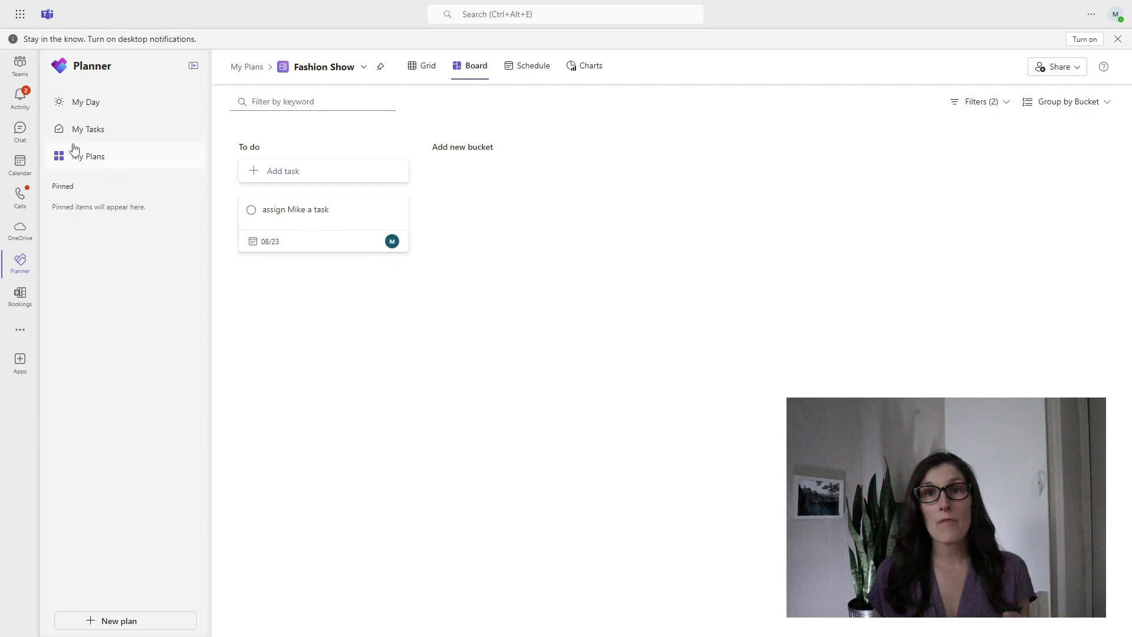
mouse_move(88, 129)
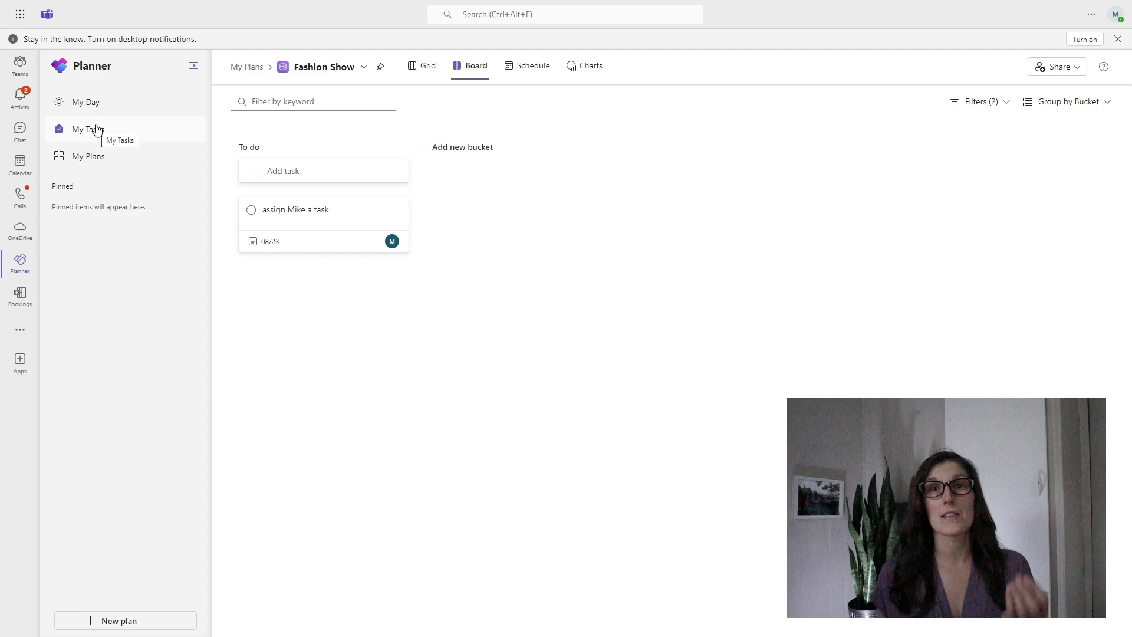
Step: Show My Tasks in Planner's left pane
left_click(87, 129)
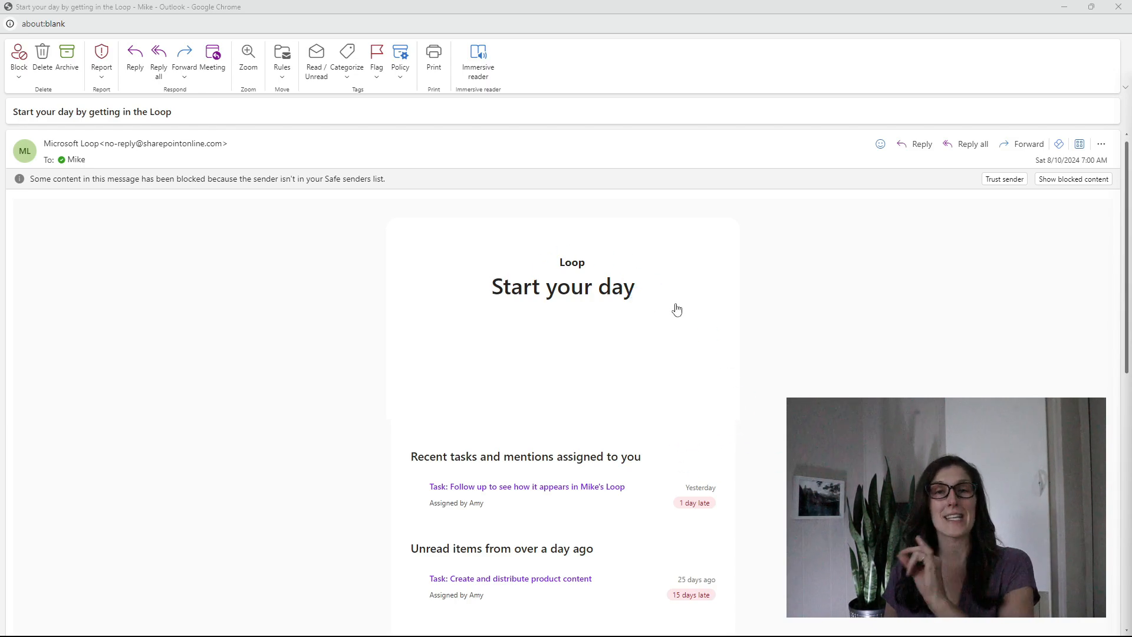
Step: Scroll through the 'Start your day by getting in the Loop' digest email
scroll("down", 3)
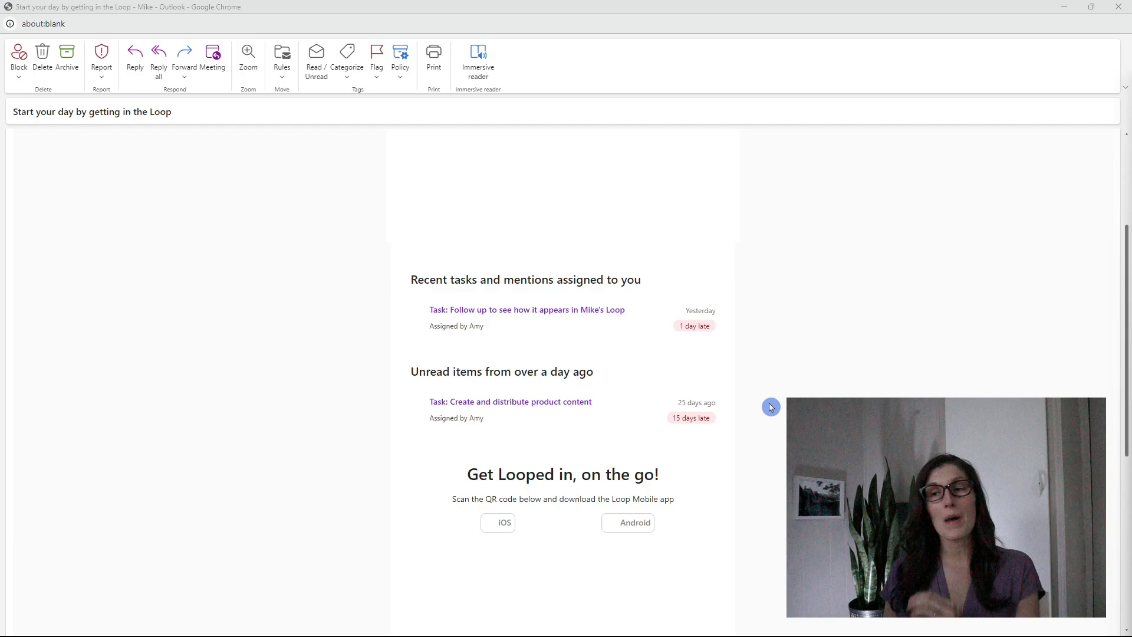
scroll("down", 3)
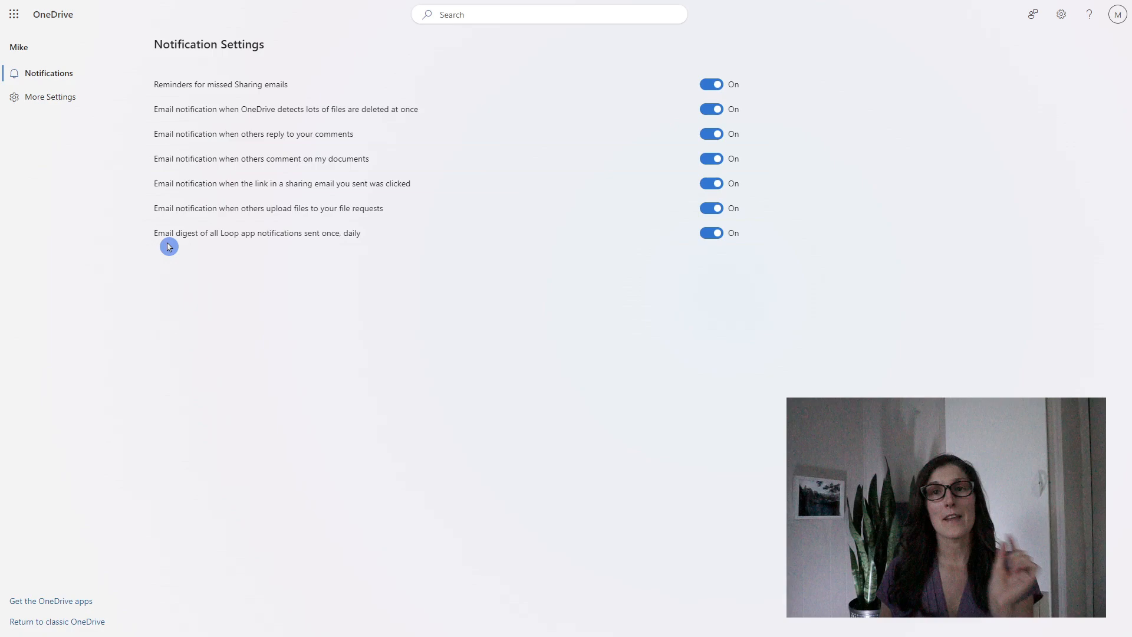
mouse_move(182, 249)
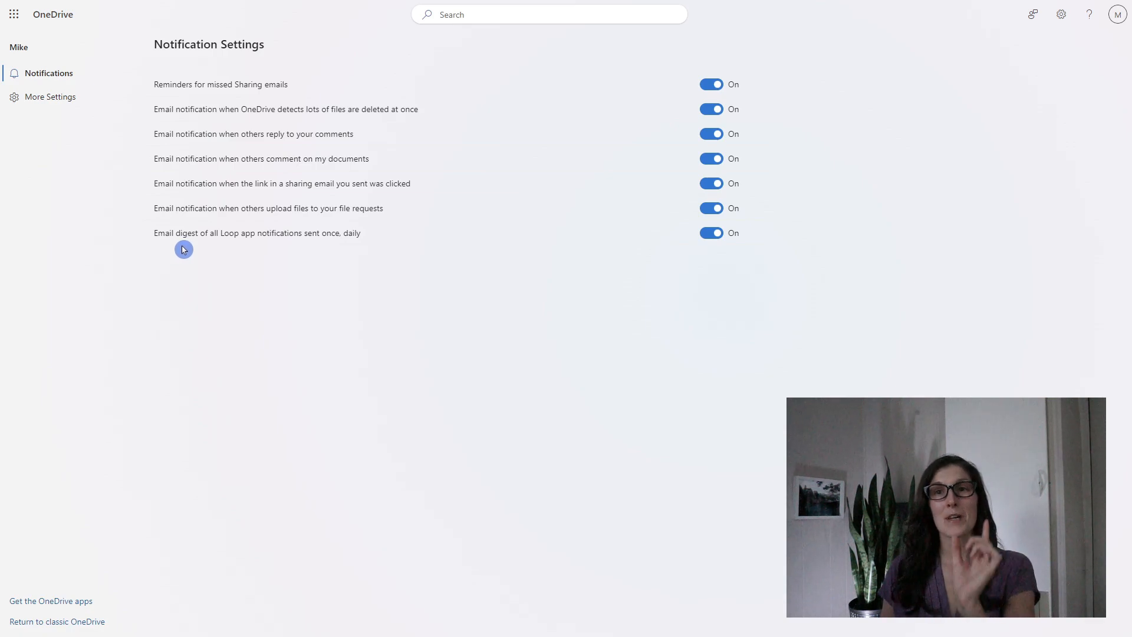
mouse_move(288, 248)
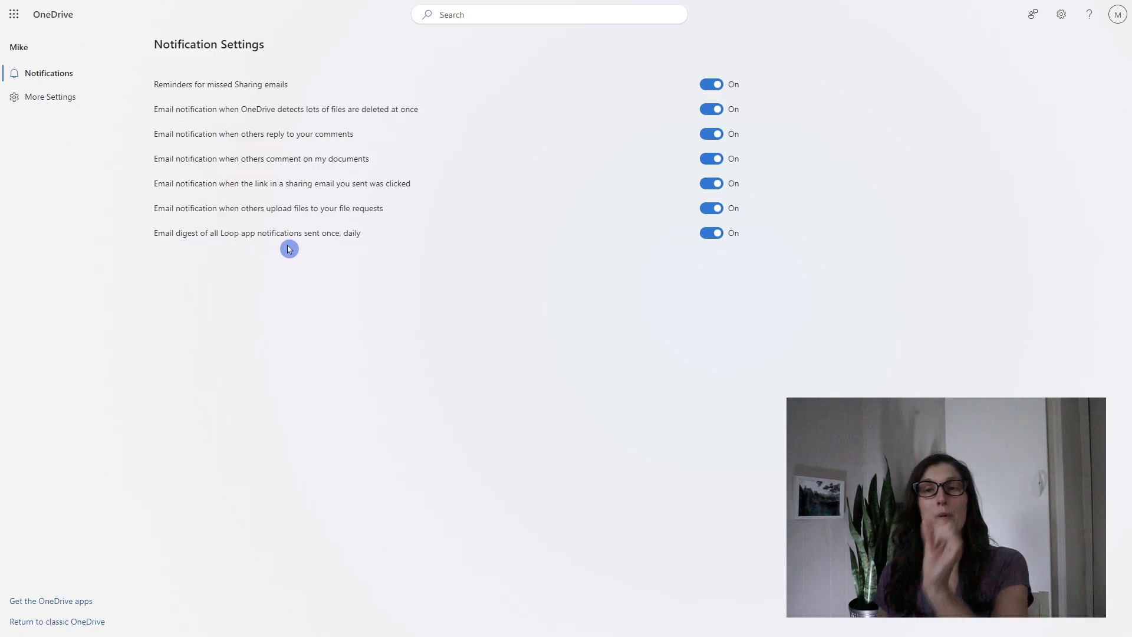